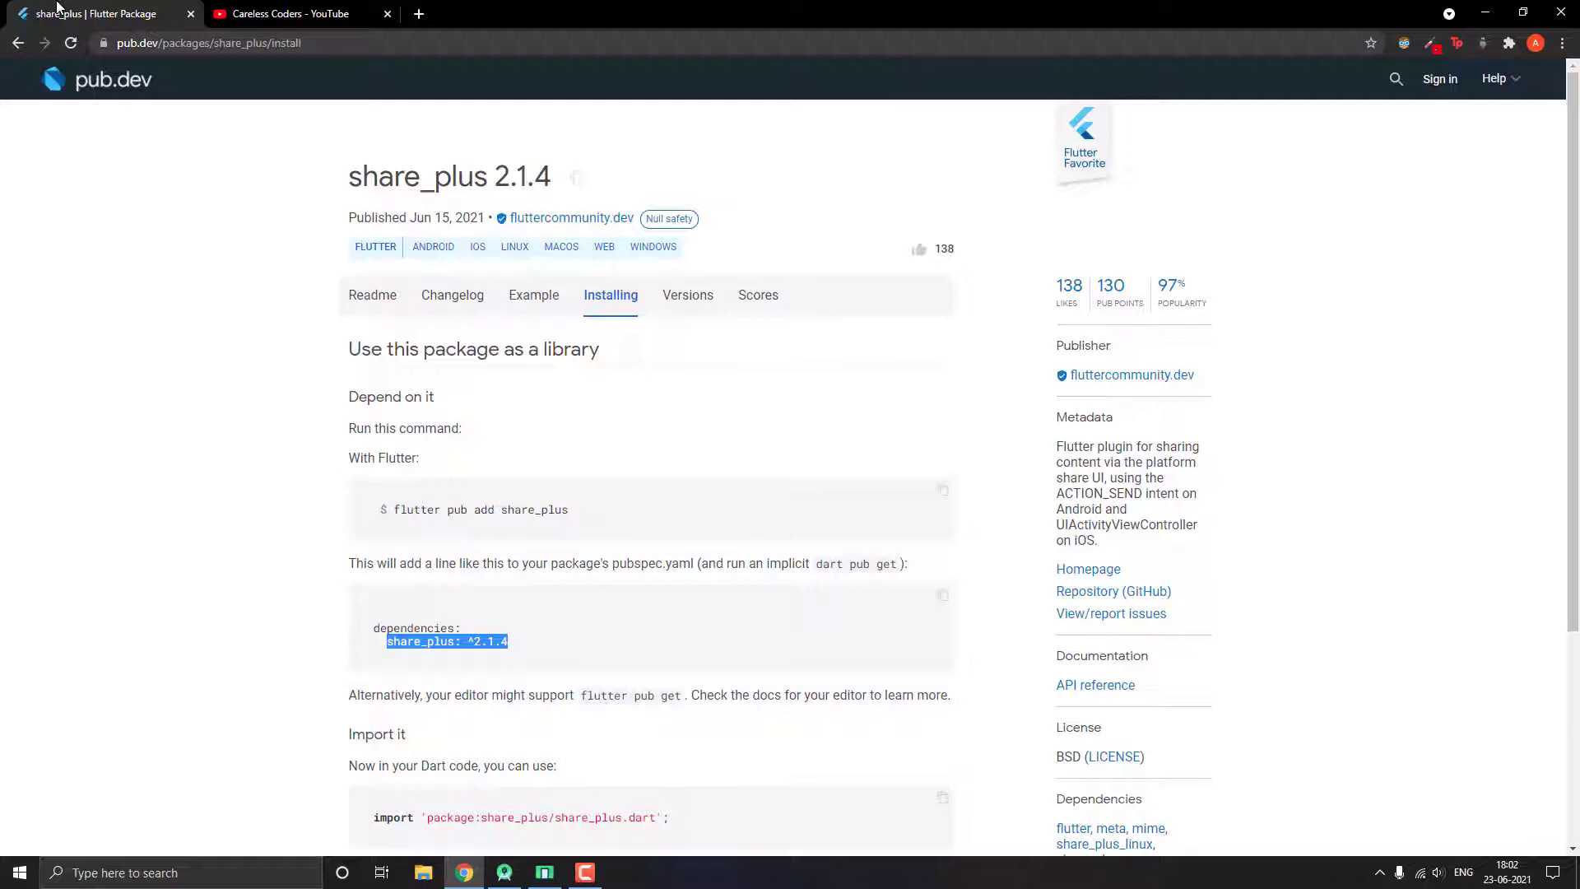
pyautogui.moveTo(668, 810)
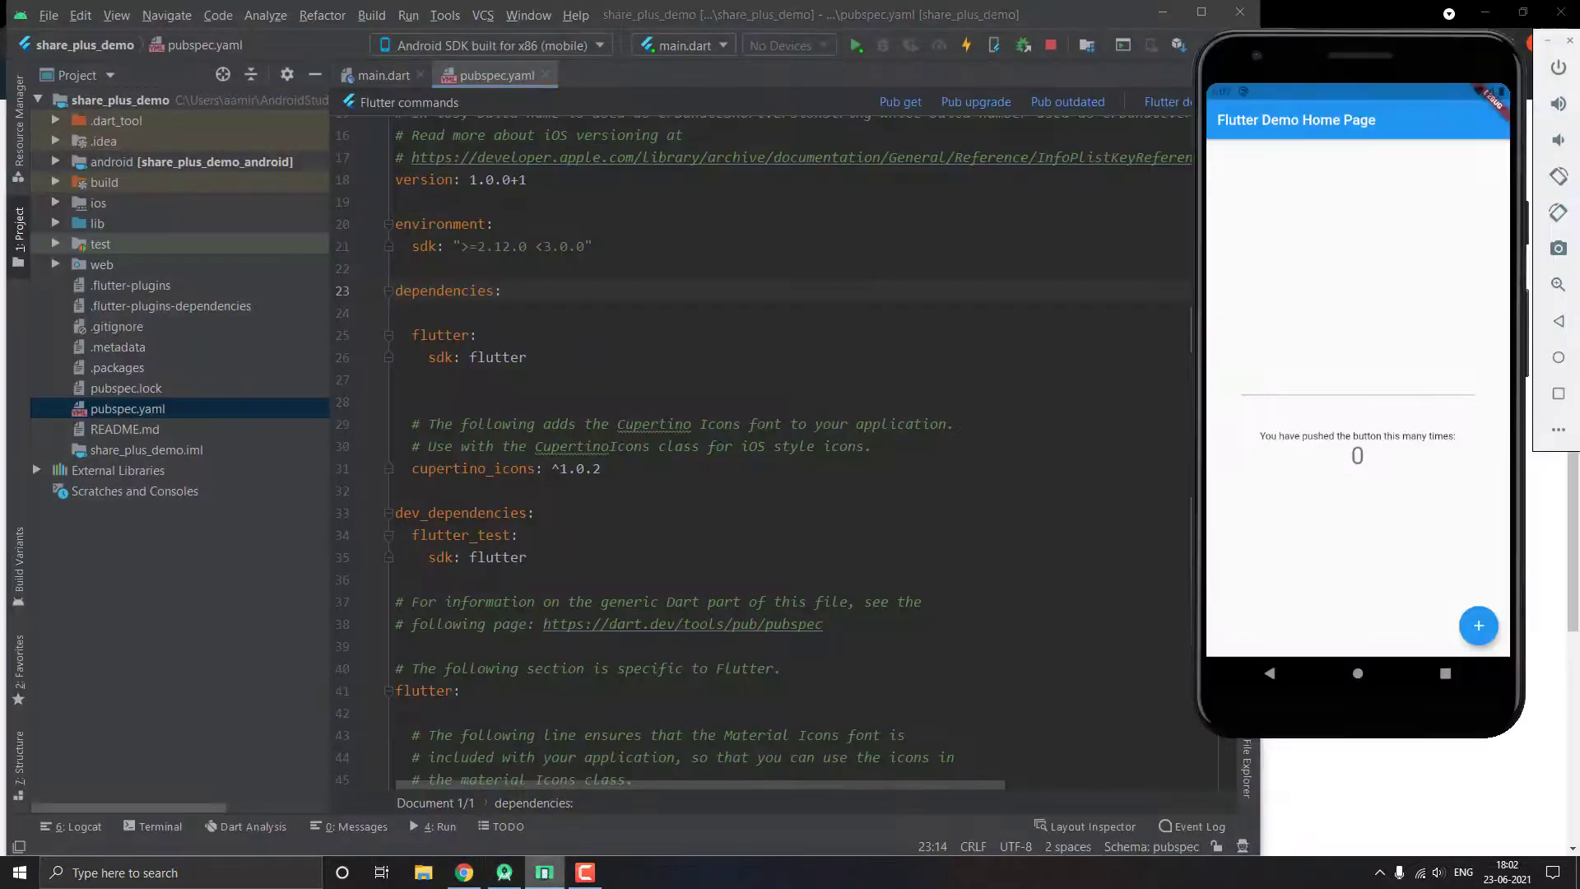
# - Paste the share_plus ^2.1.4 dependency from pub.dev into pubspec.yaml and run Pub get
pyautogui.click(381, 74)
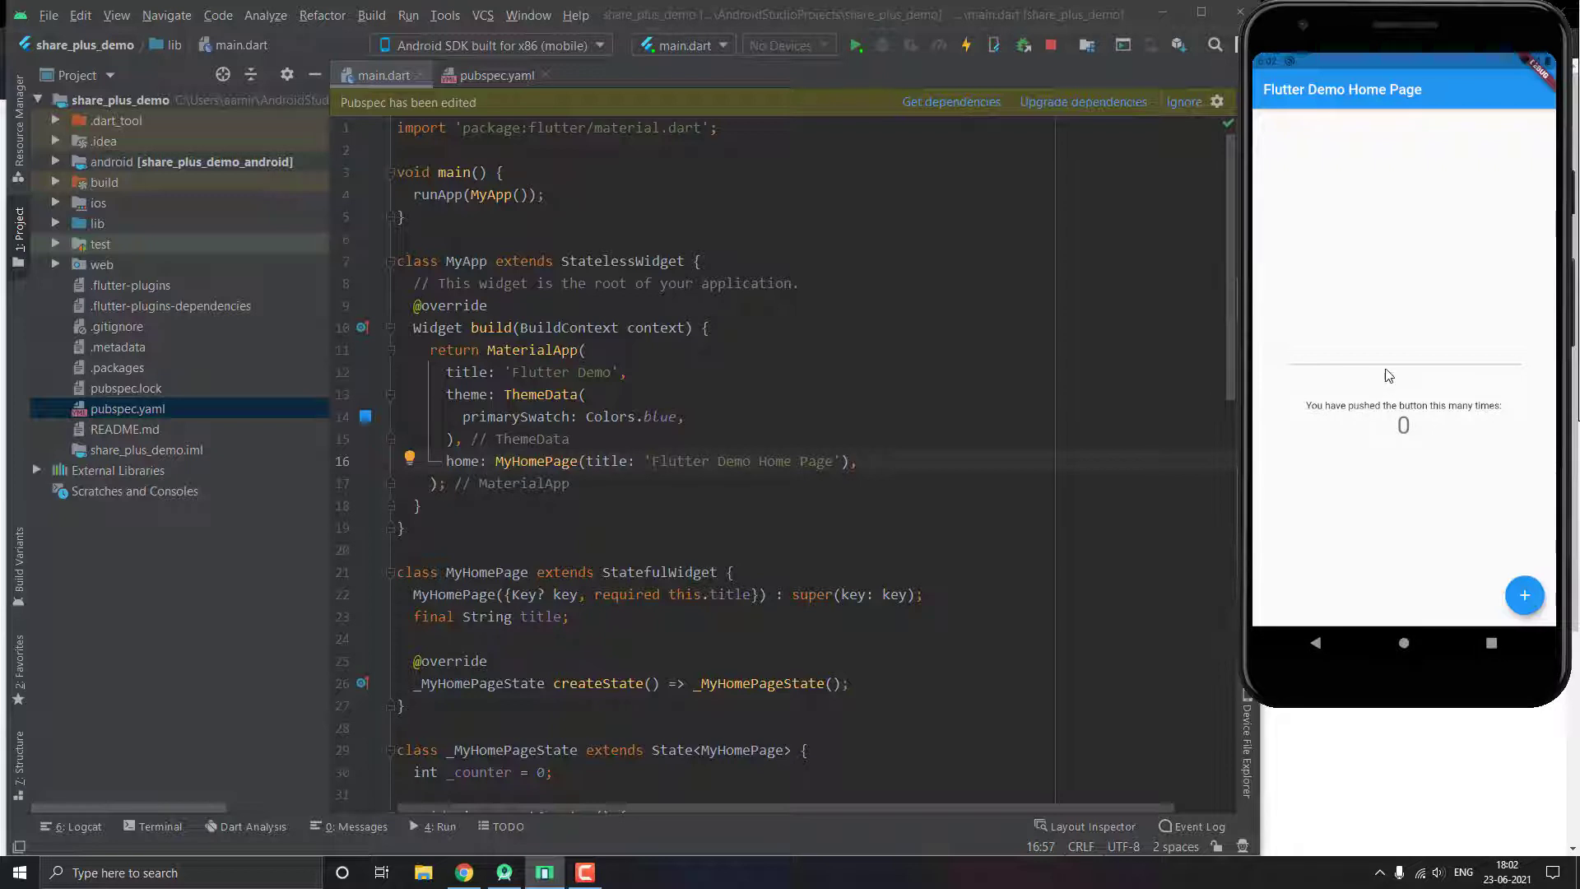
pyautogui.moveTo(1408, 353)
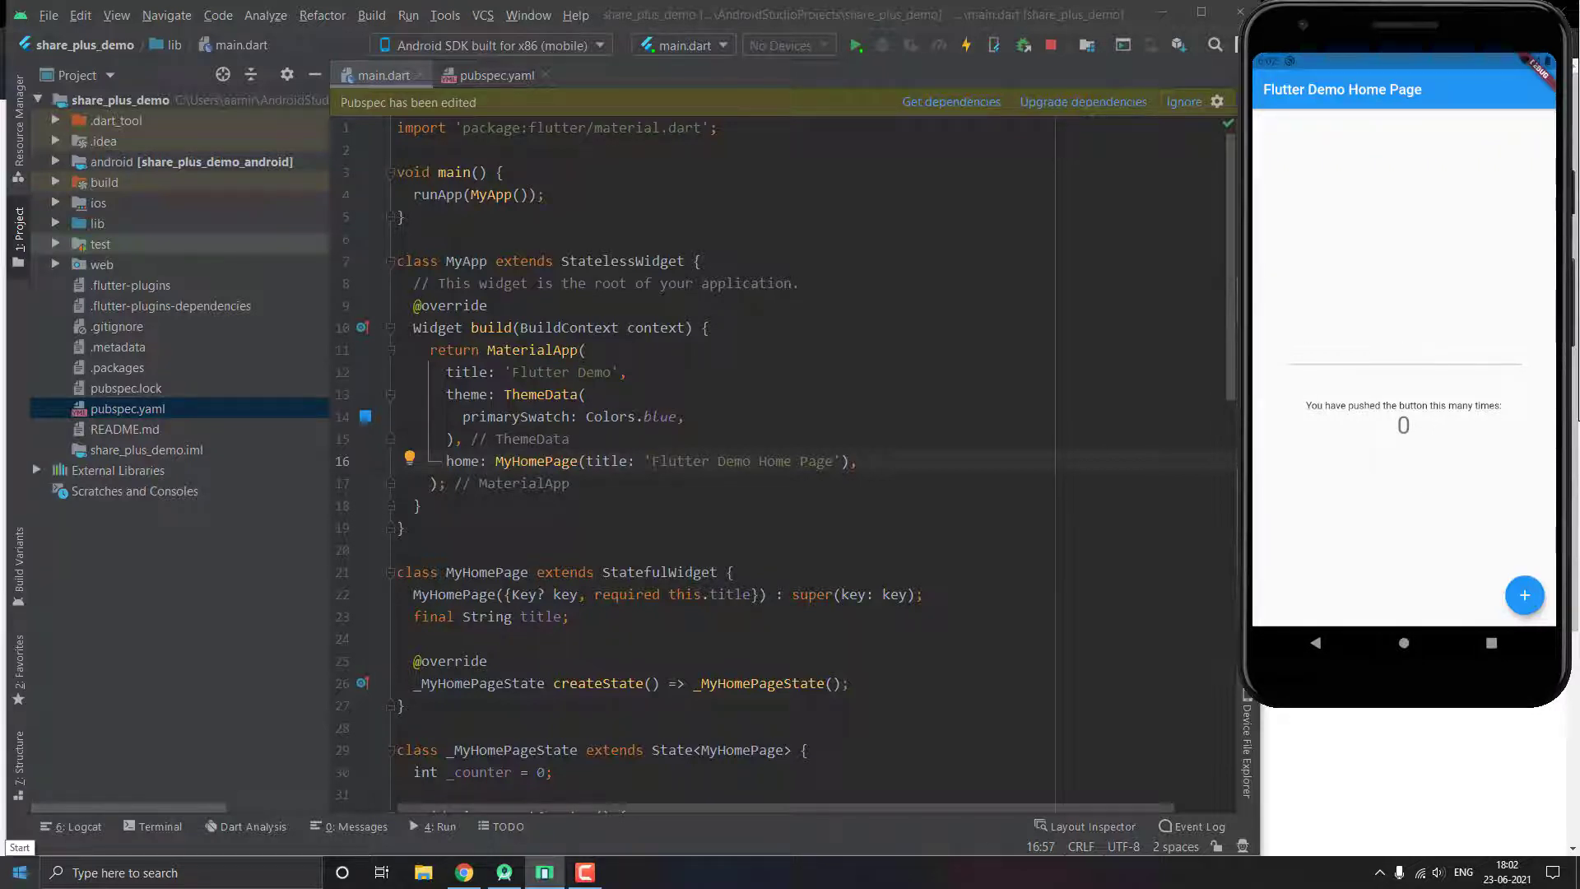
pyautogui.moveTo(1387, 501)
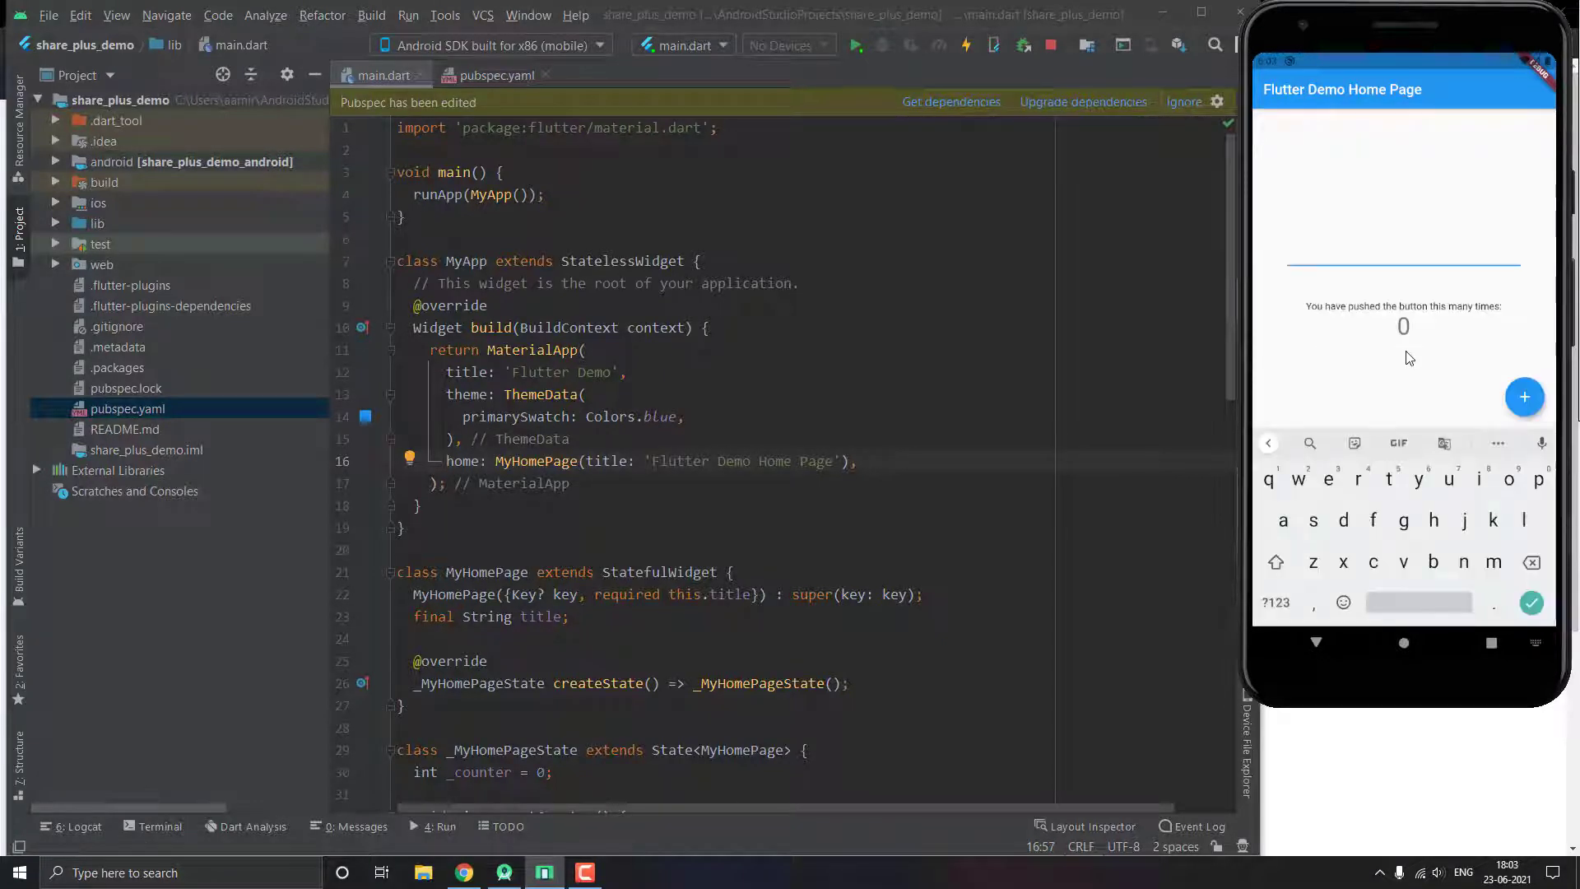
pyautogui.write('text that we will share')
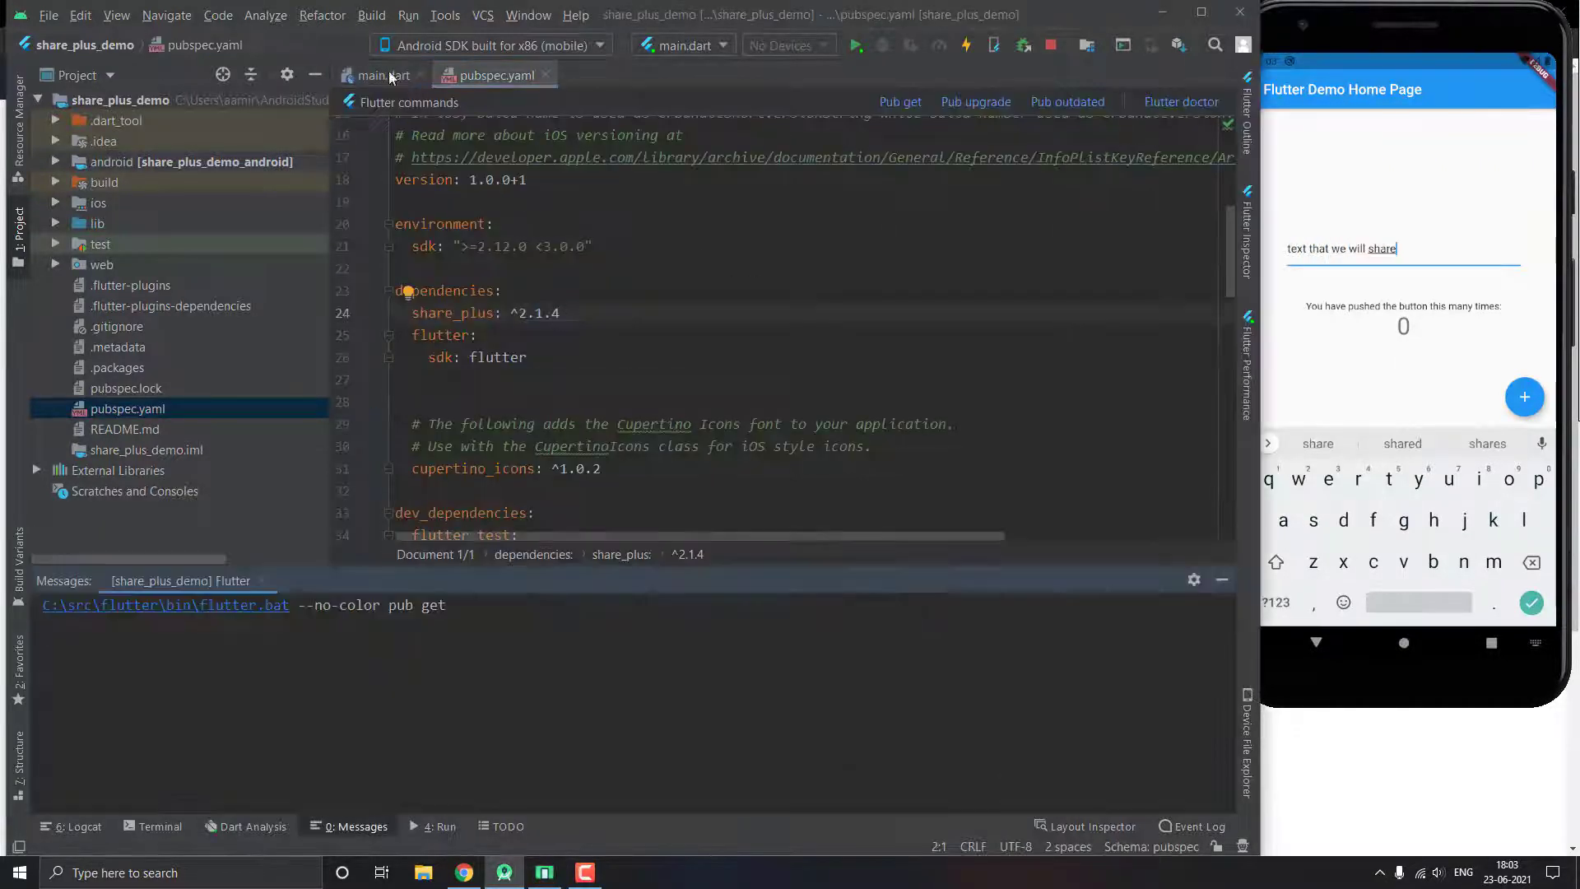
# - Import share_plus in main.dart and set the Share button's onPressed to () => share()
pyautogui.click(379, 75)
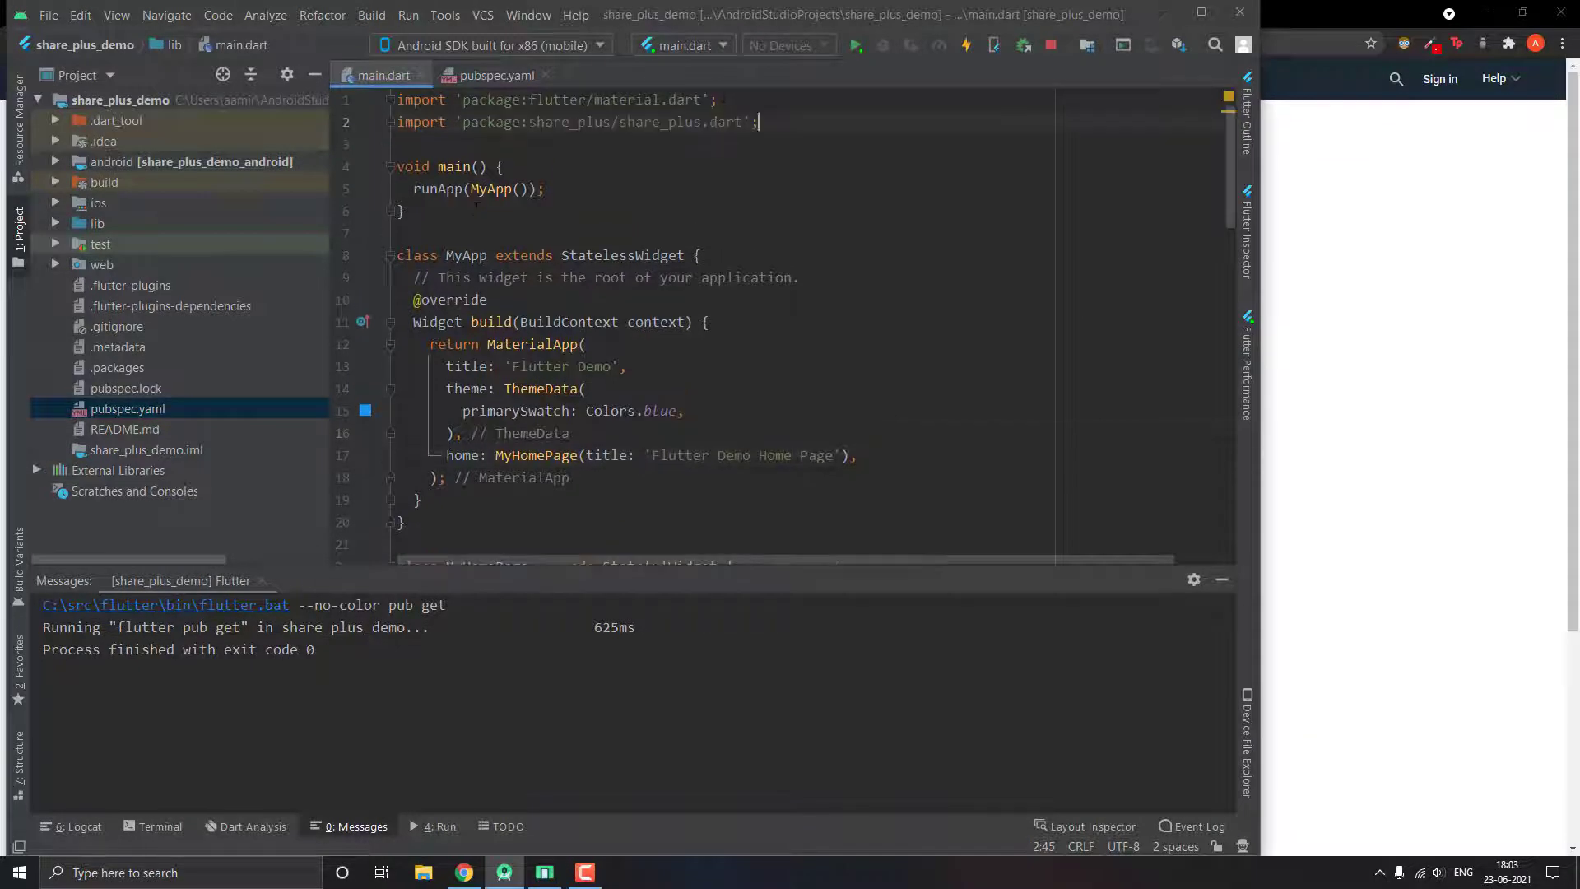
pyautogui.click(847, 45)
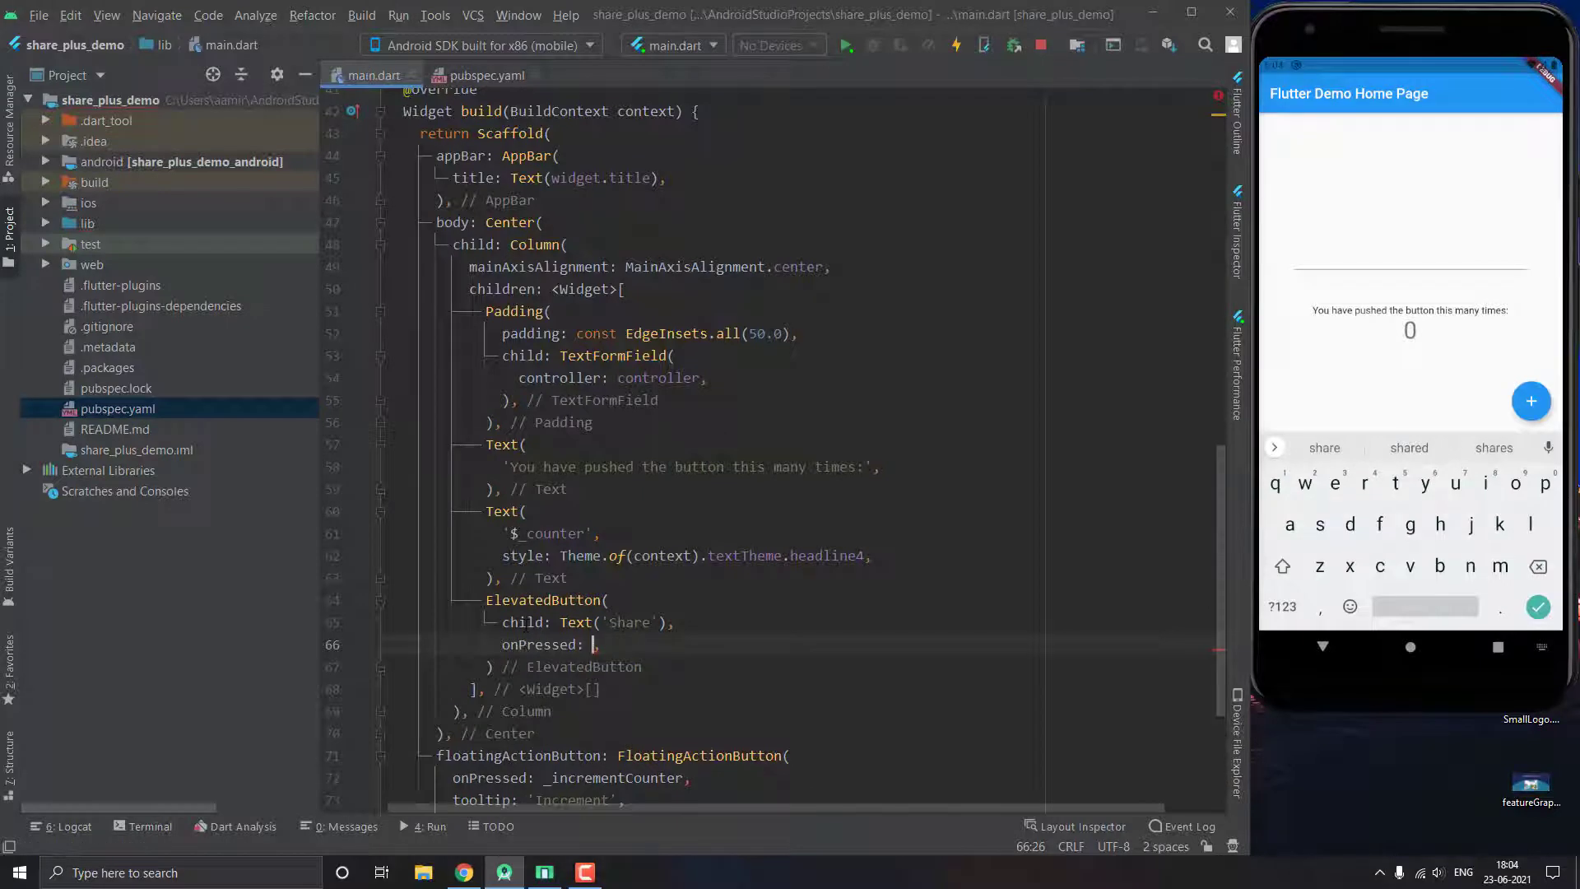
pyautogui.write('()')
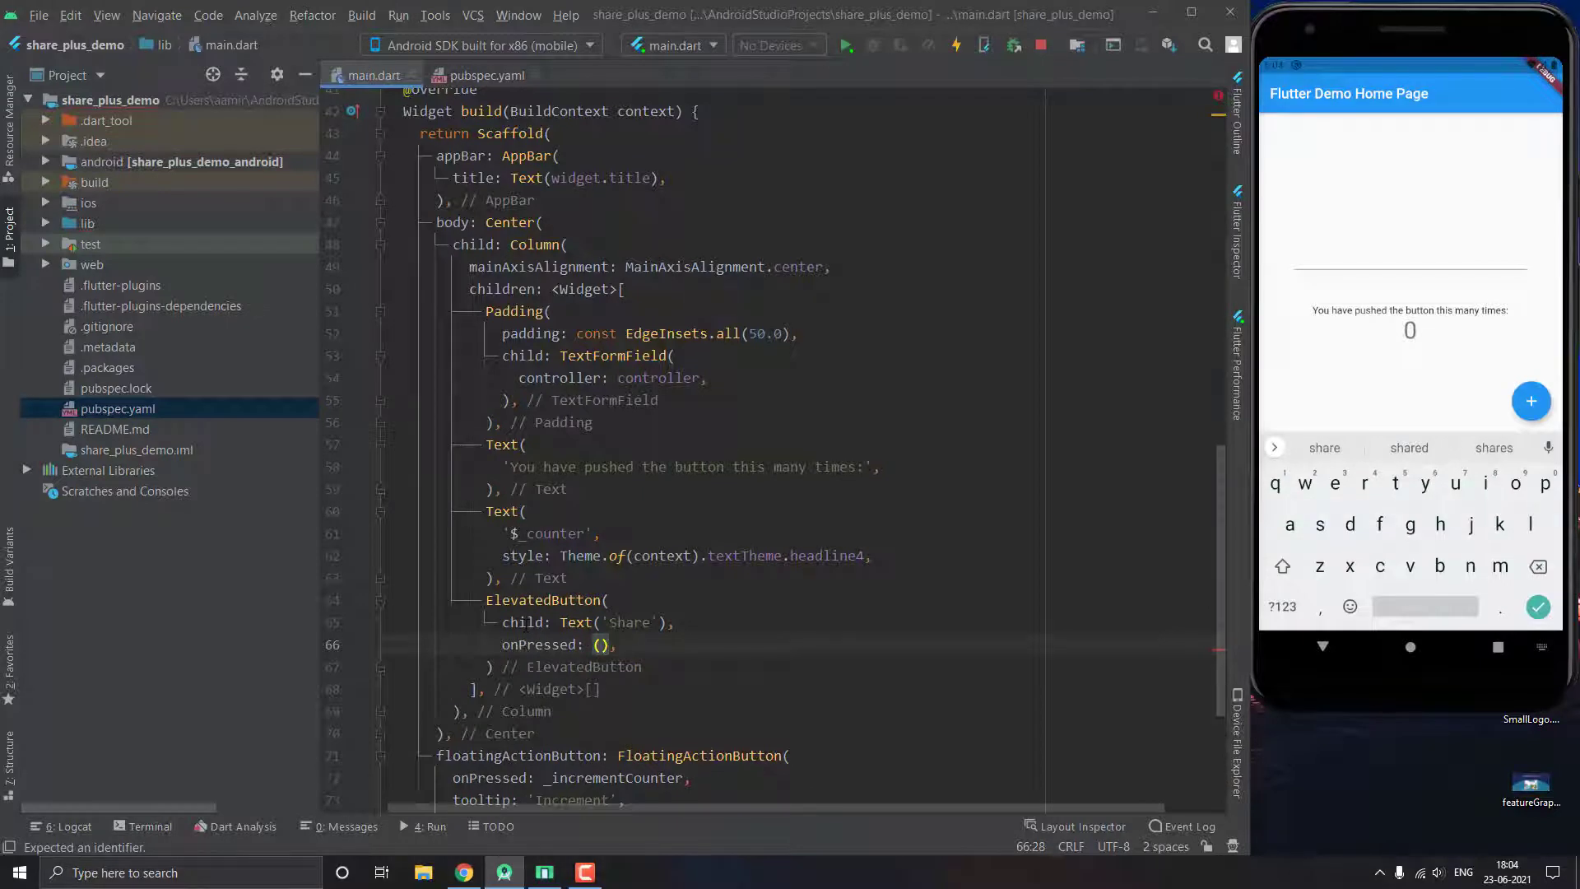
pyautogui.write('=>')
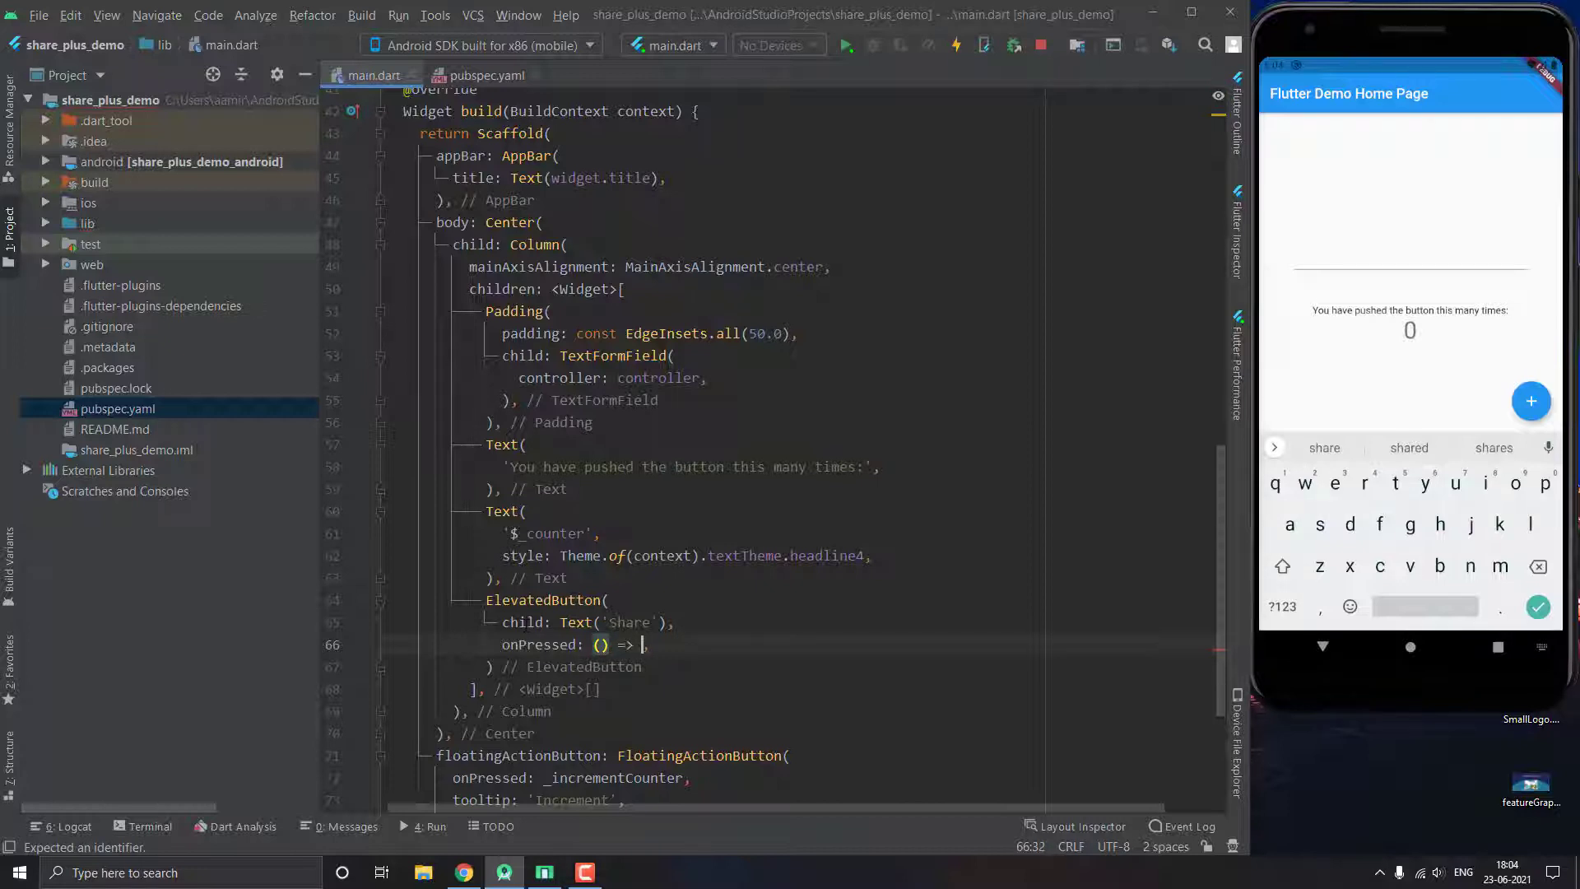
pyautogui.write('share()')
pyautogui.write('void share(int number){')
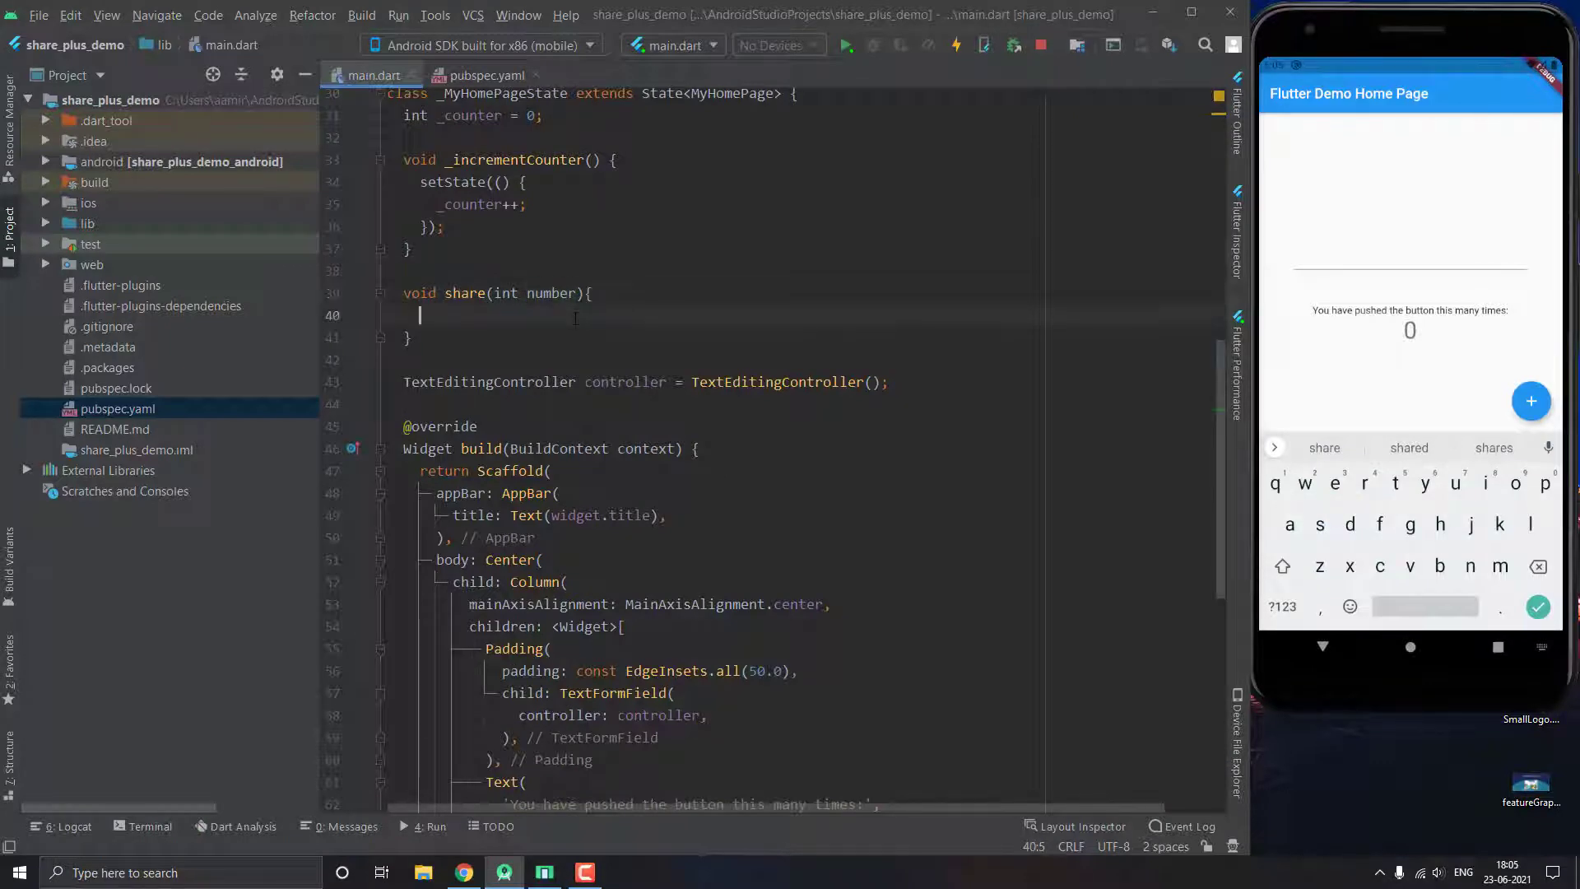
# - Declare message 'No of times we clicked the button : $number' and call Share.share(message)
pyautogui.write('S')
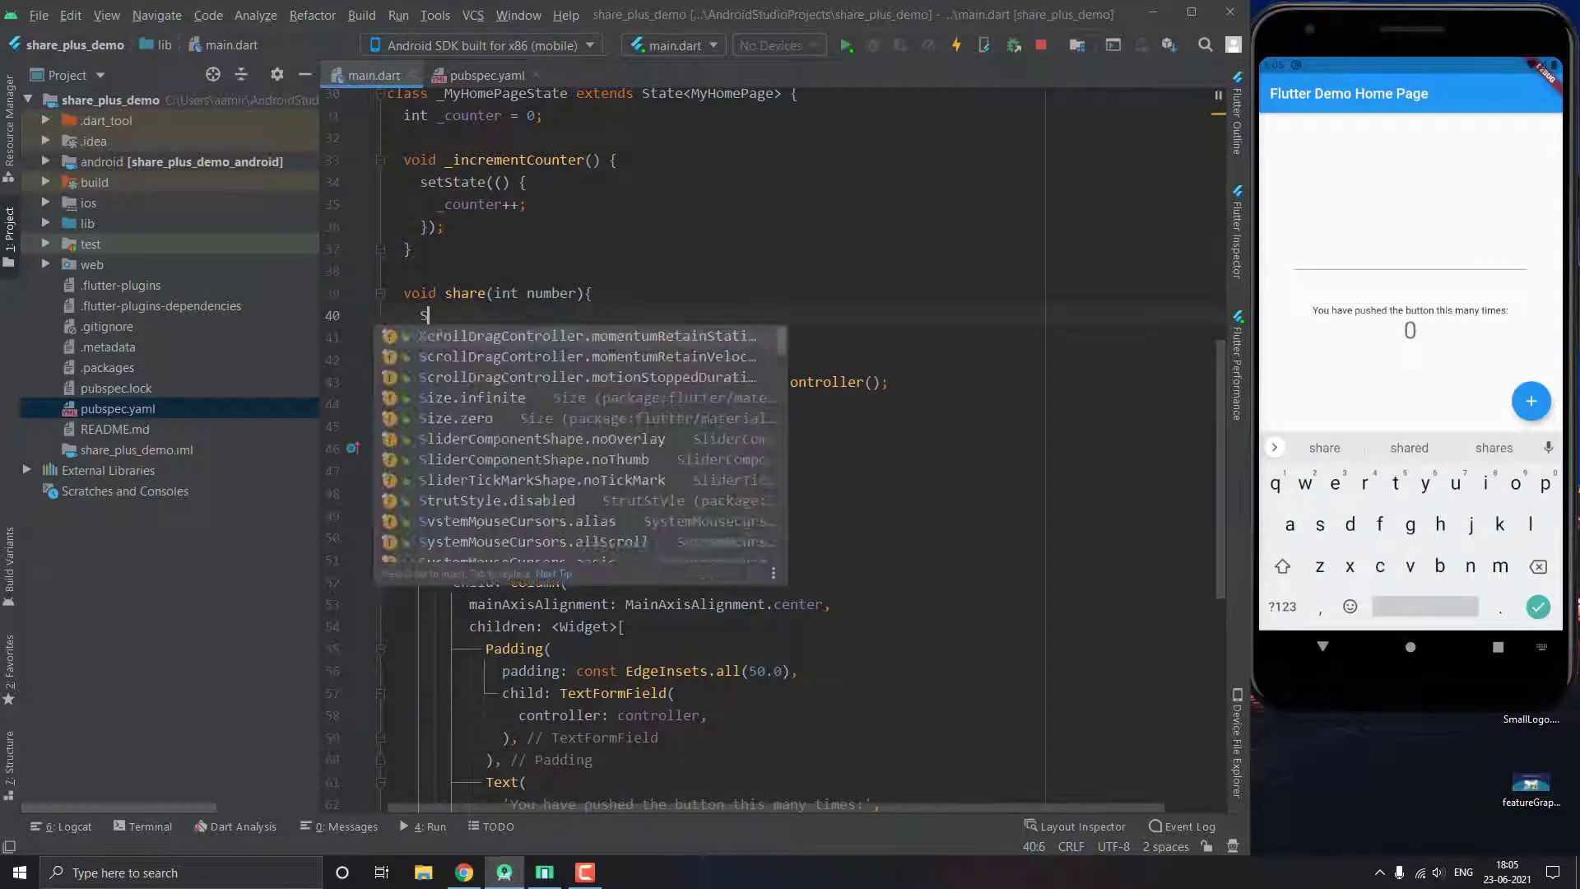
pyautogui.write('tring me')
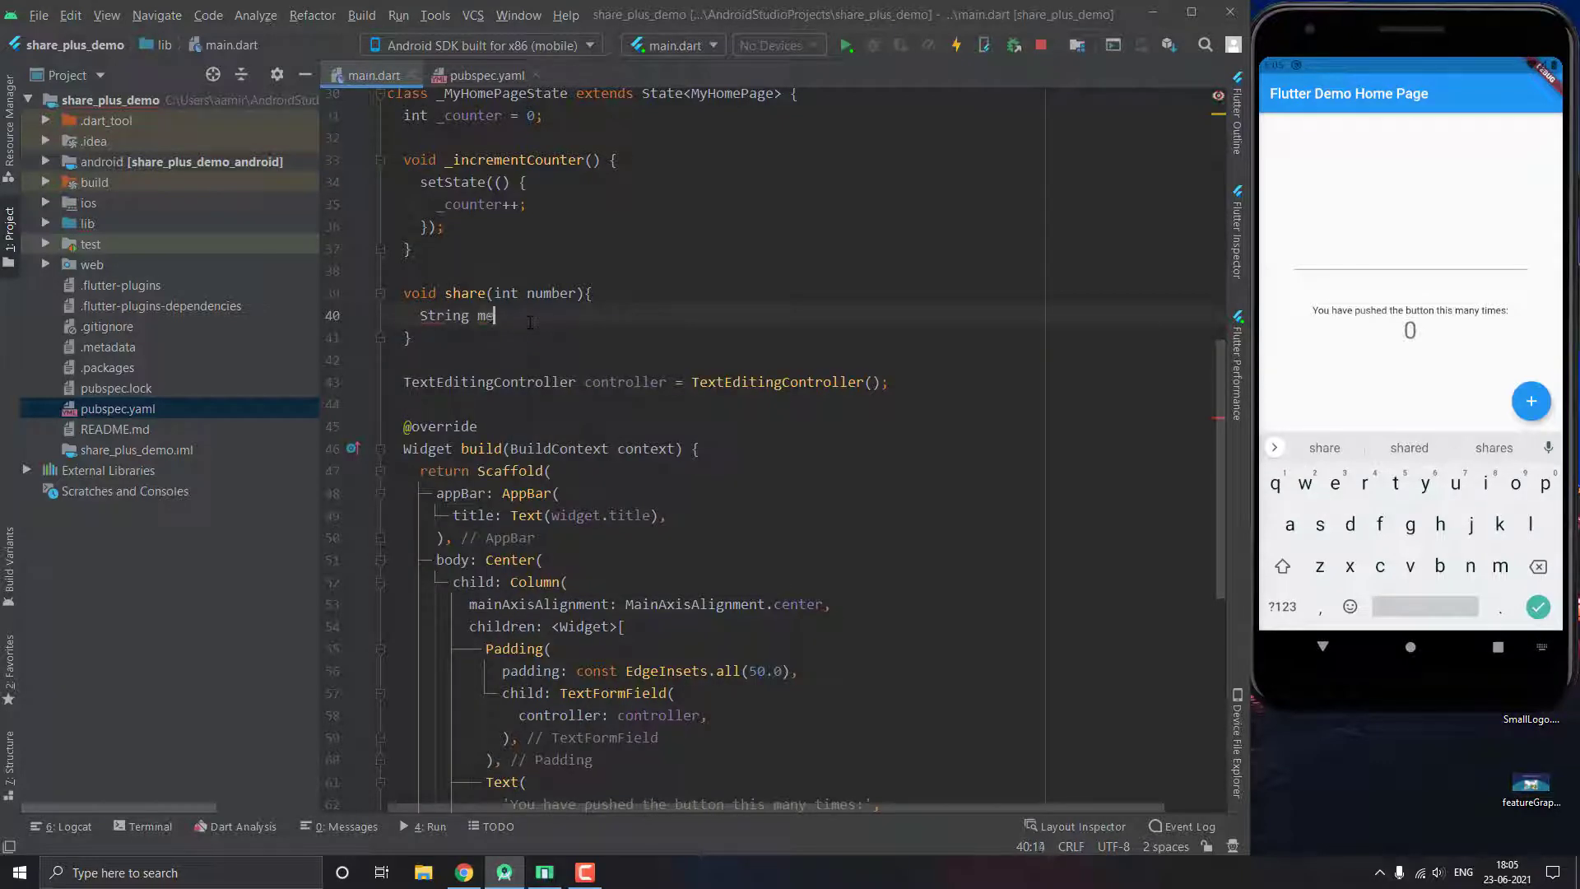
pyautogui.write('ssage')
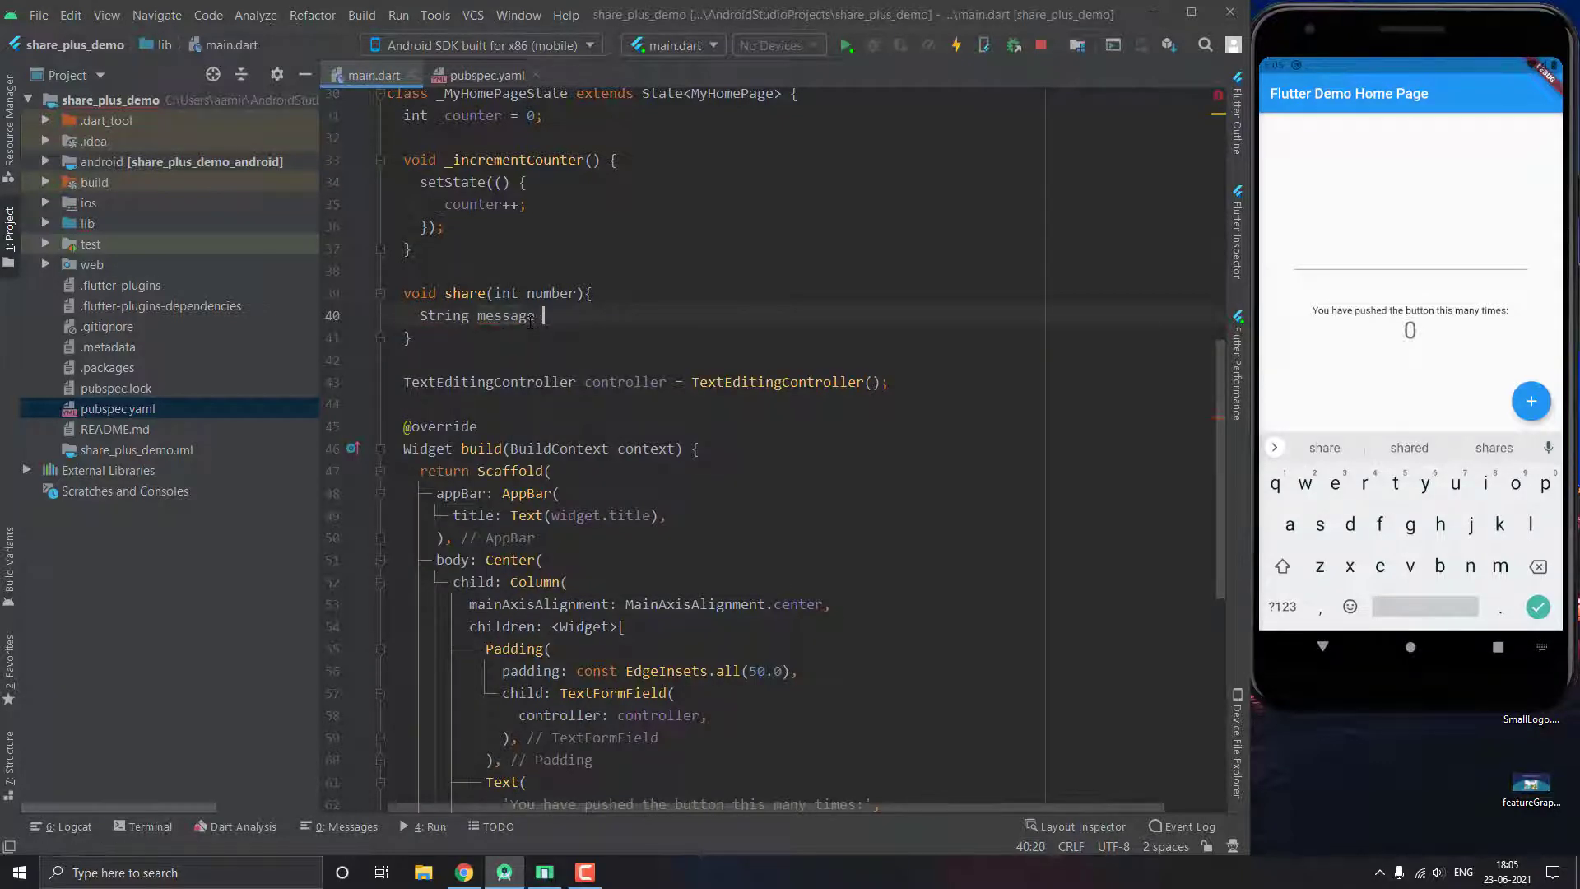
pyautogui.write('= "')
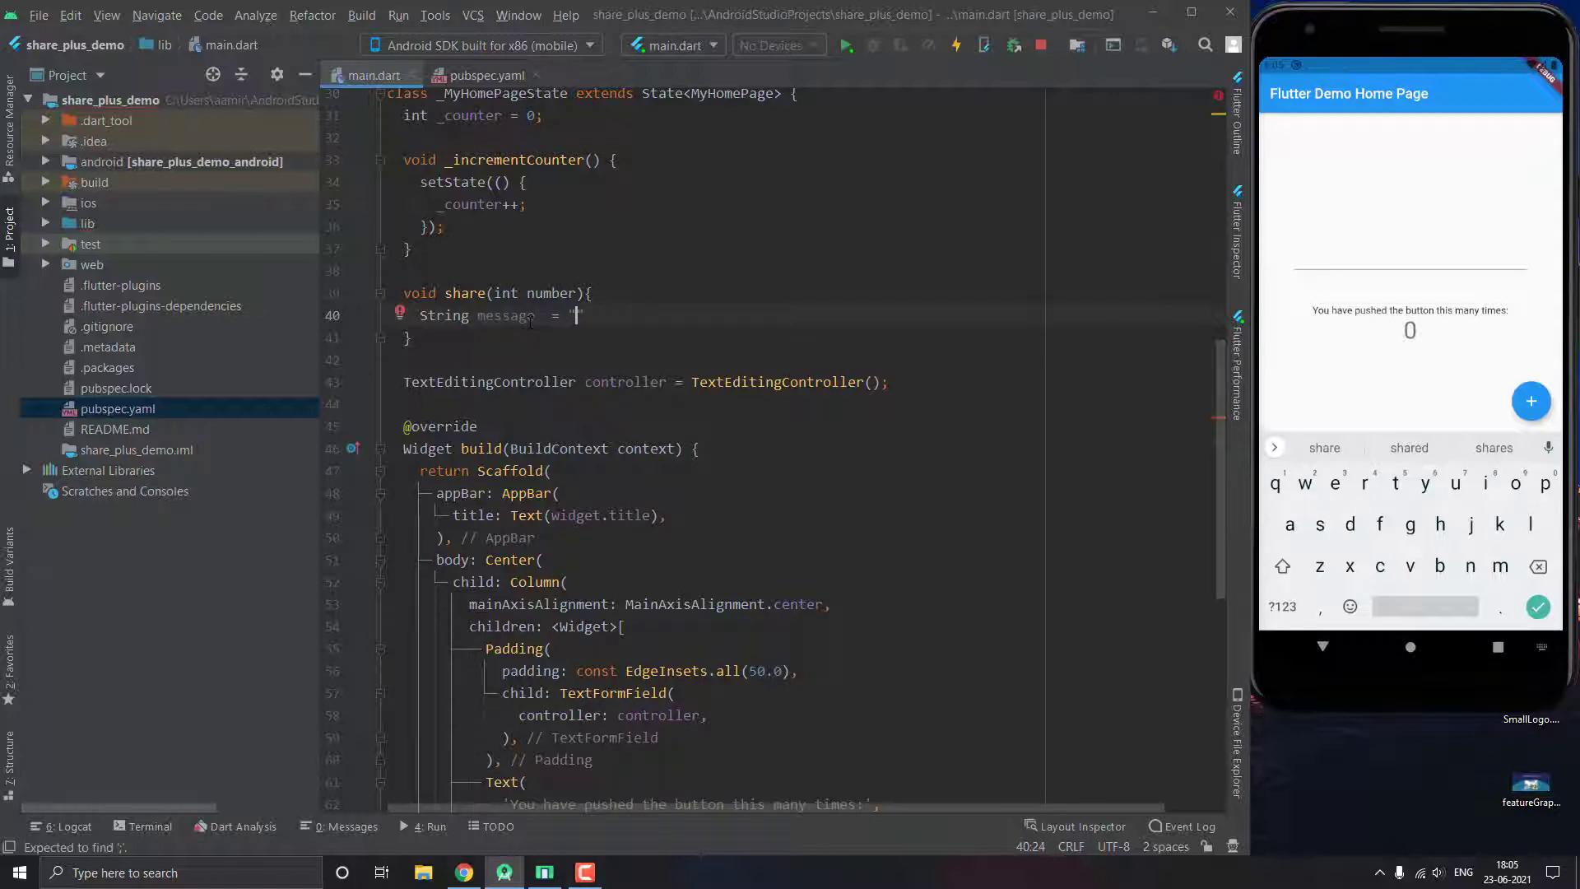
pyautogui.write('No of times We cal')
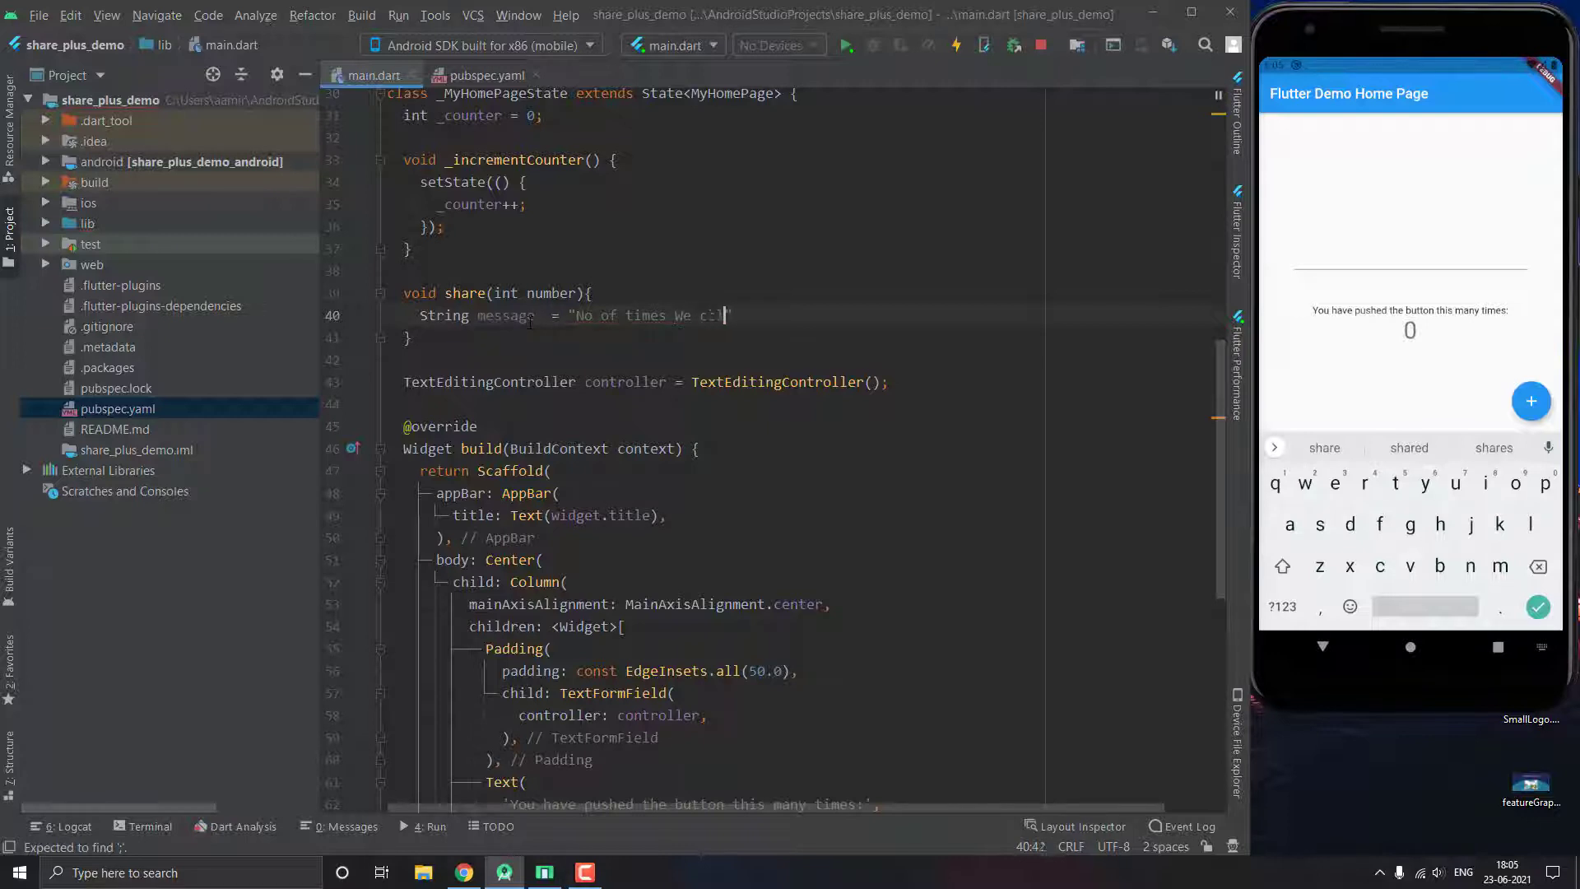
pyautogui.write('ck')
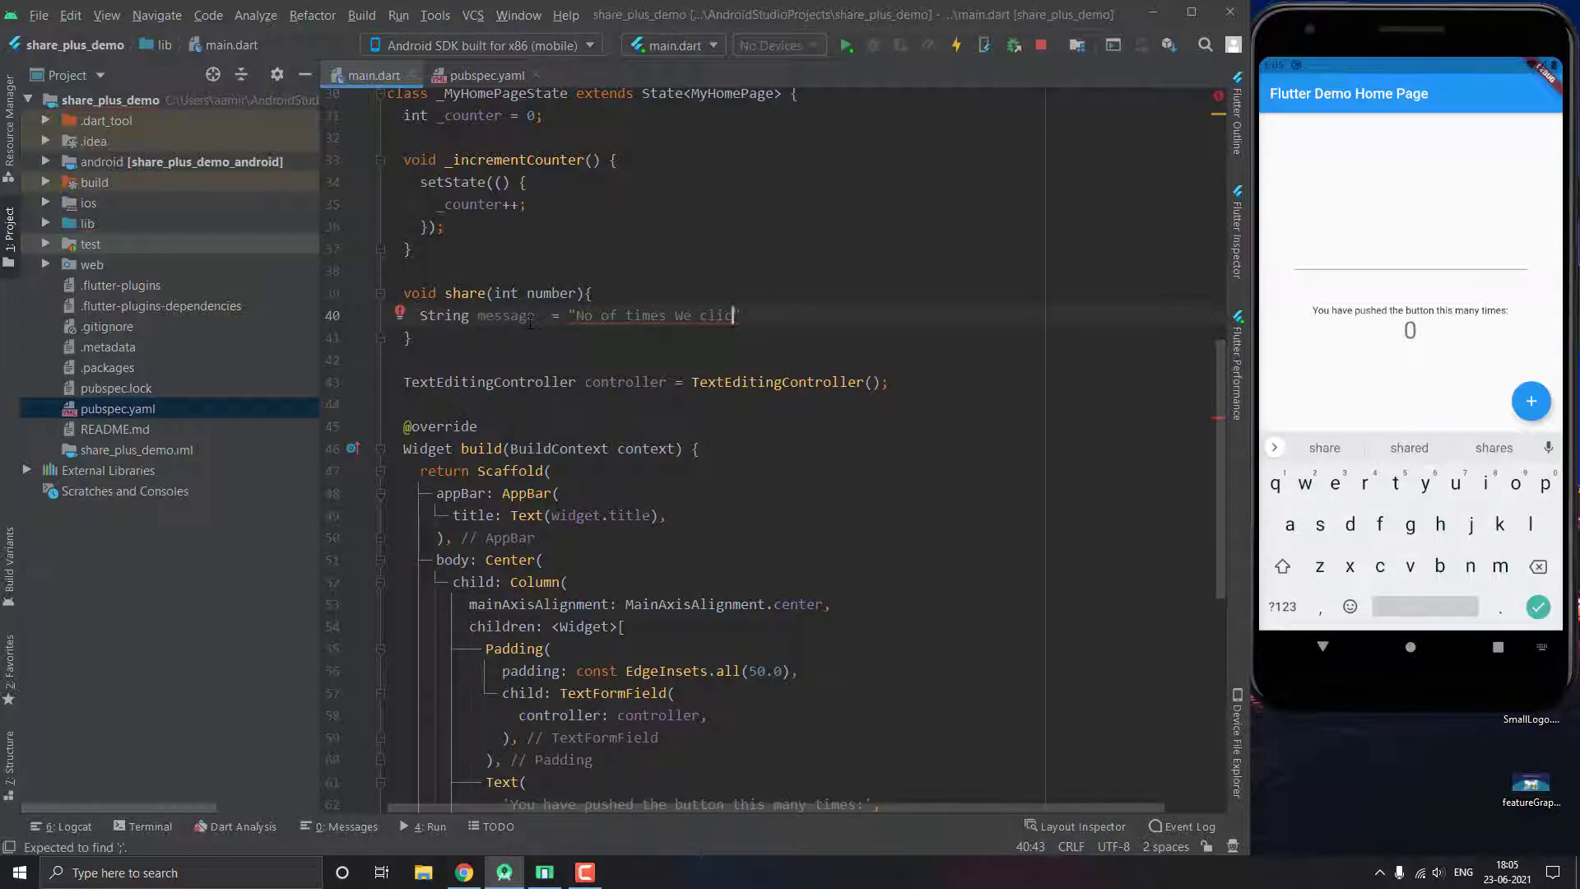
pyautogui.write('kkd')
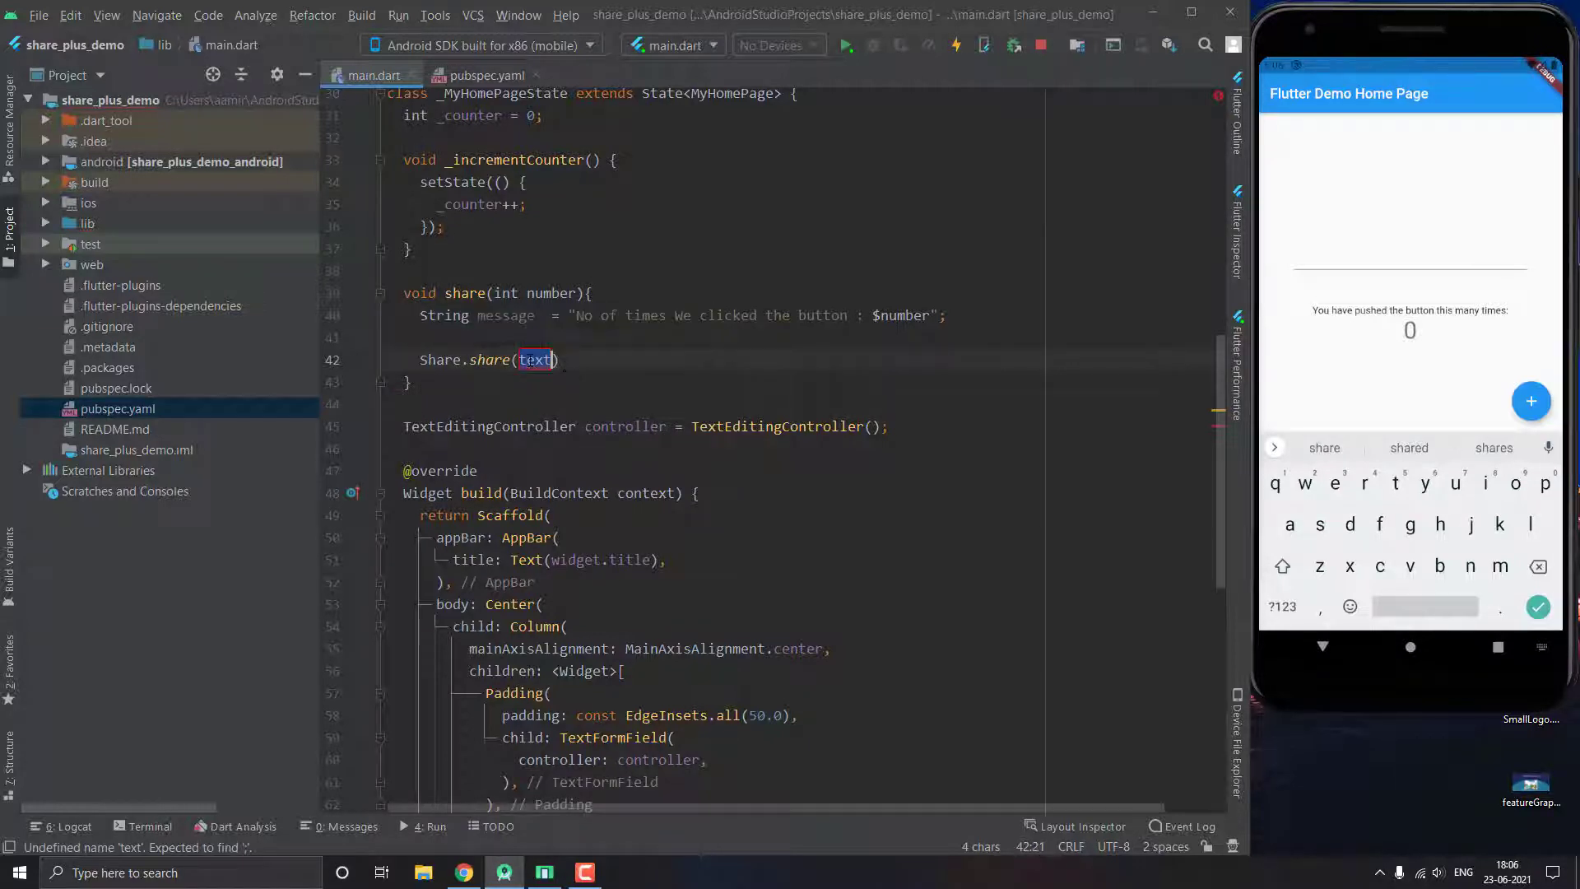
pyautogui.write('message')
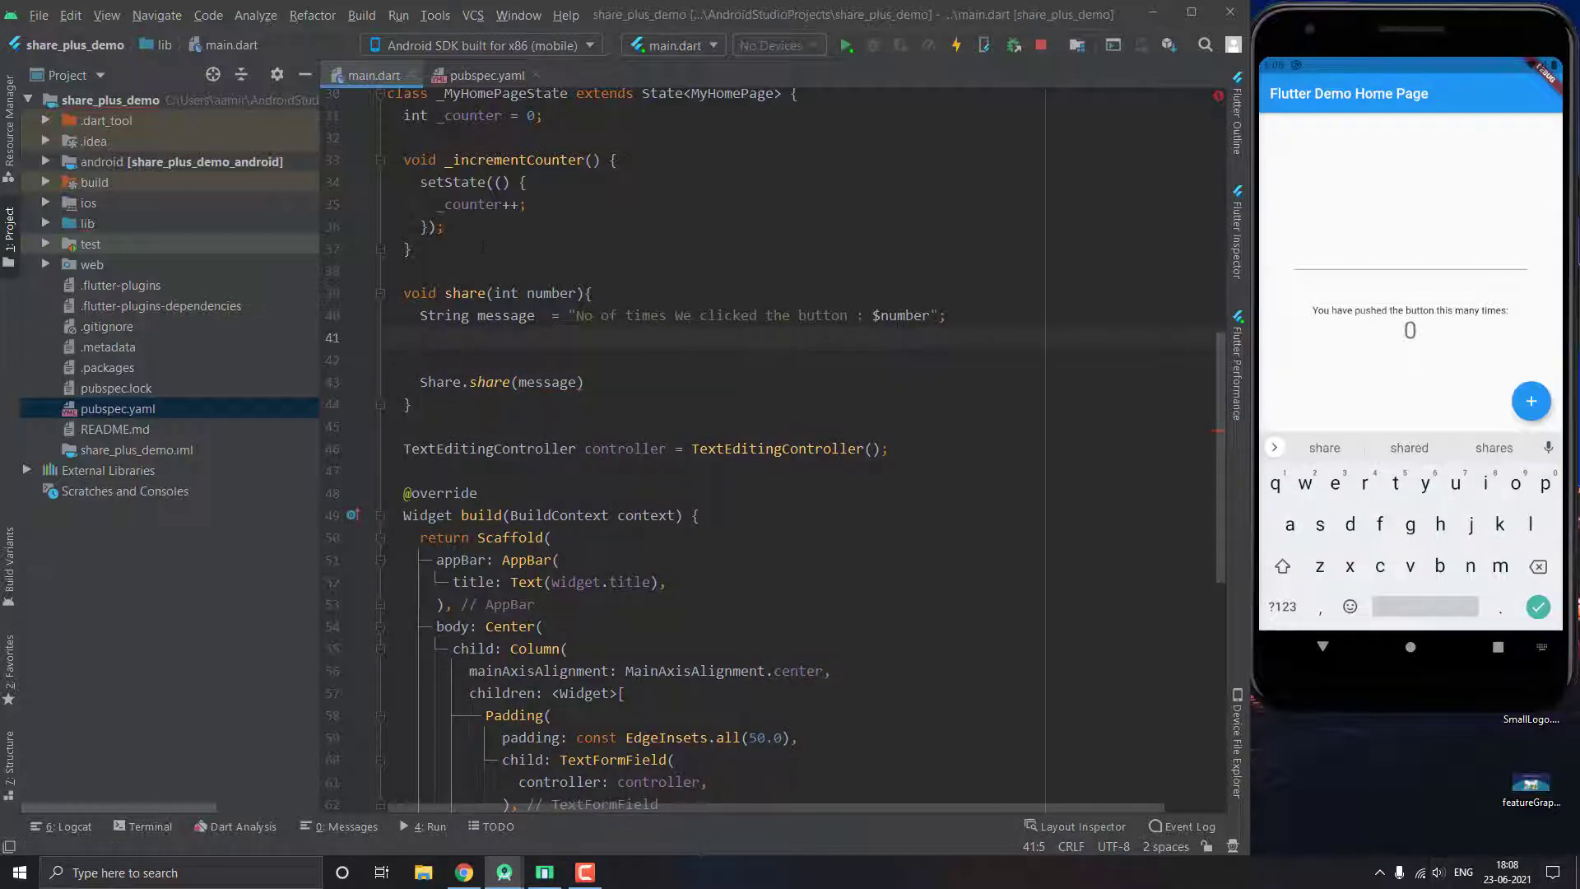
# - Give share a BuildContext parameter and get the RenderBox box from context
pyautogui.write('BuildContext context,')
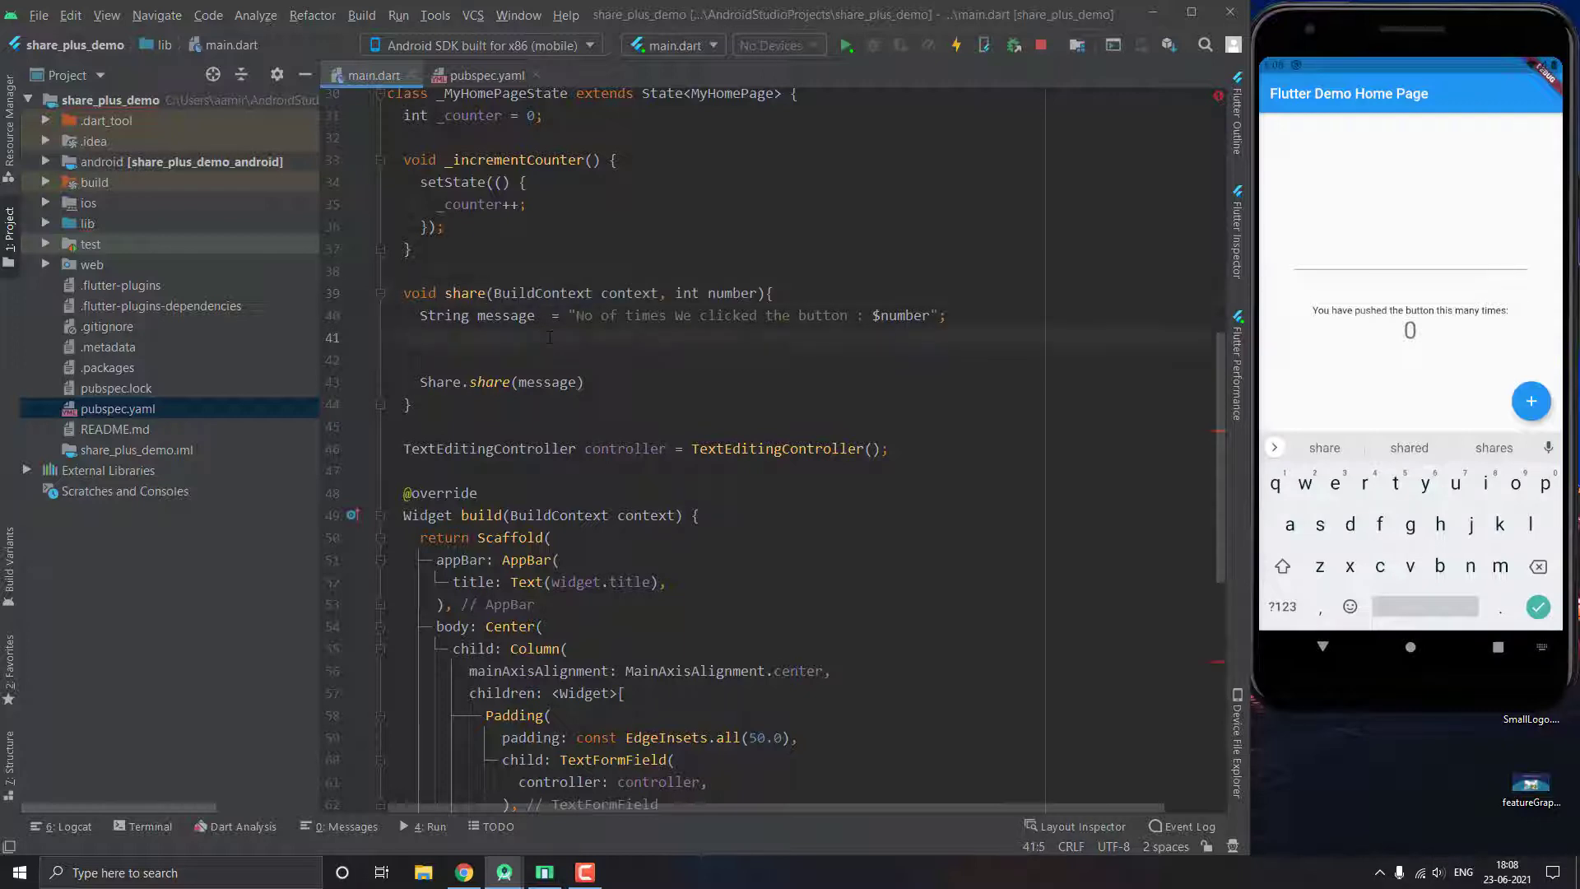
pyautogui.write('RenderBox? box =')
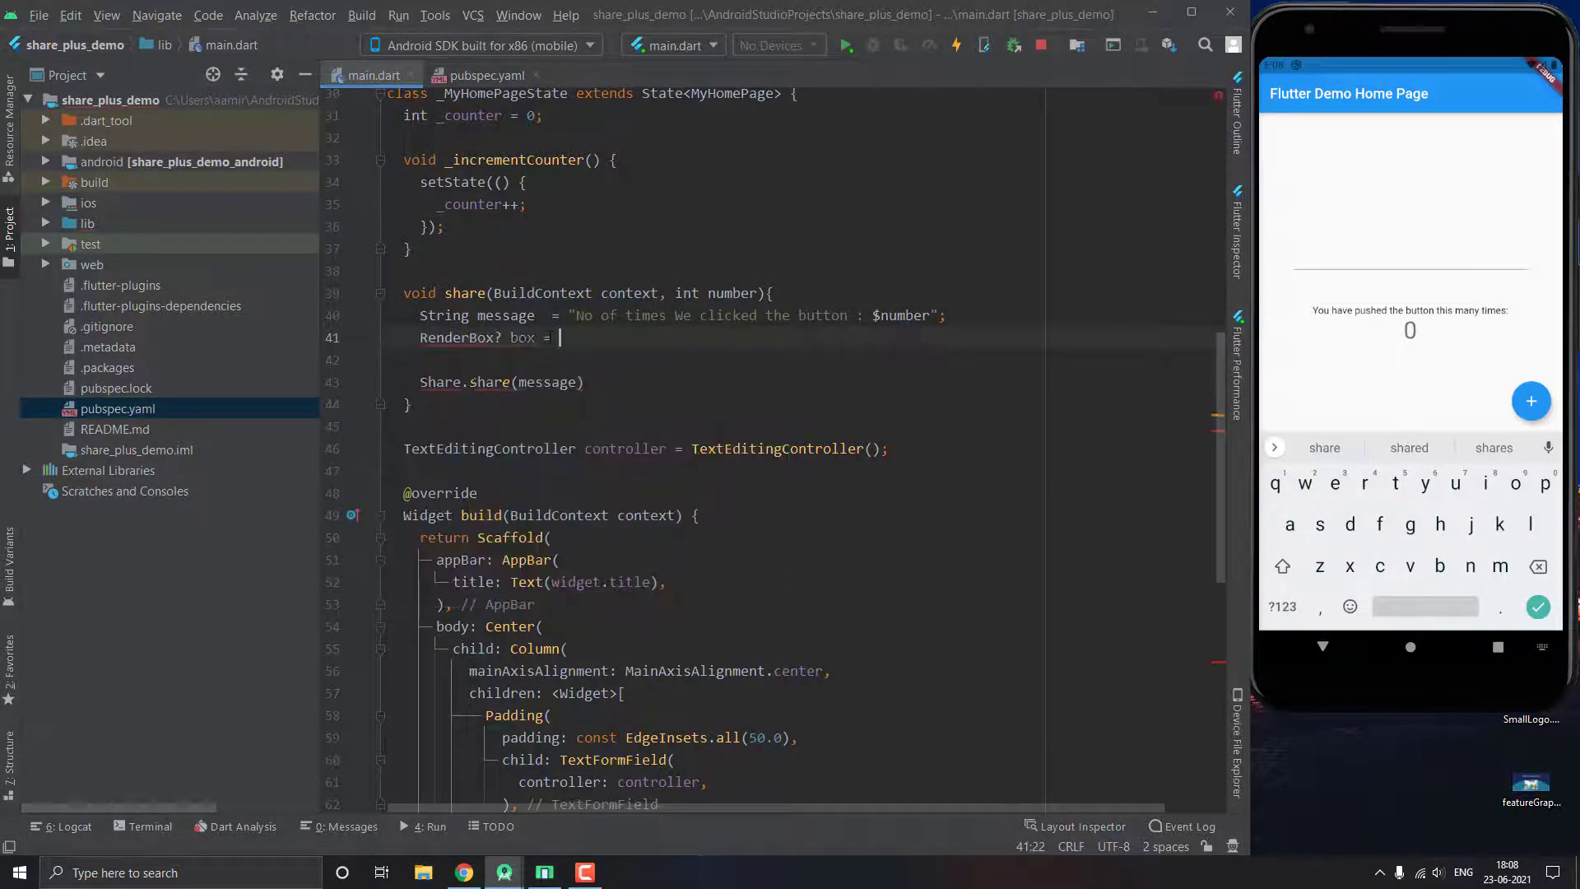
pyautogui.write('context')
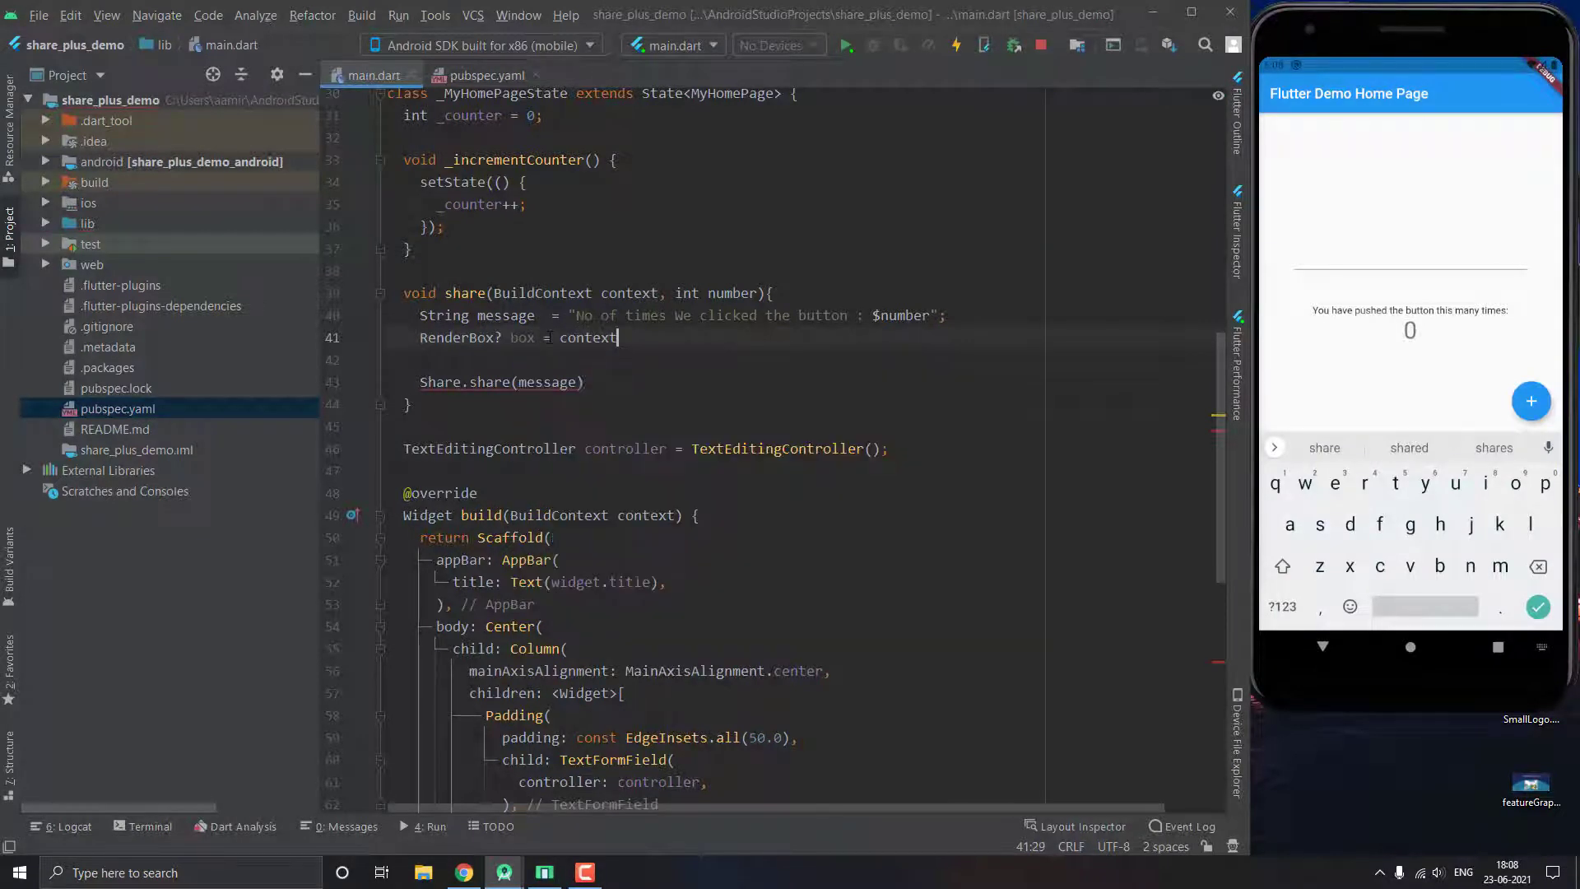
pyautogui.write('.findRenderObject(')
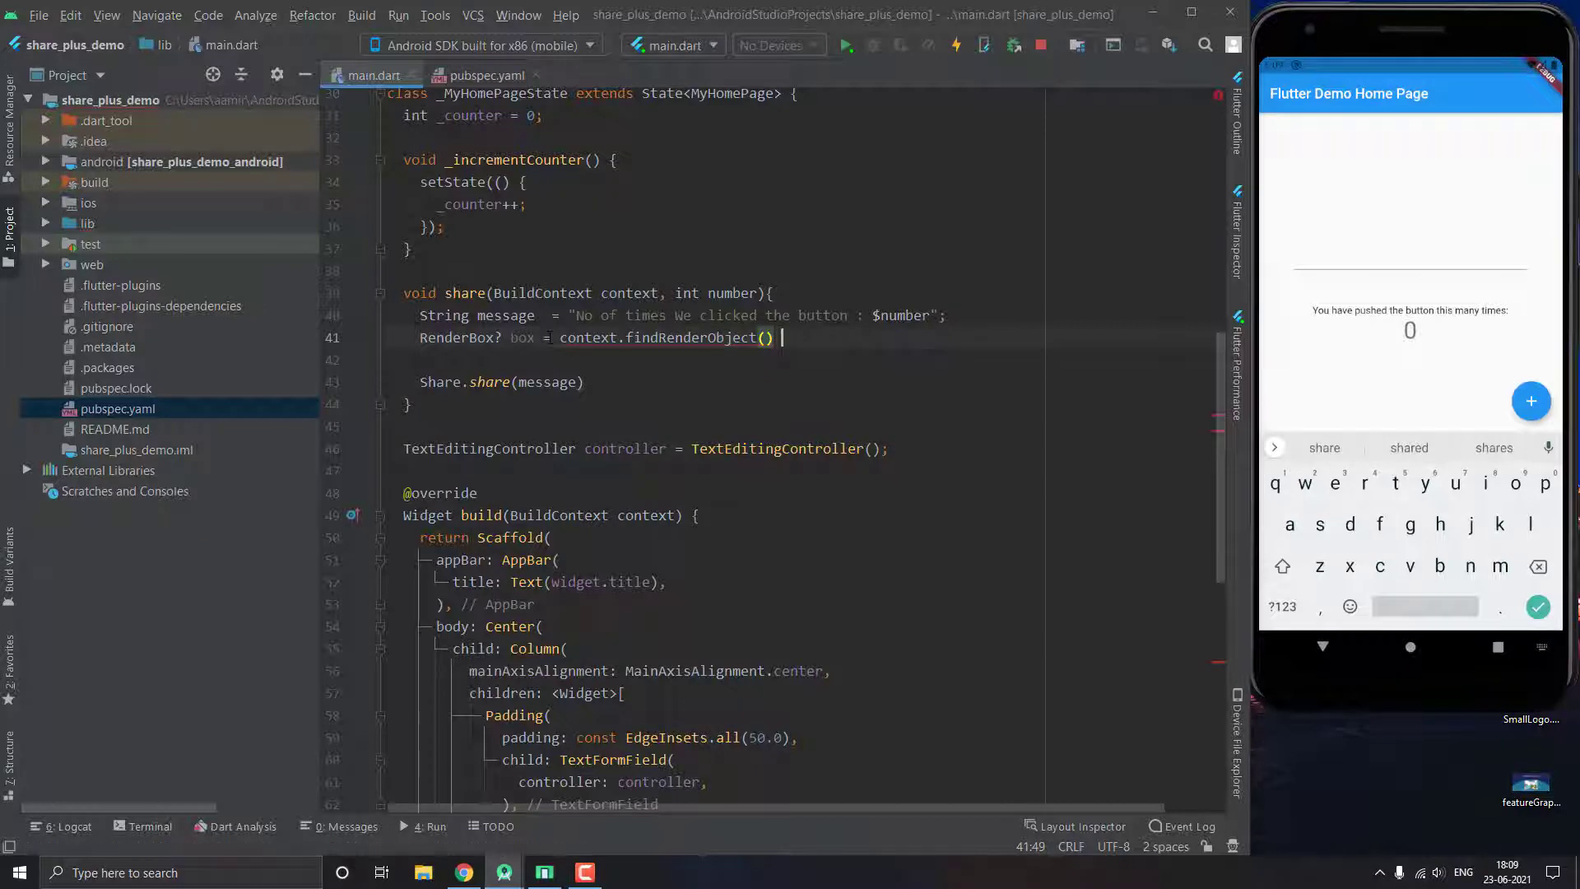
pyautogui.write('a')
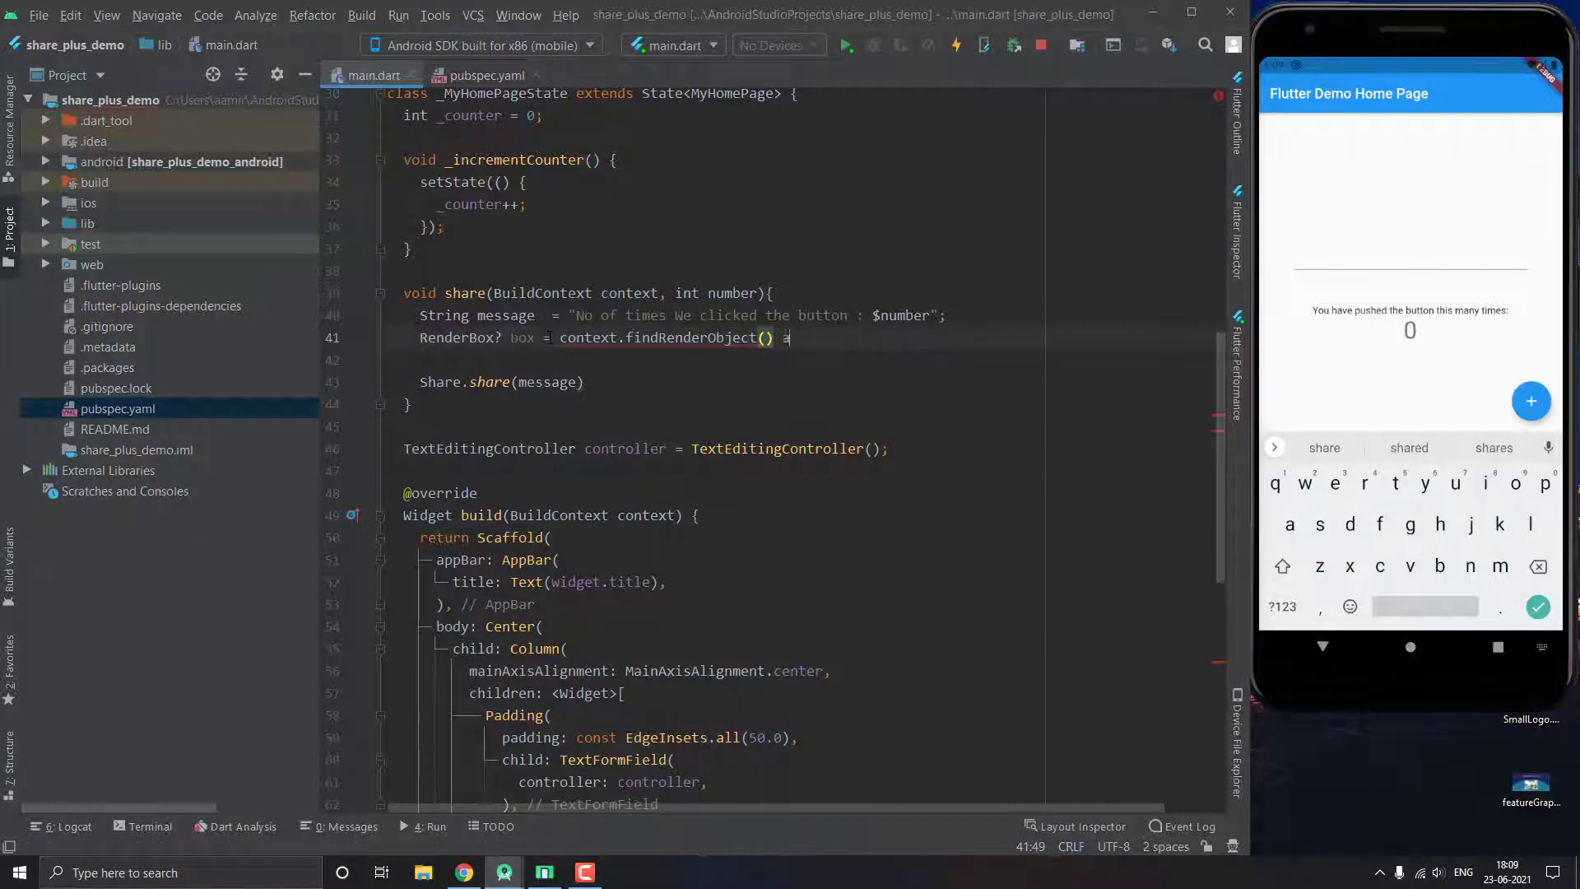
pyautogui.write('s RenderBox')
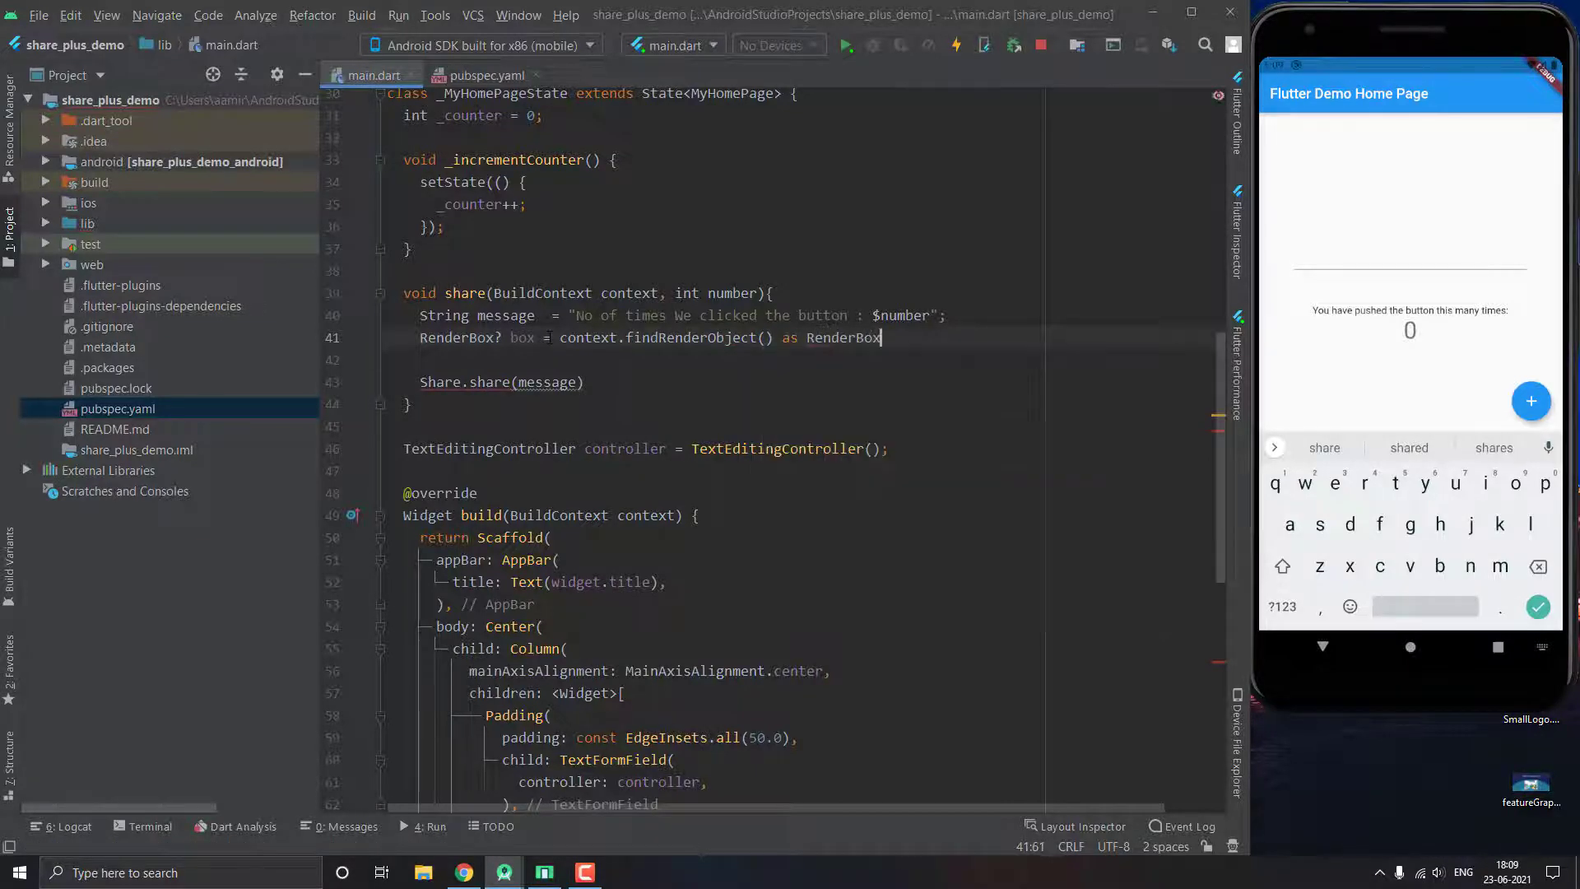
pyautogui.write(';')
pyautogui.click(814, 382)
pyautogui.write(' , ')
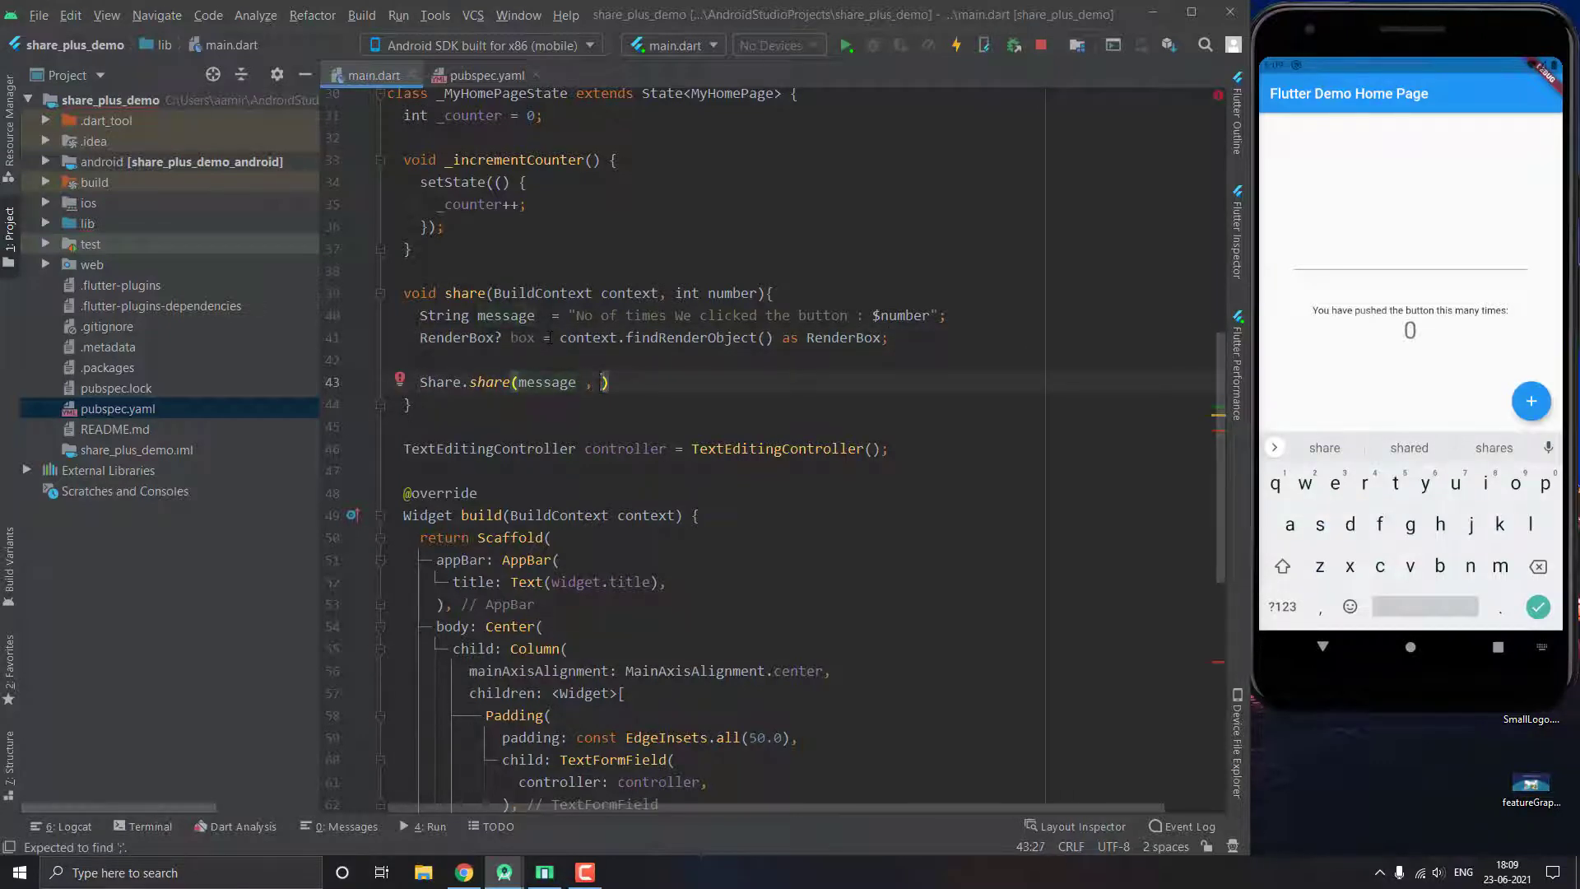
# - Pass subject 'Description' and sharePositionOrigin box.localToGlobal(Offset.zero) & box.size to Share.share
pyautogui.write('subject:')
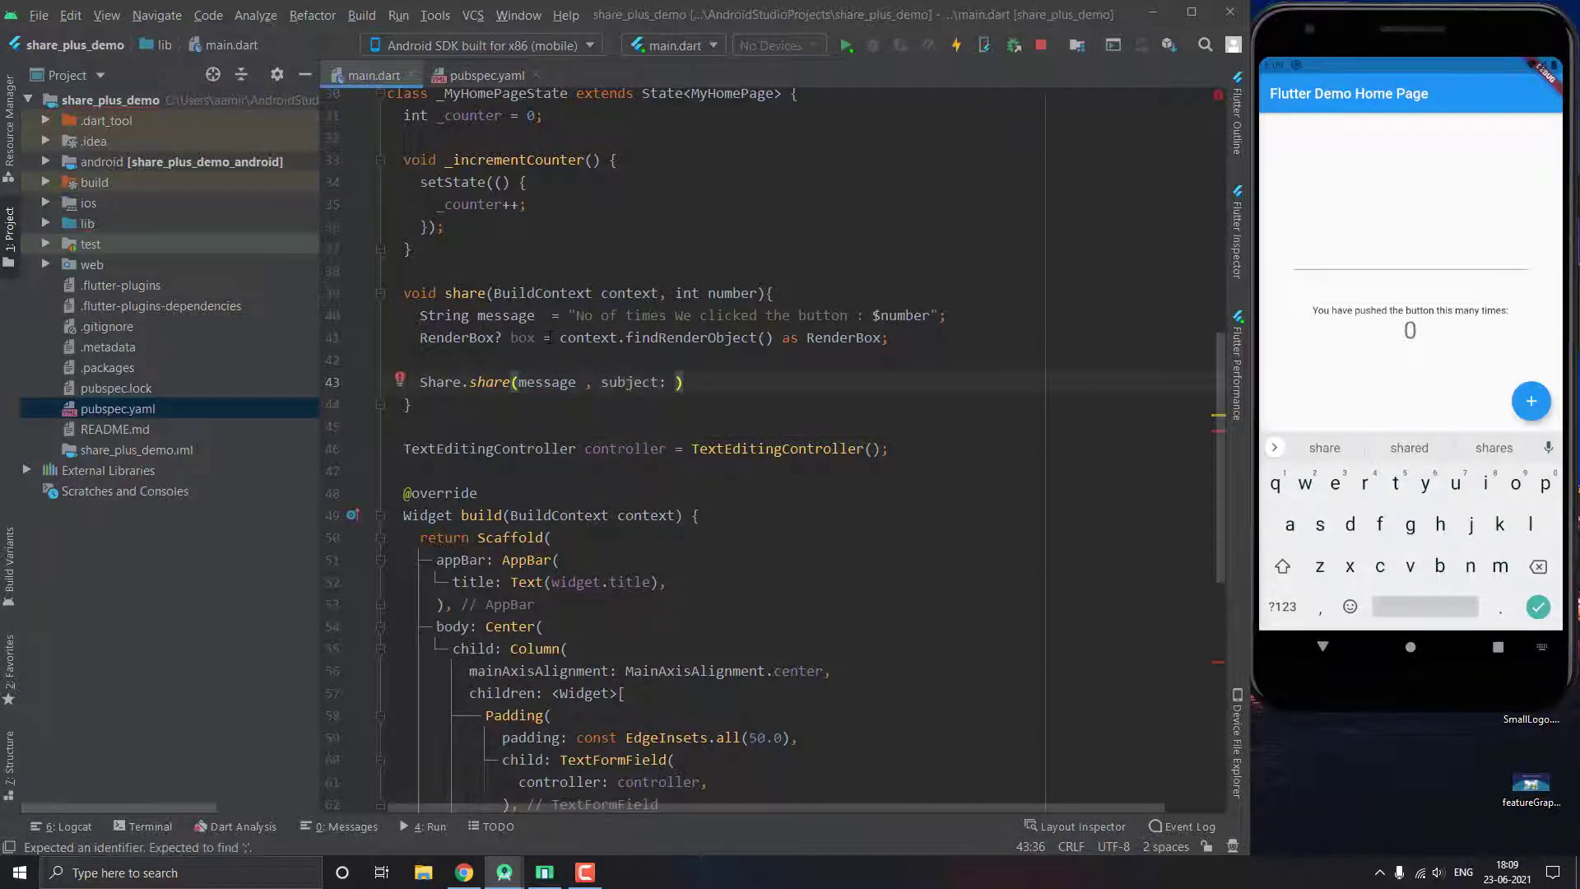
pyautogui.write("'Description',")
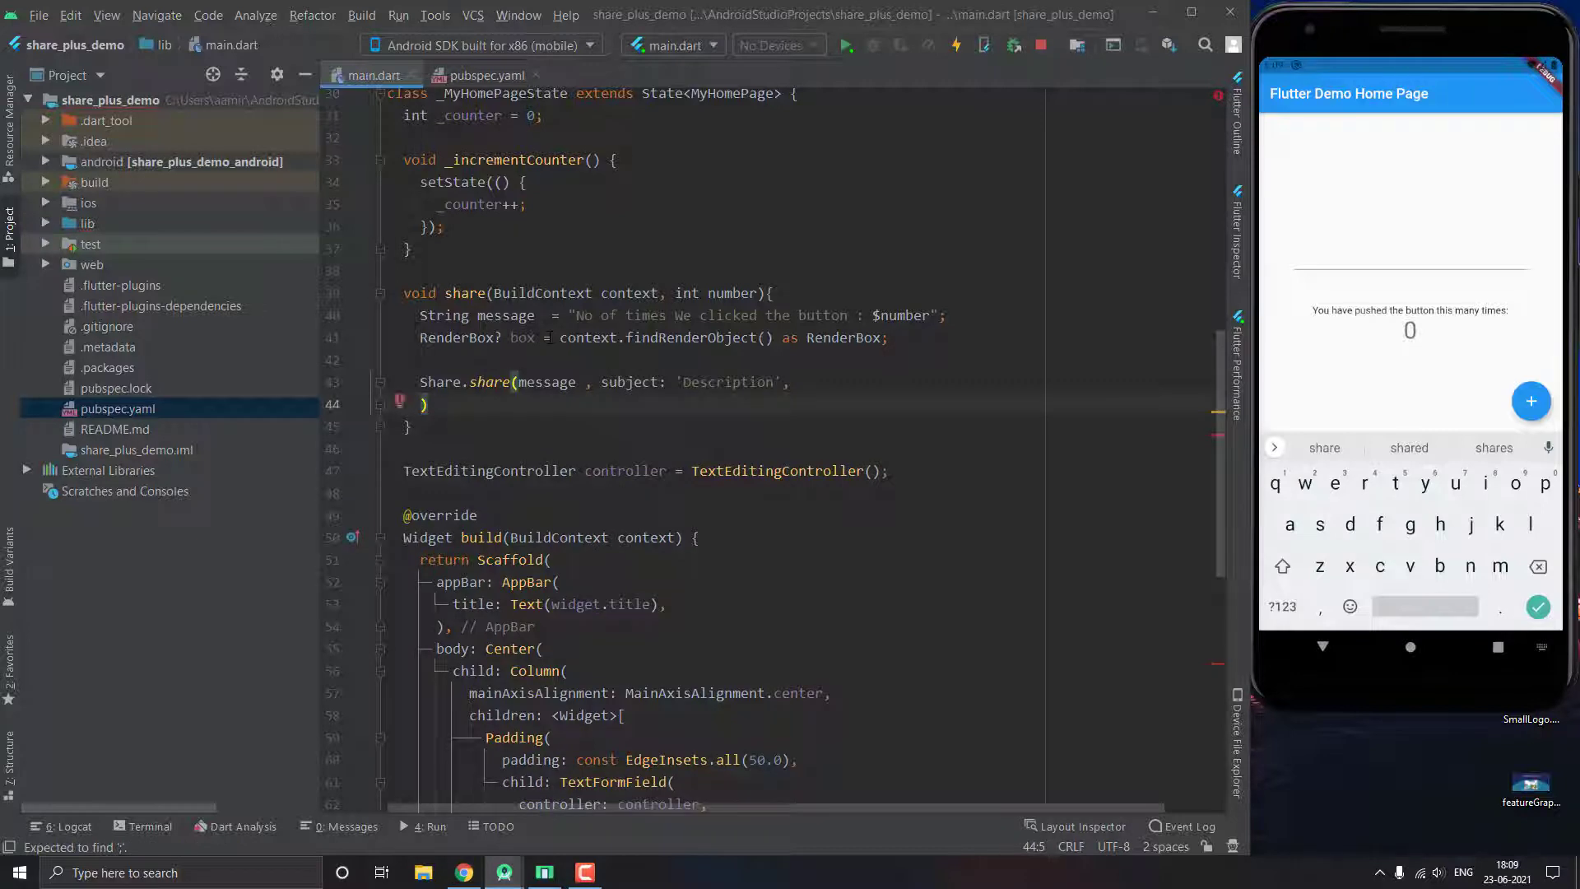
pyautogui.write('sharePositionOrigin:')
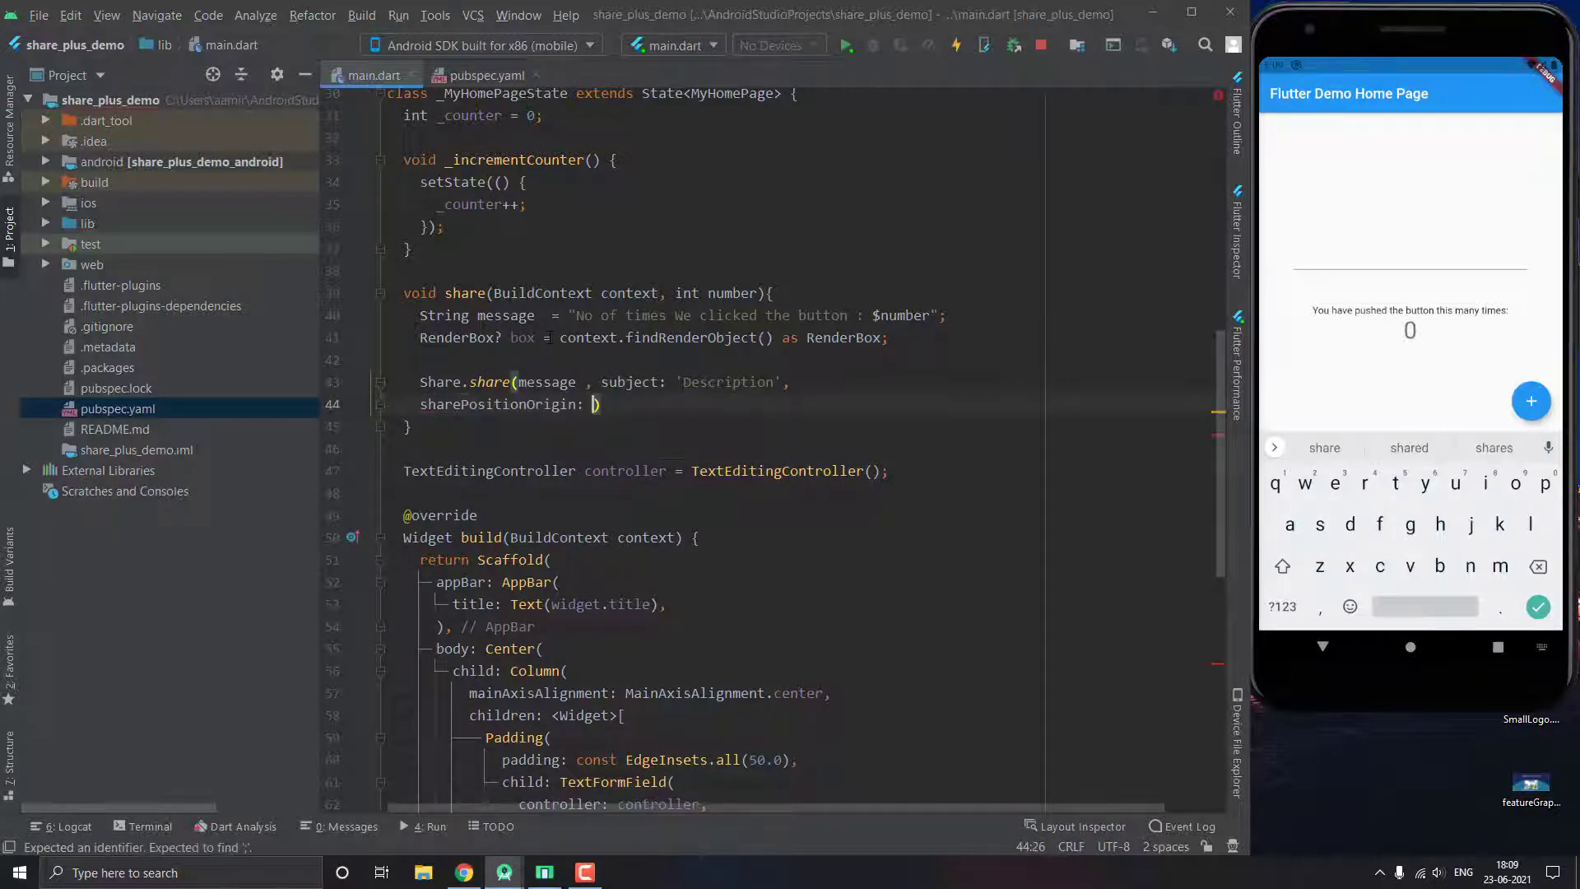
pyautogui.write('box')
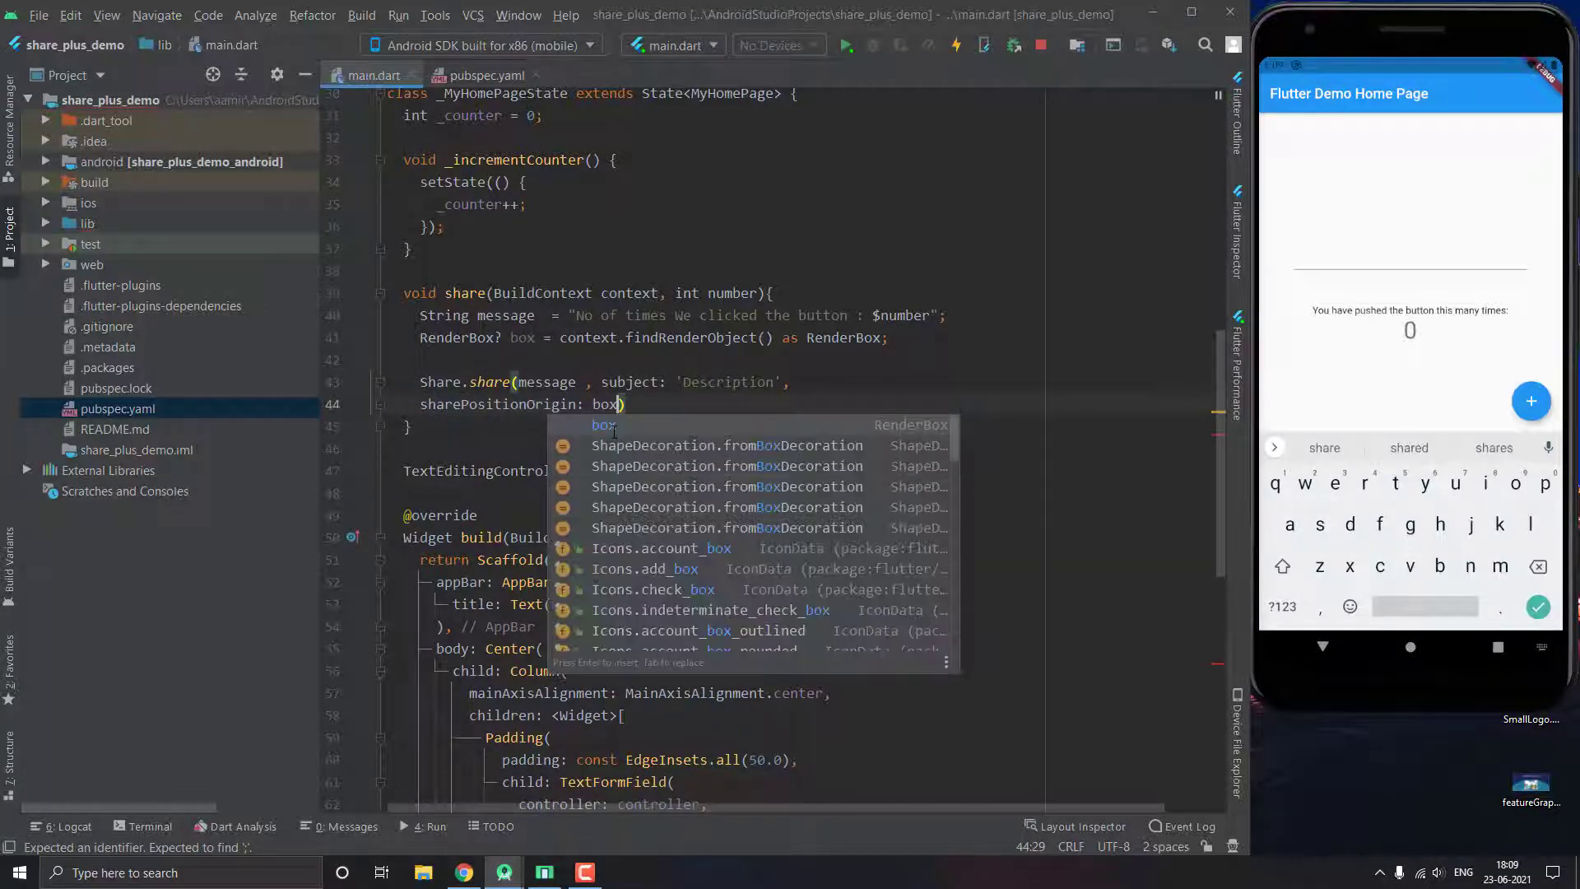
pyautogui.write('.l')
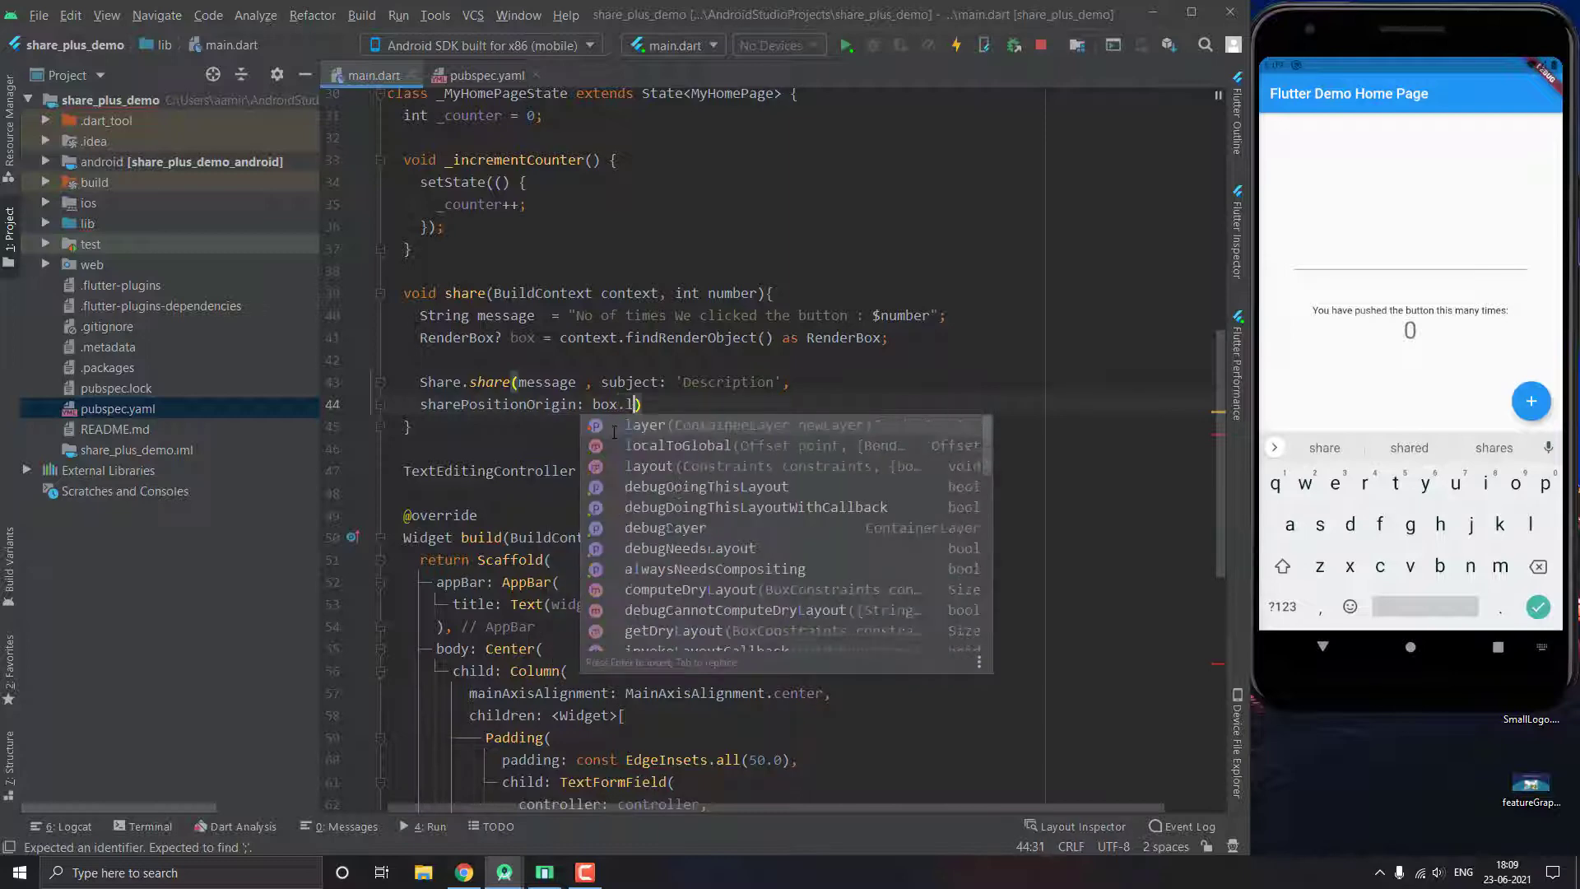
pyautogui.click(677, 445)
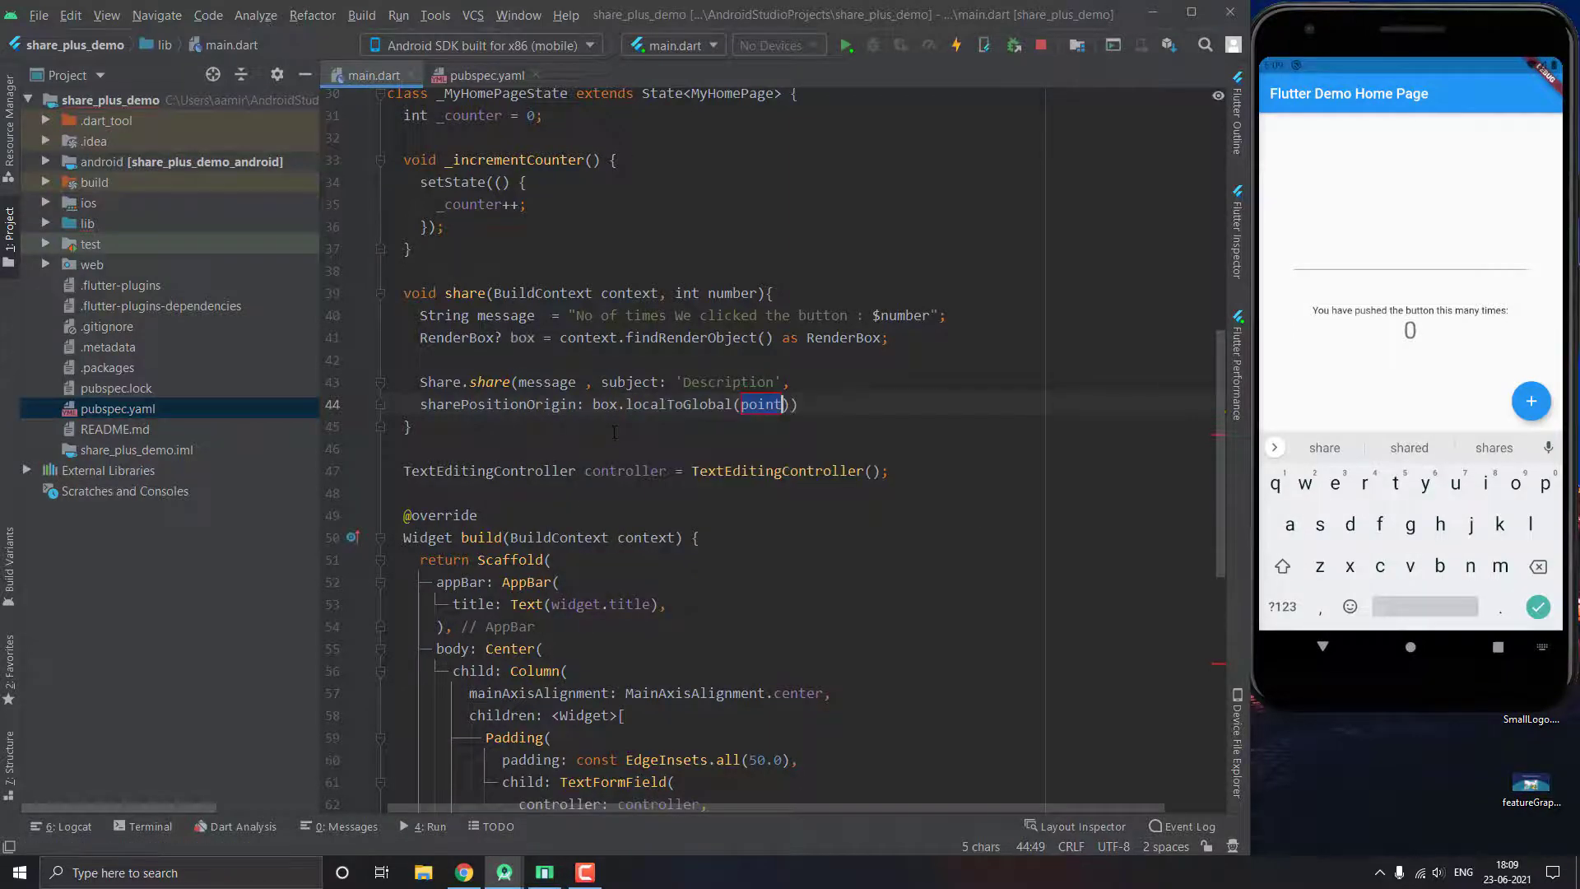
pyautogui.write('Offset.zer')
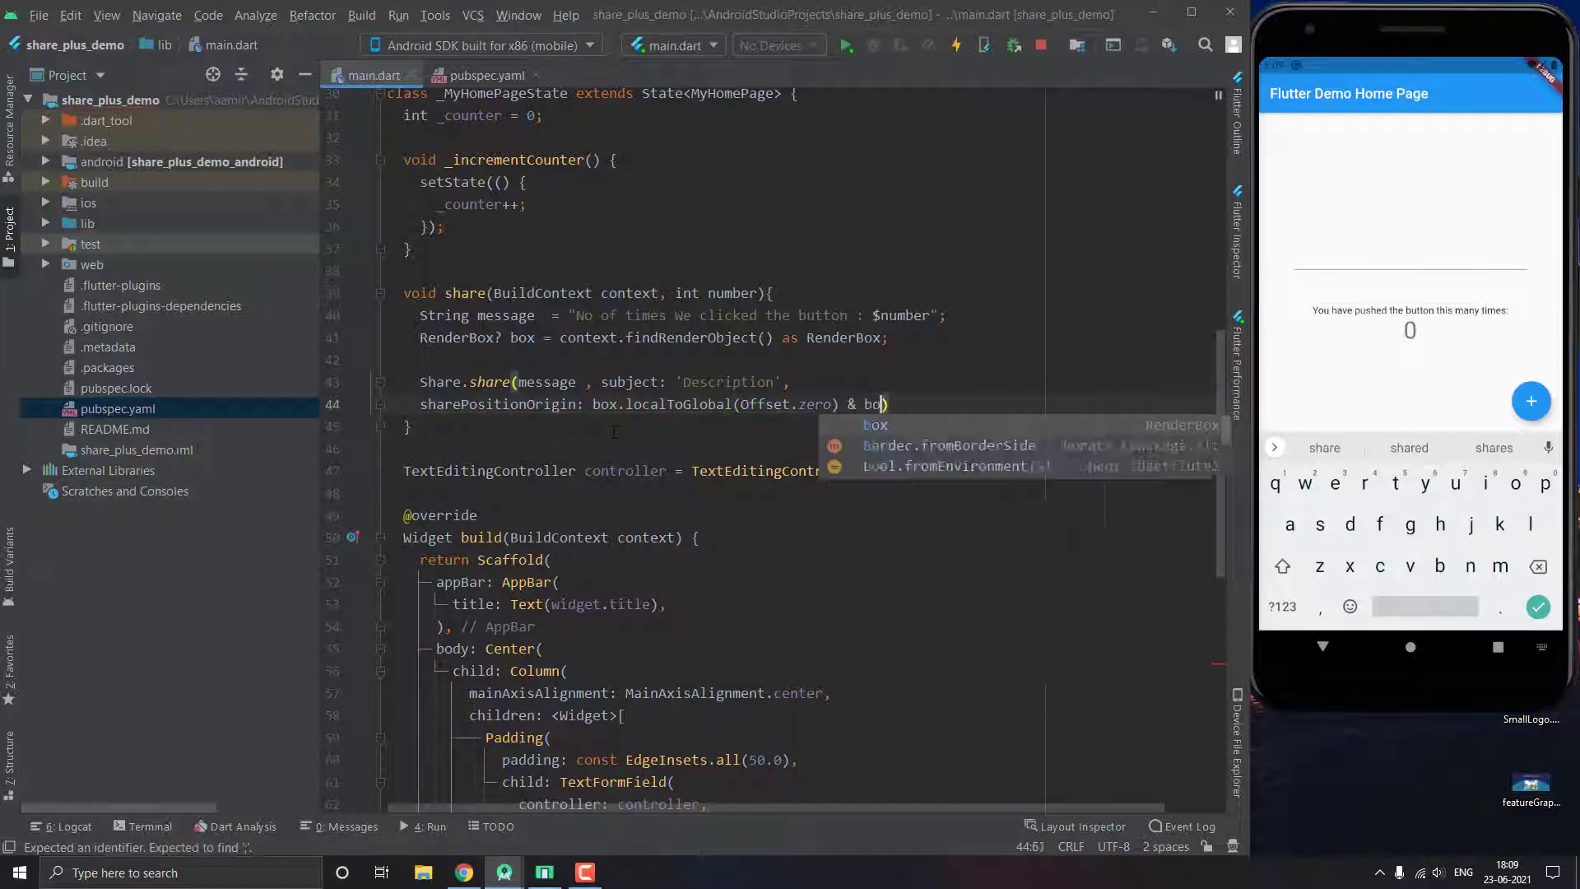
pyautogui.write('x.size')
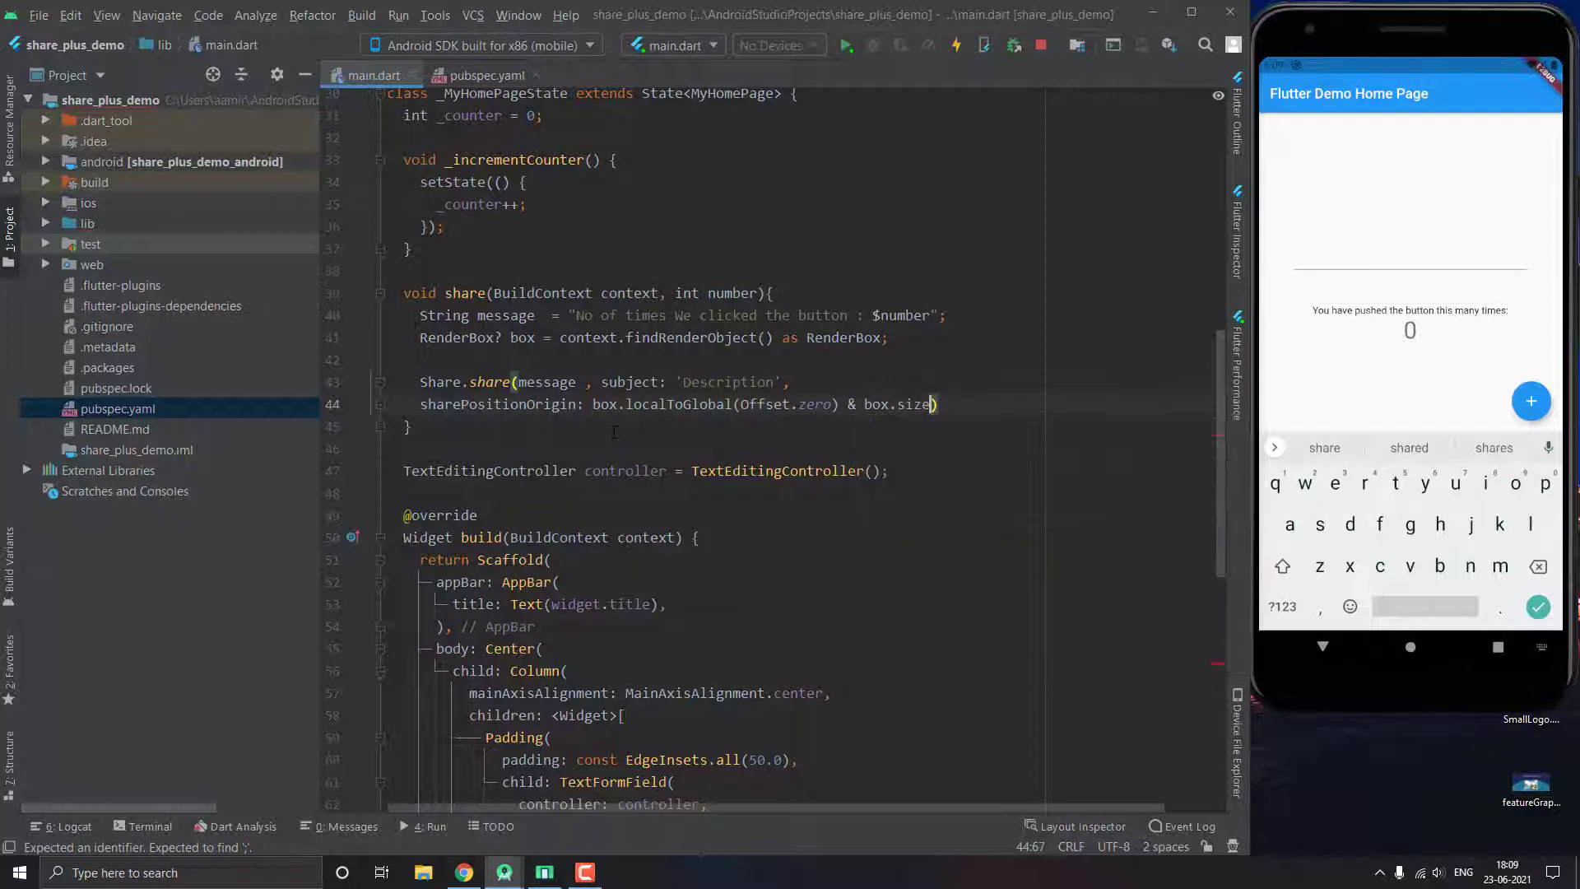
pyautogui.write(';')
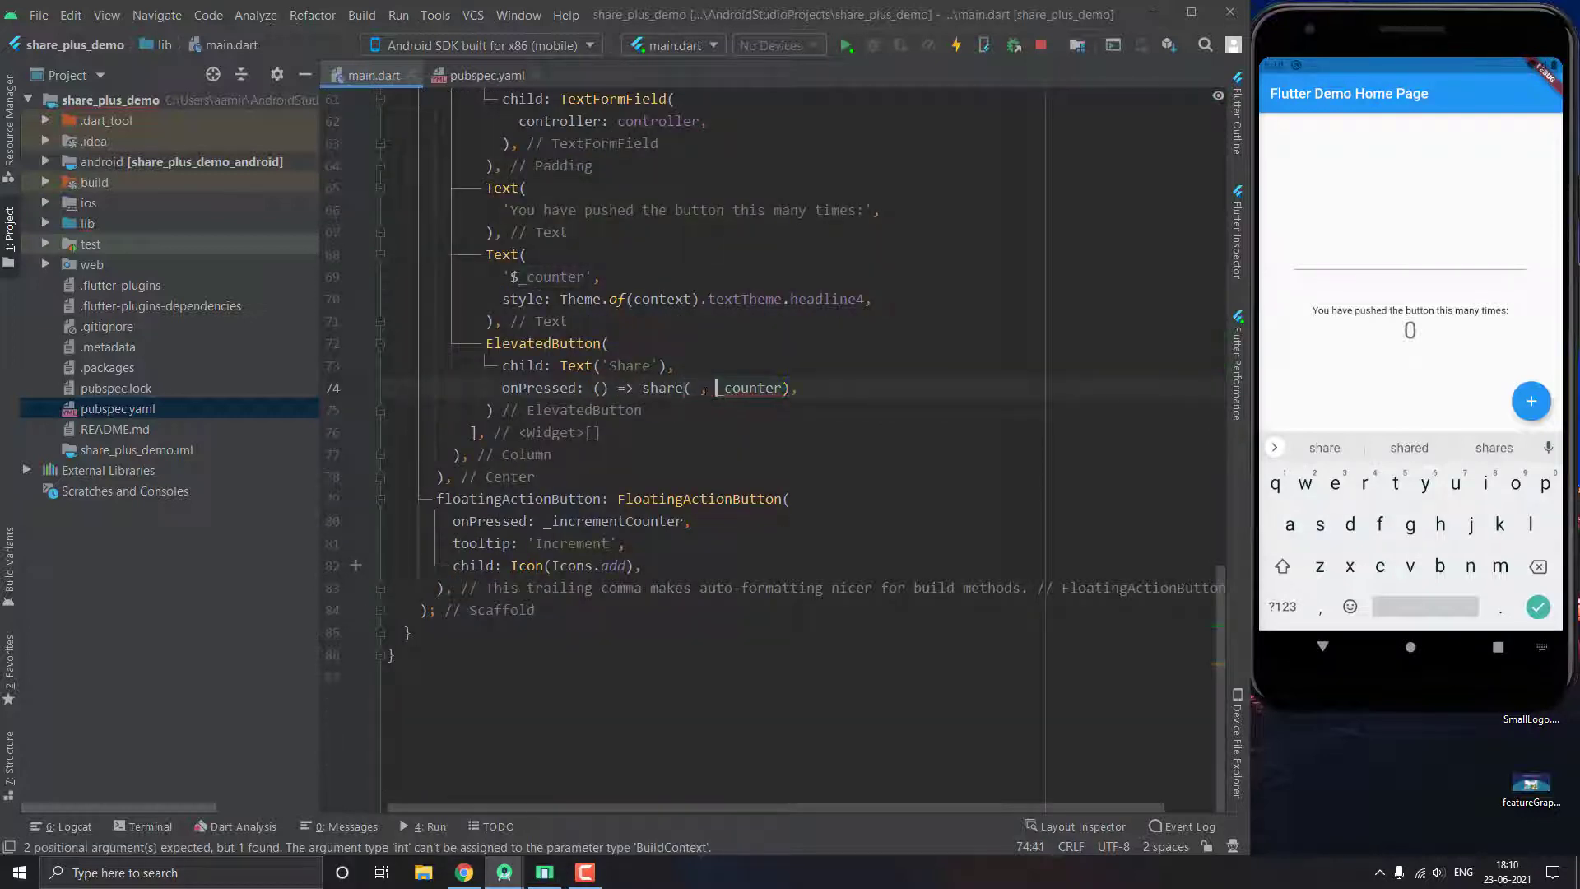
# - Pass context as the first argument so onPressed calls share(context, _counter)
pyautogui.write('context')
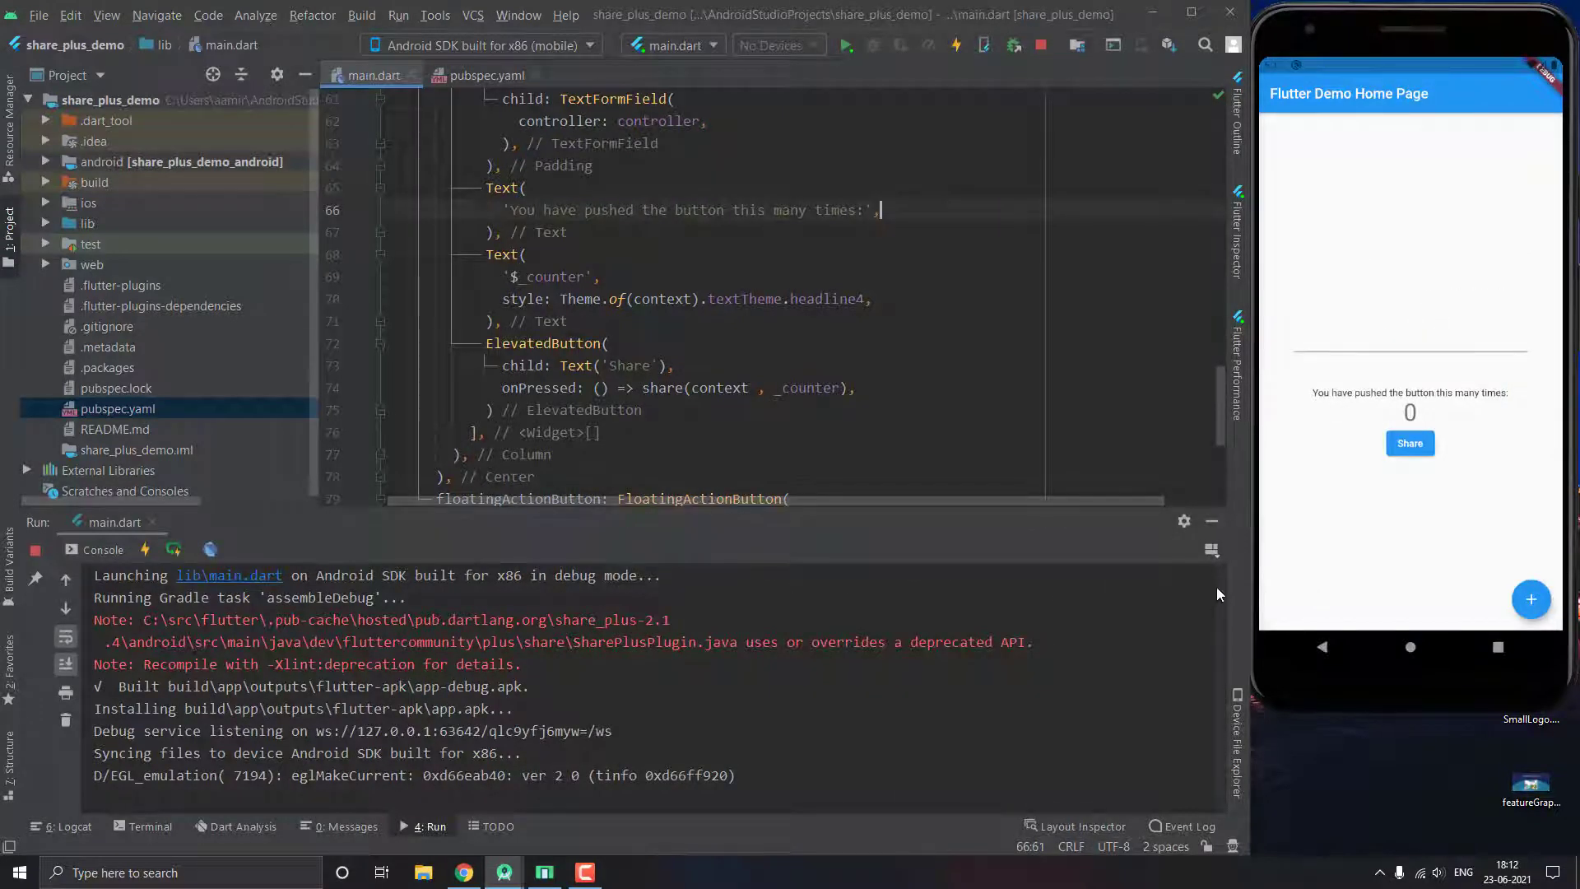
pyautogui.moveTo(1532, 612)
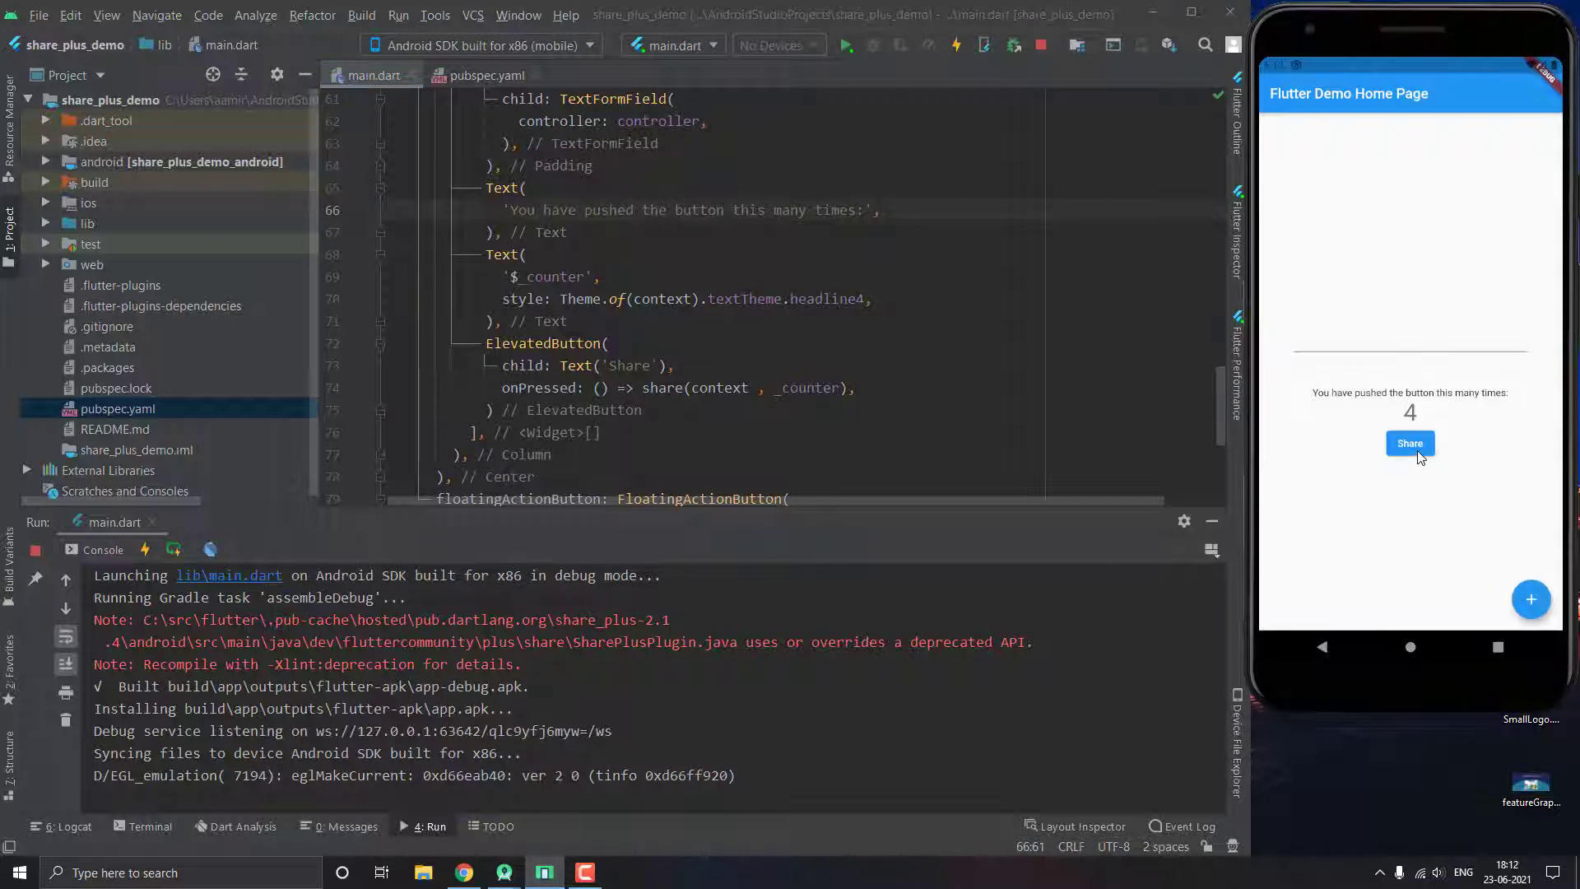
# - Share the click-count message into a Messages draft, then back out to the demo app
pyautogui.click(1410, 443)
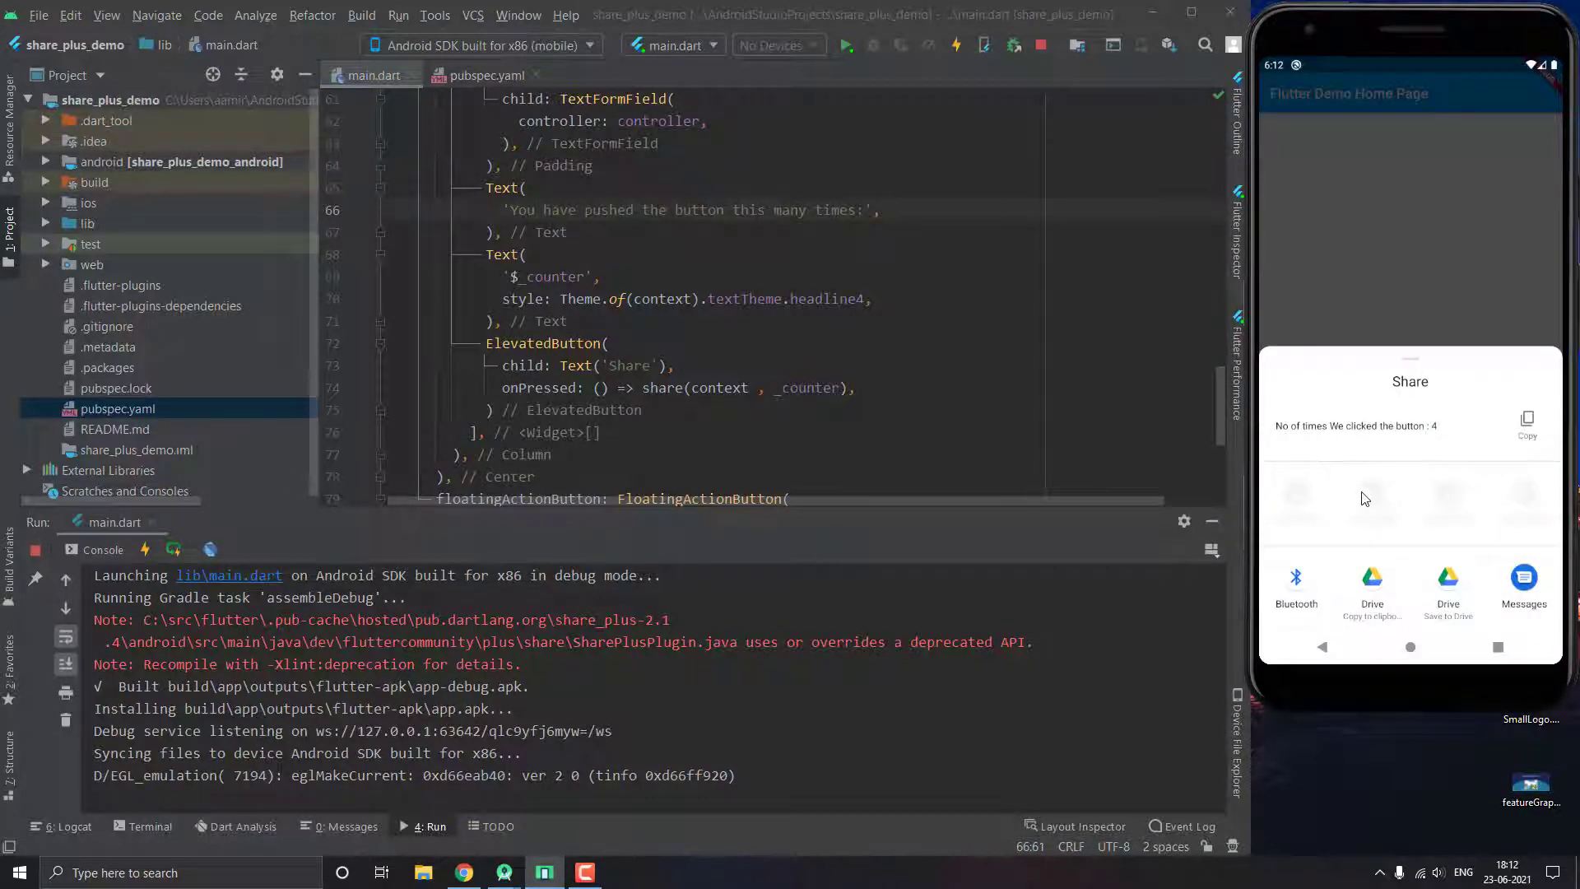
pyautogui.moveTo(1451, 432)
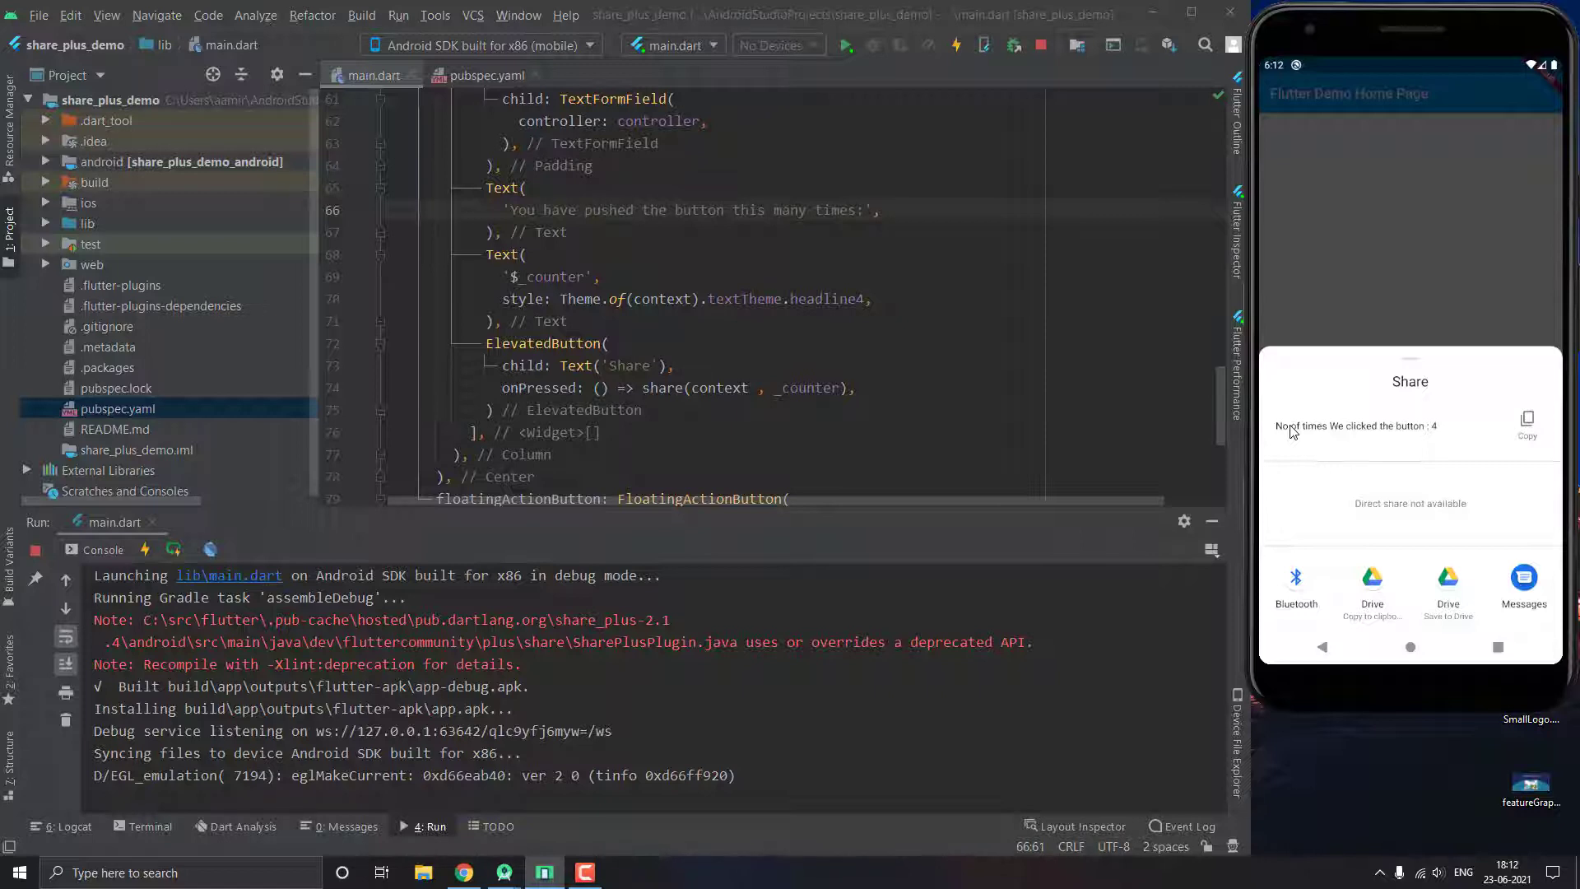
pyautogui.moveTo(1492, 564)
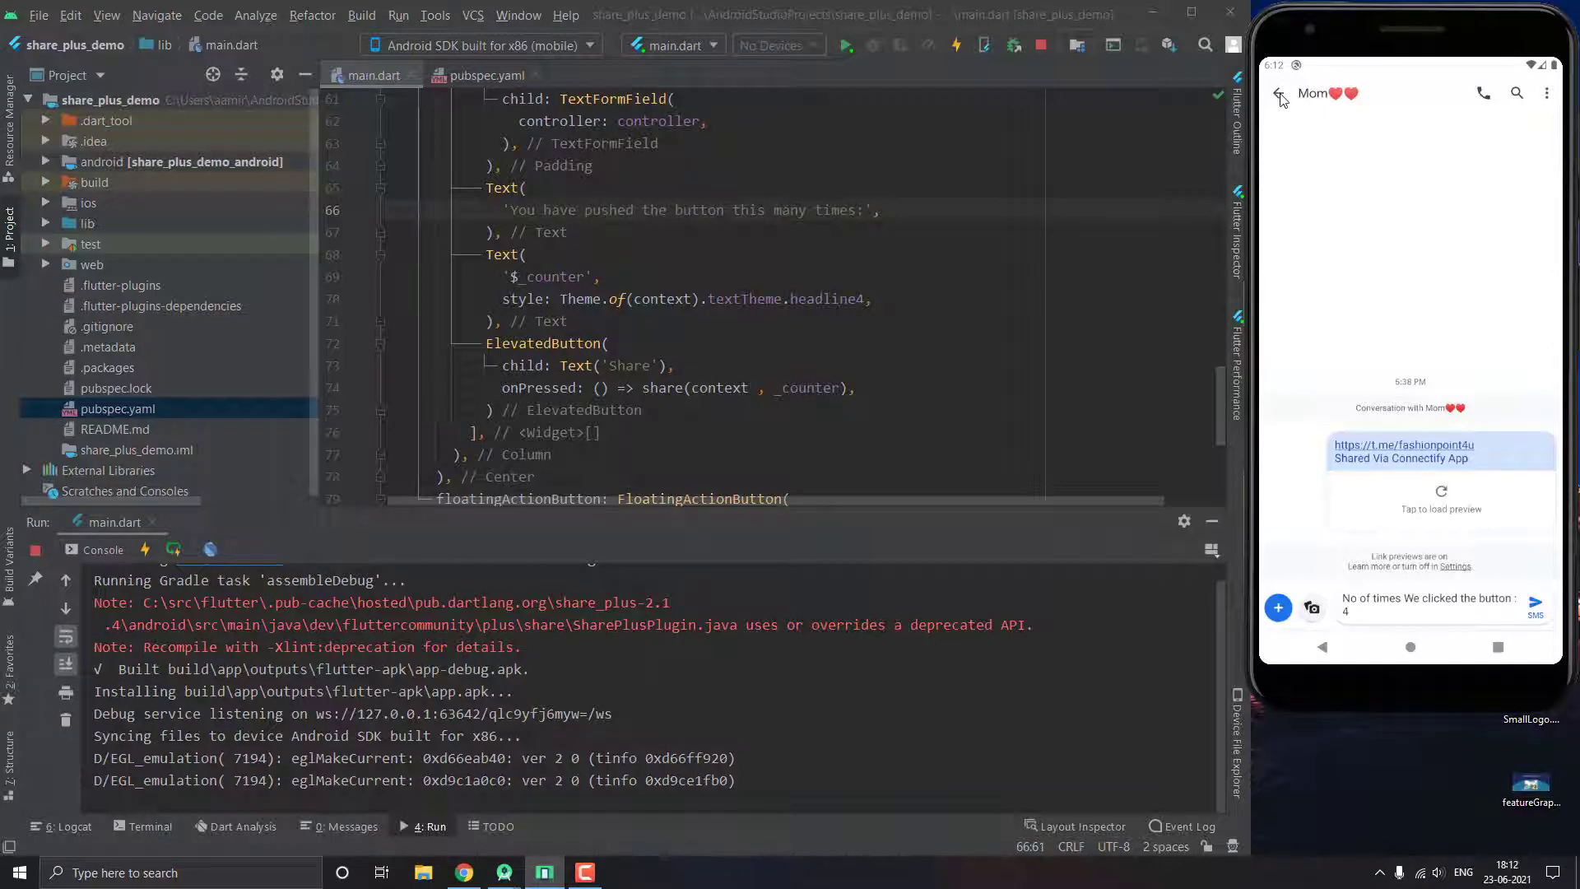
pyautogui.click(1279, 93)
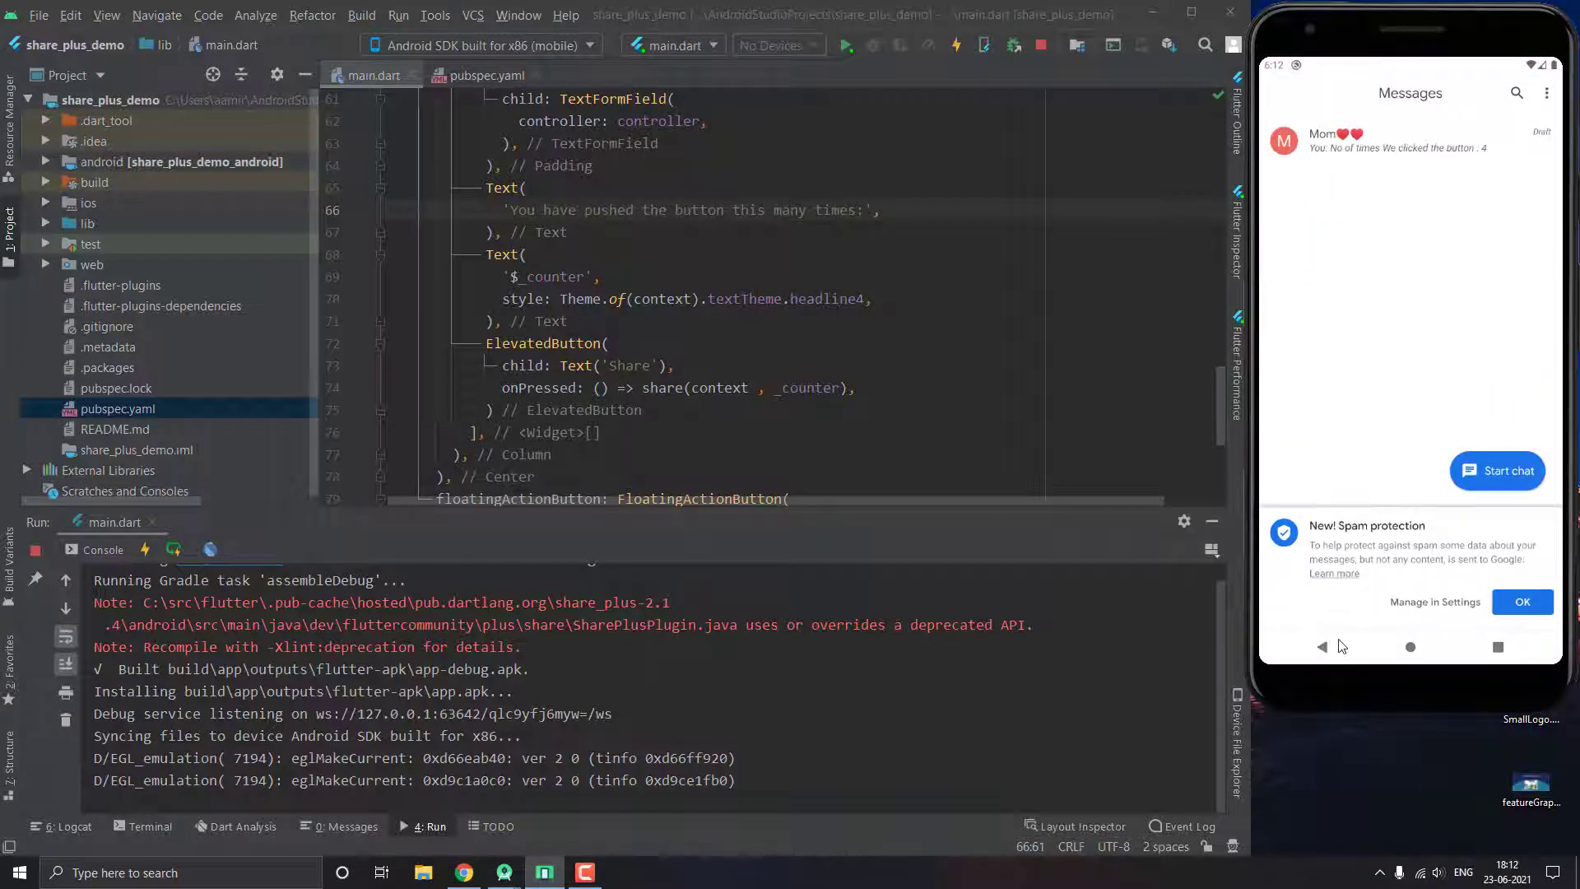
pyautogui.click(1410, 647)
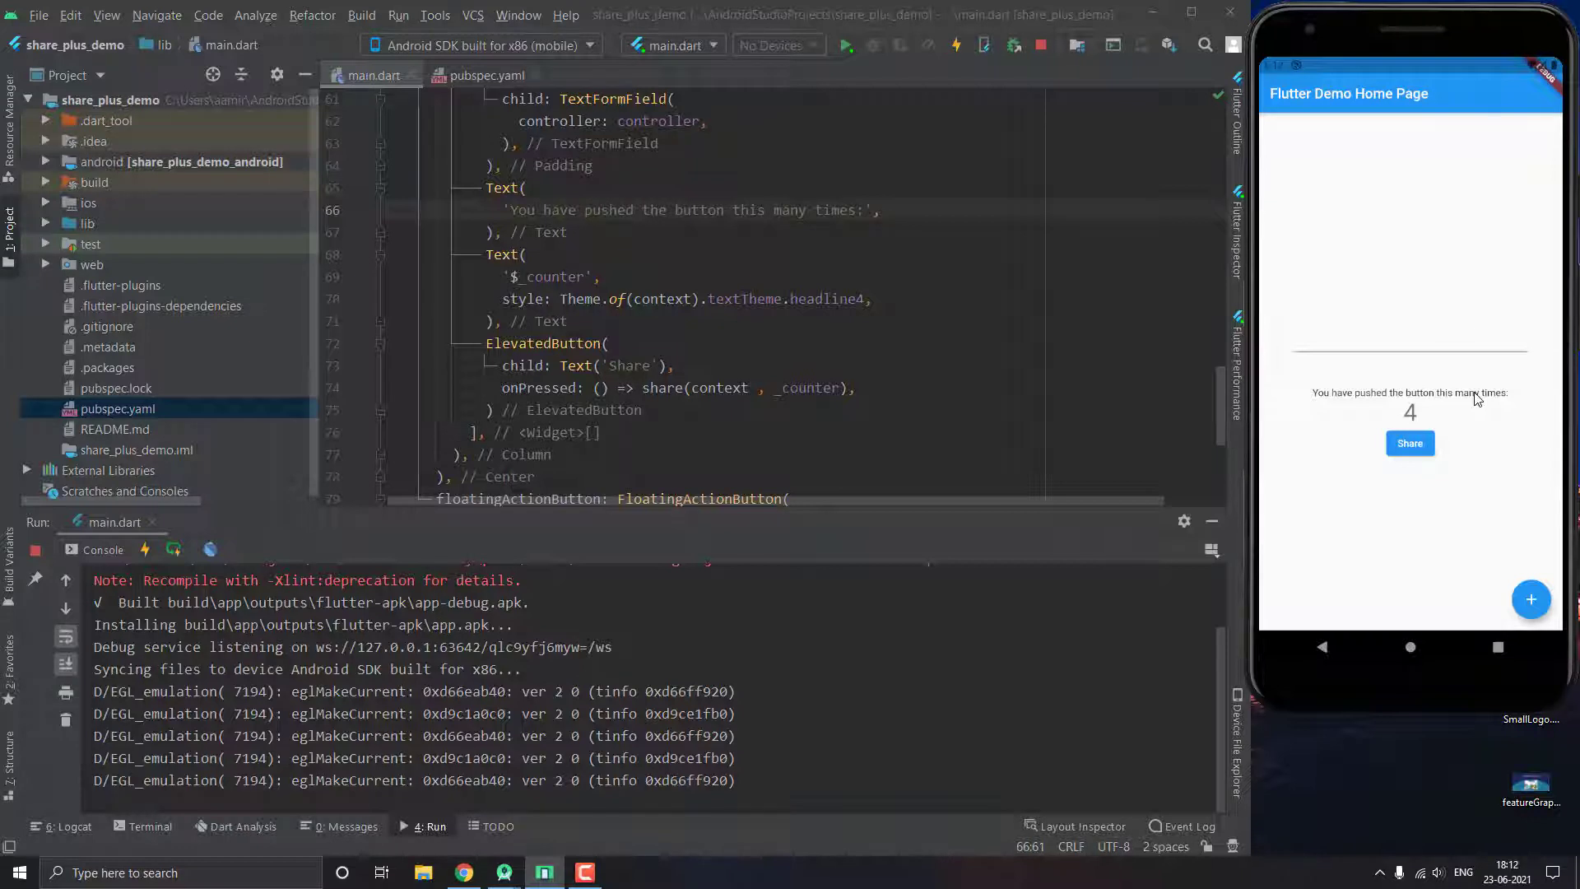
pyautogui.moveTo(1416, 459)
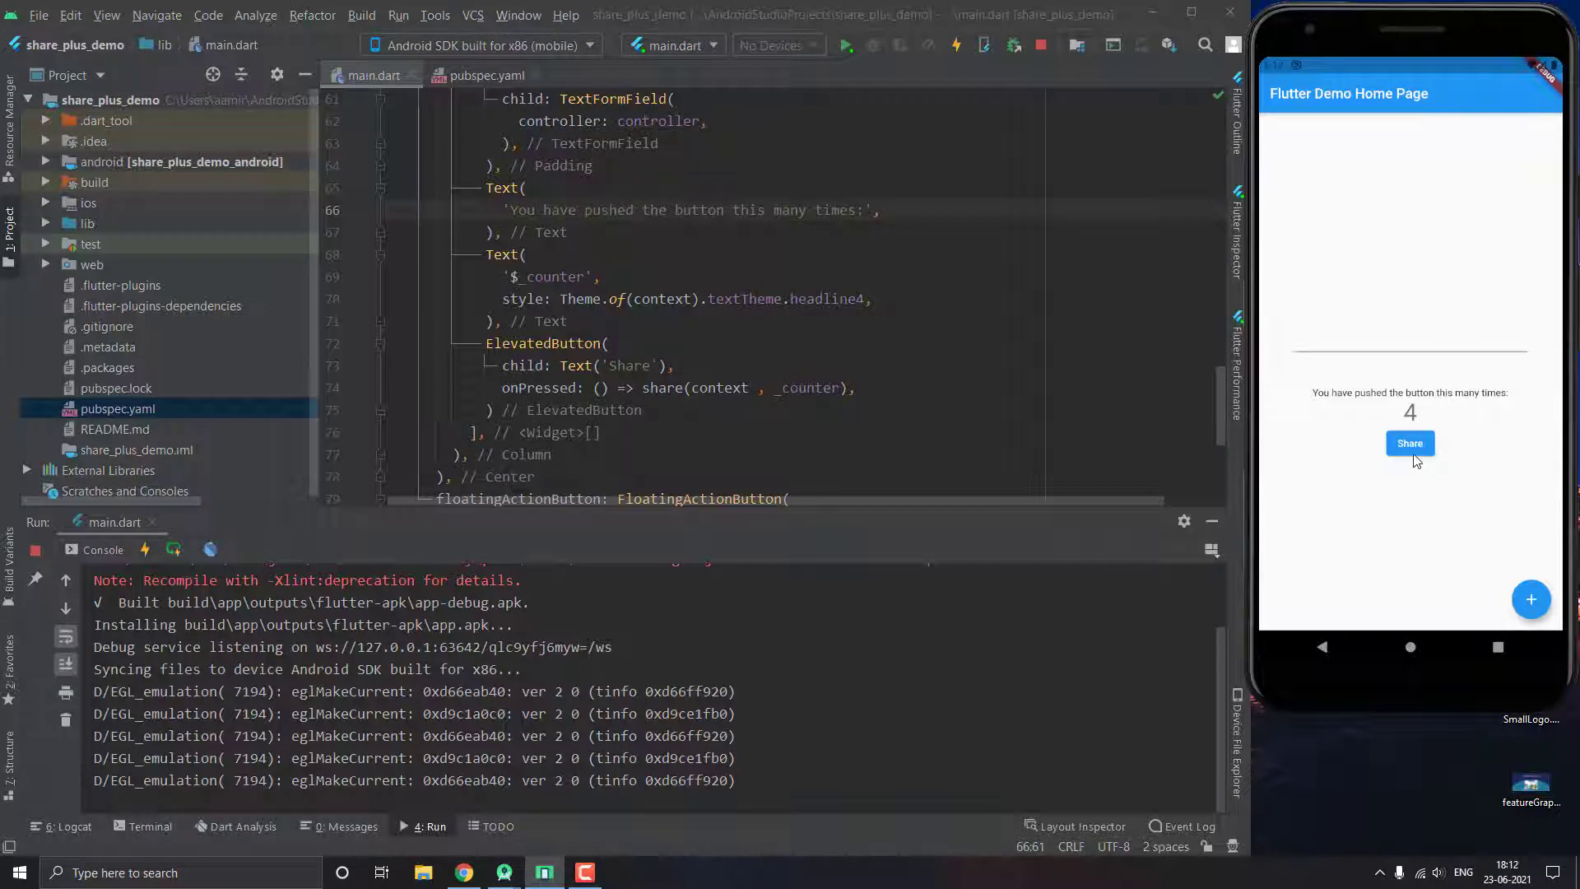
# - Tap the demo app's text field to bring up the on-screen keyboard
pyautogui.click(1410, 443)
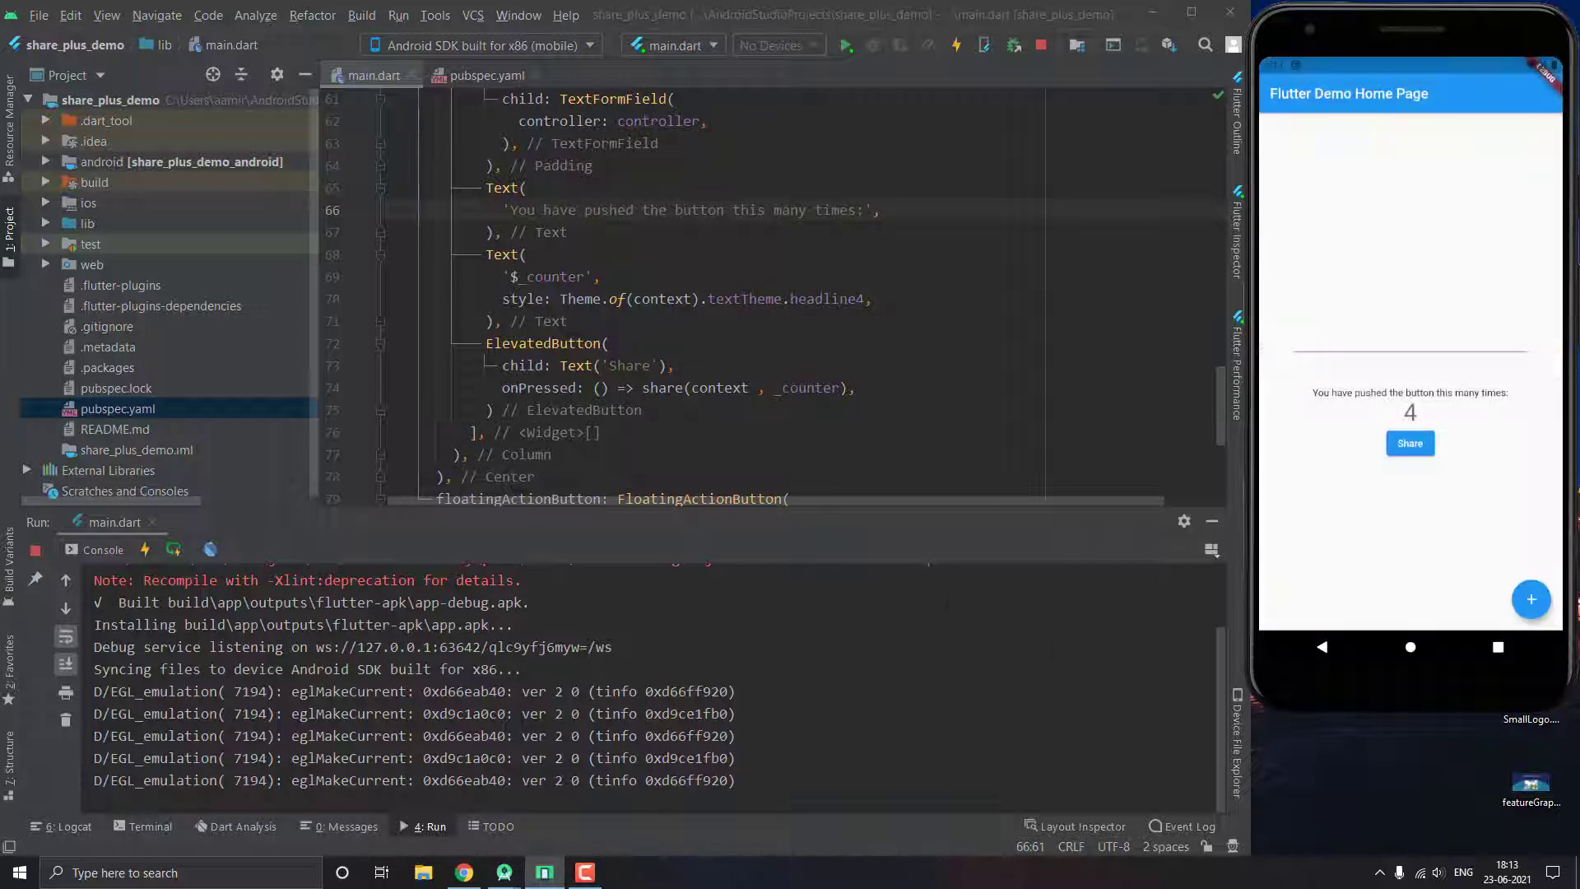
pyautogui.moveTo(1212, 520)
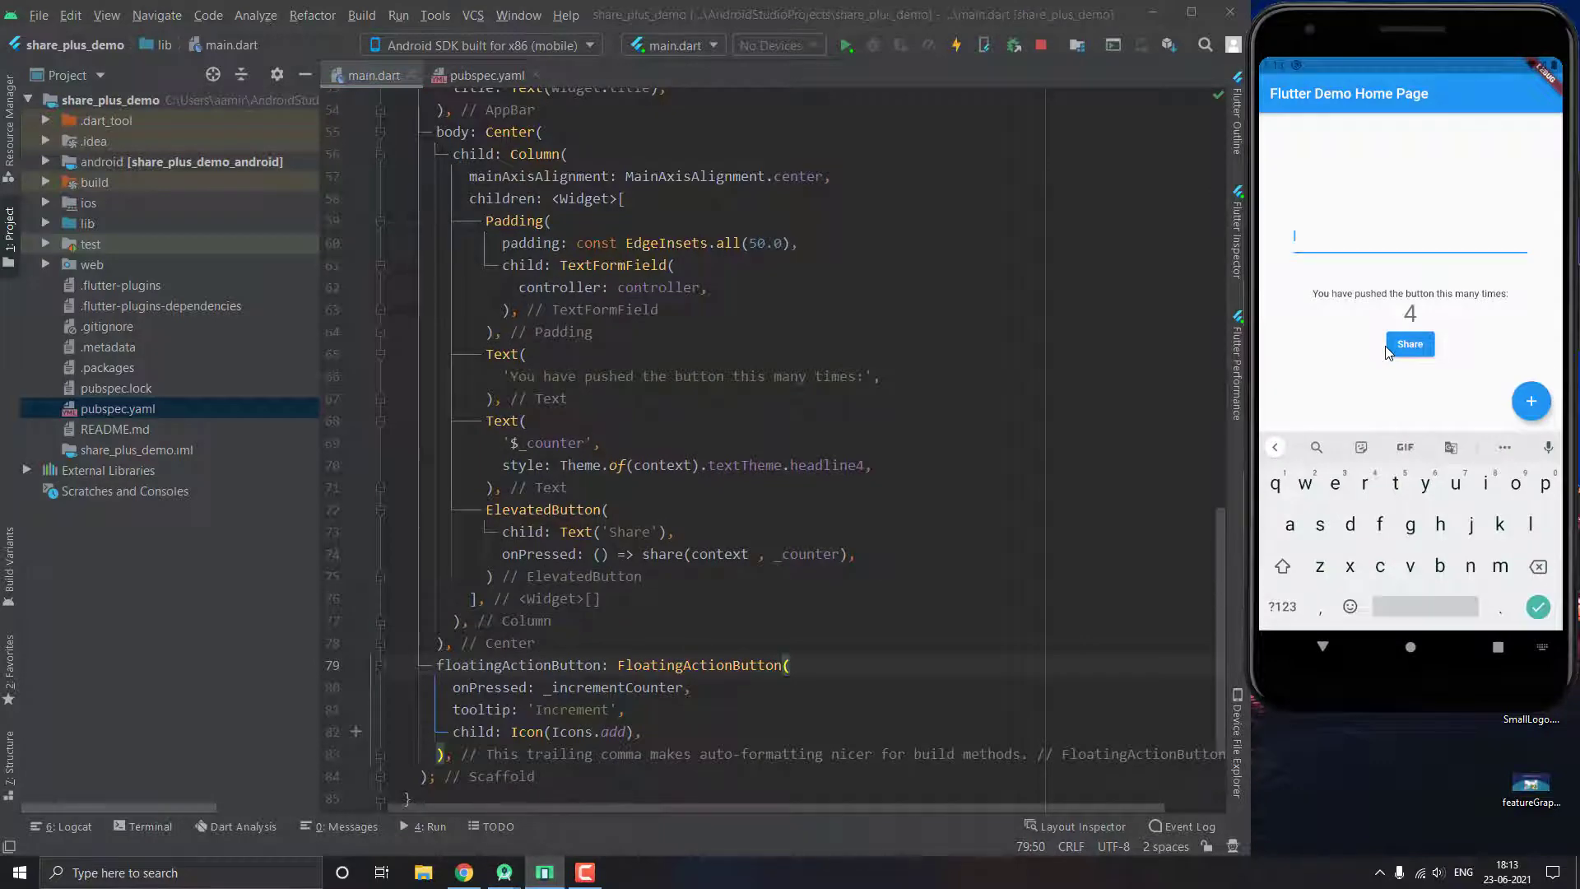
# - Enter 'hello !! This is A share plus demo' in the field and pass controller.text to share
pyautogui.write('hello !! This is A share plus demo')
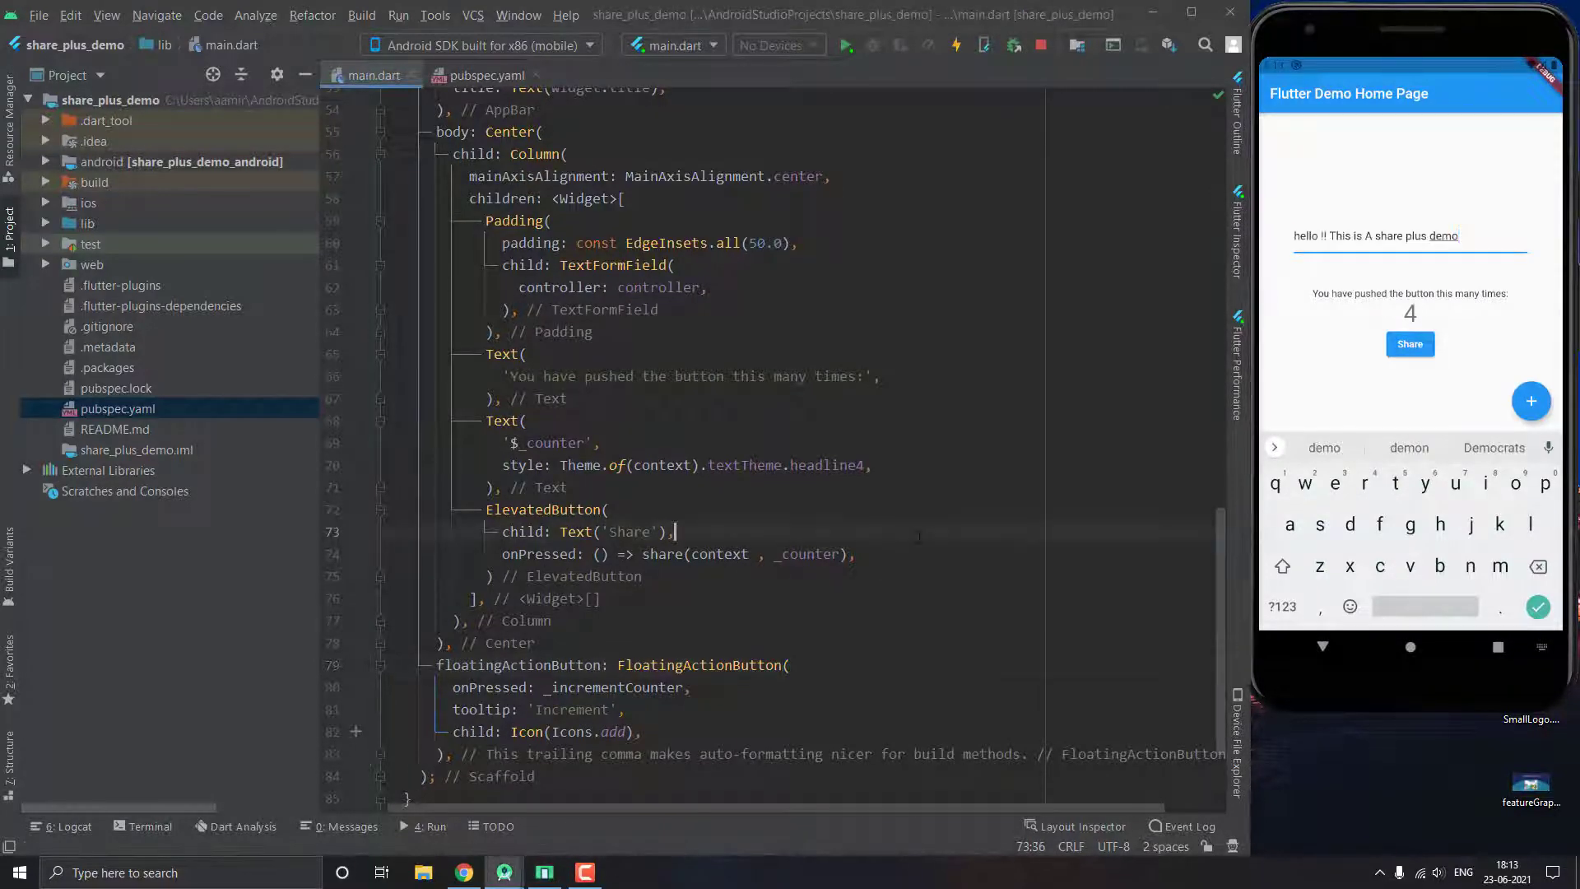
pyautogui.scroll(-3)
pyautogui.write(' , ')
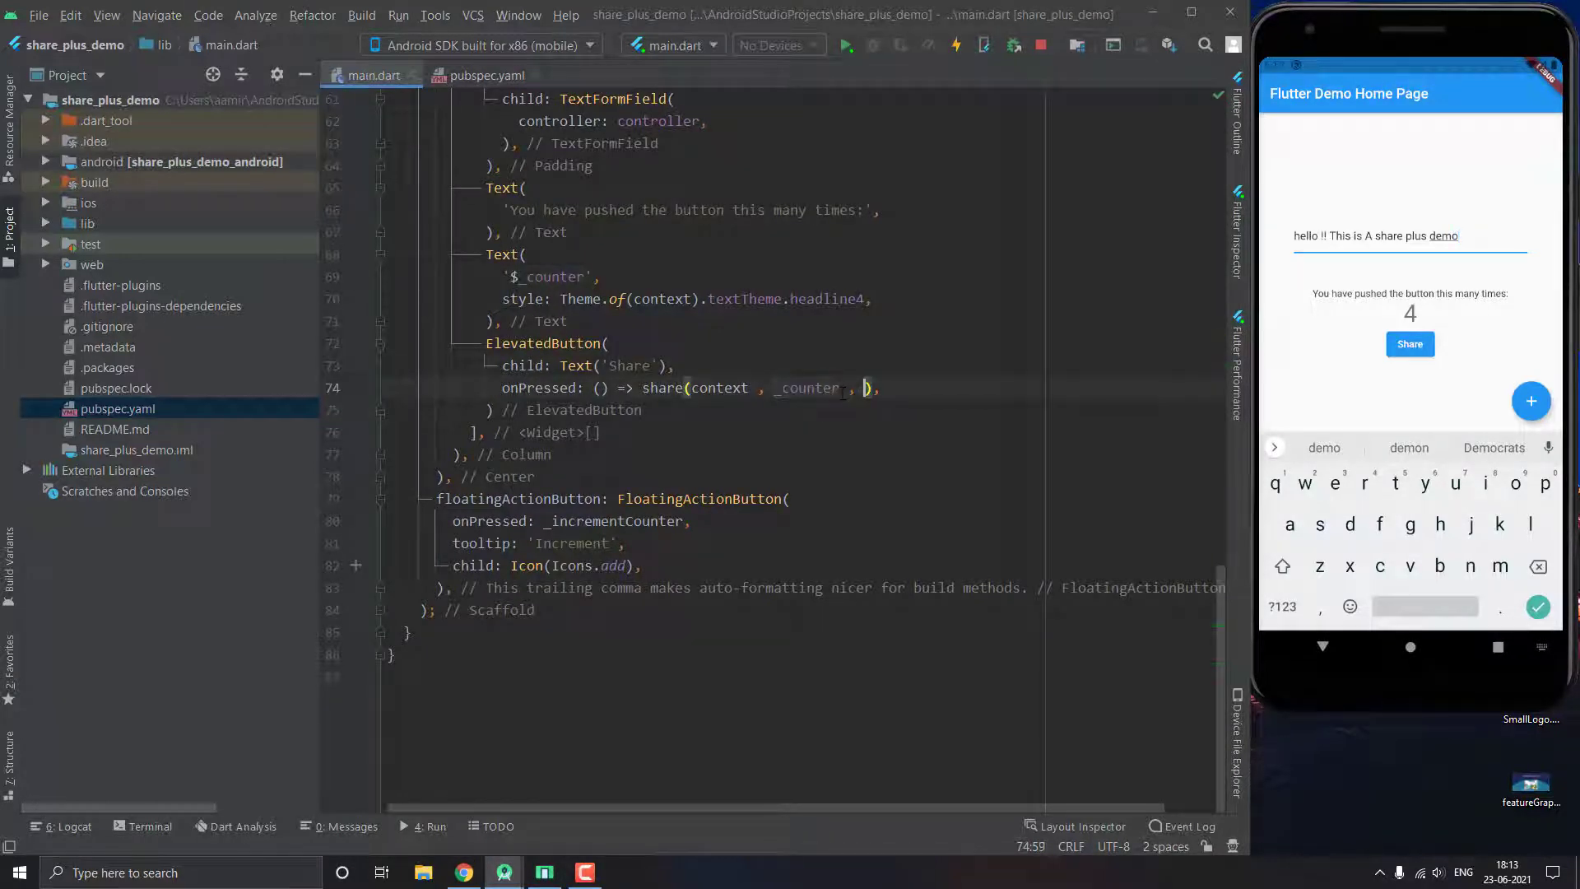
pyautogui.write('controller')
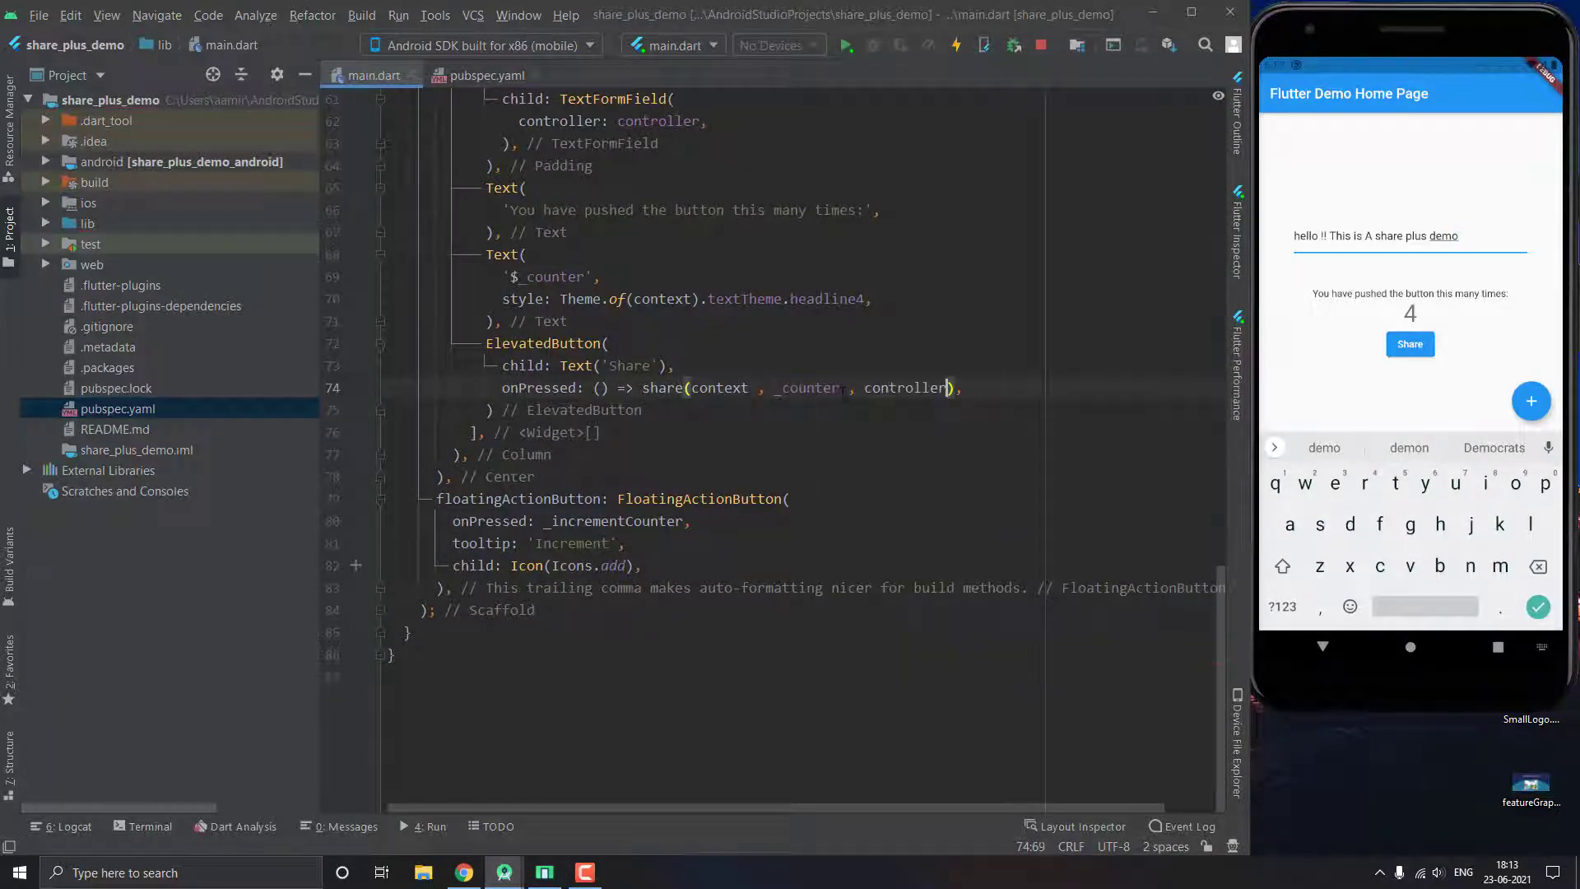
pyautogui.write('.text')
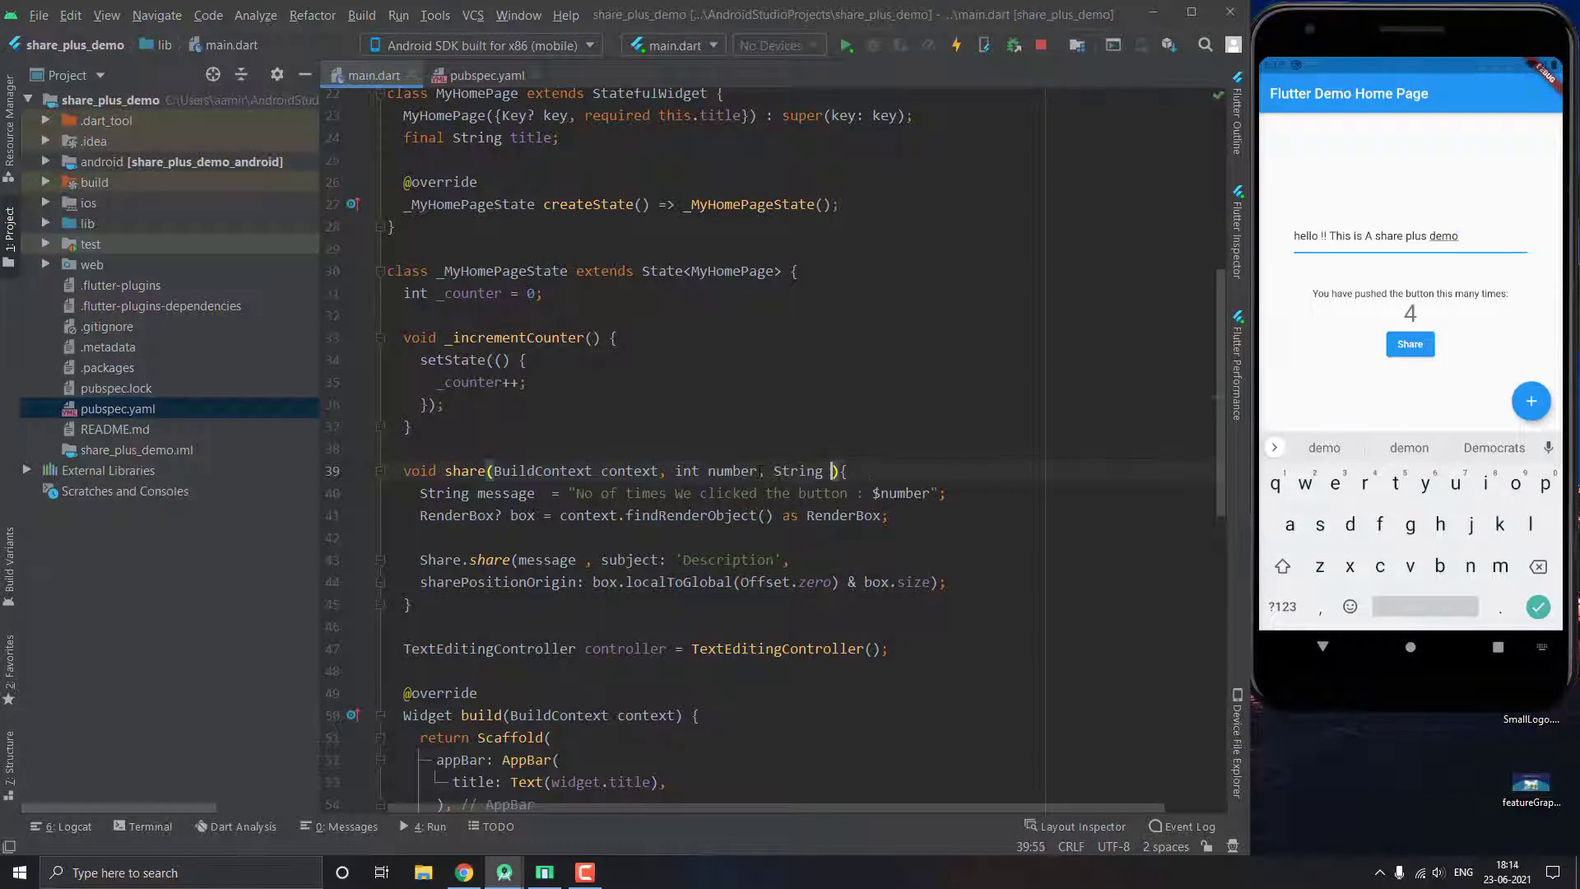
# - Add String text to share() and extend the message with text, newlines and 'Shared from Flutter Demo app'
pyautogui.write('text')
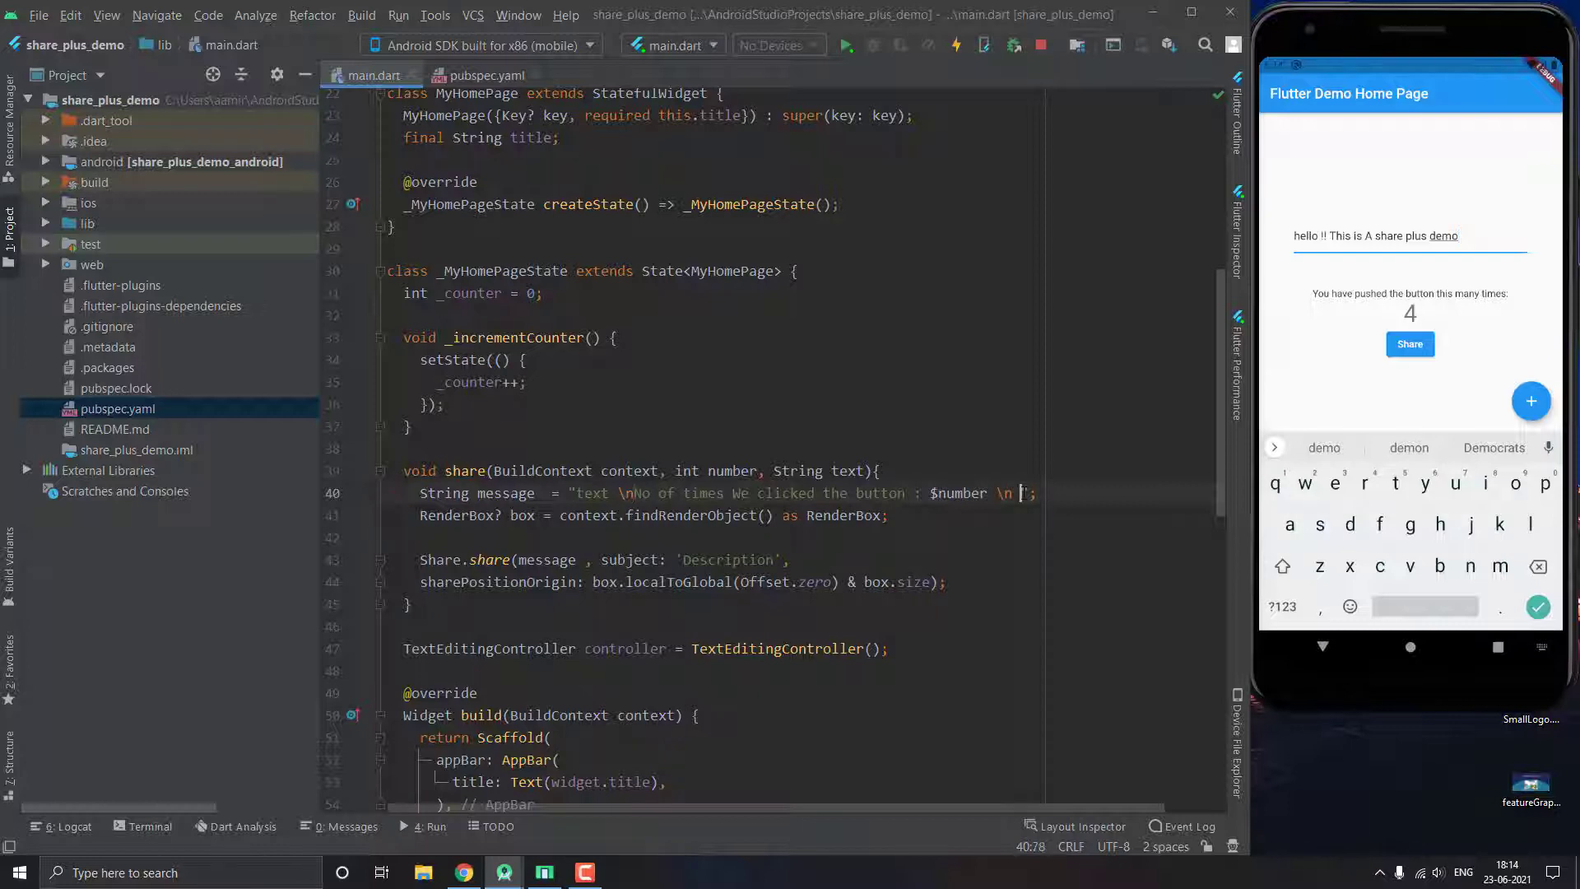
pyautogui.write('\\n')
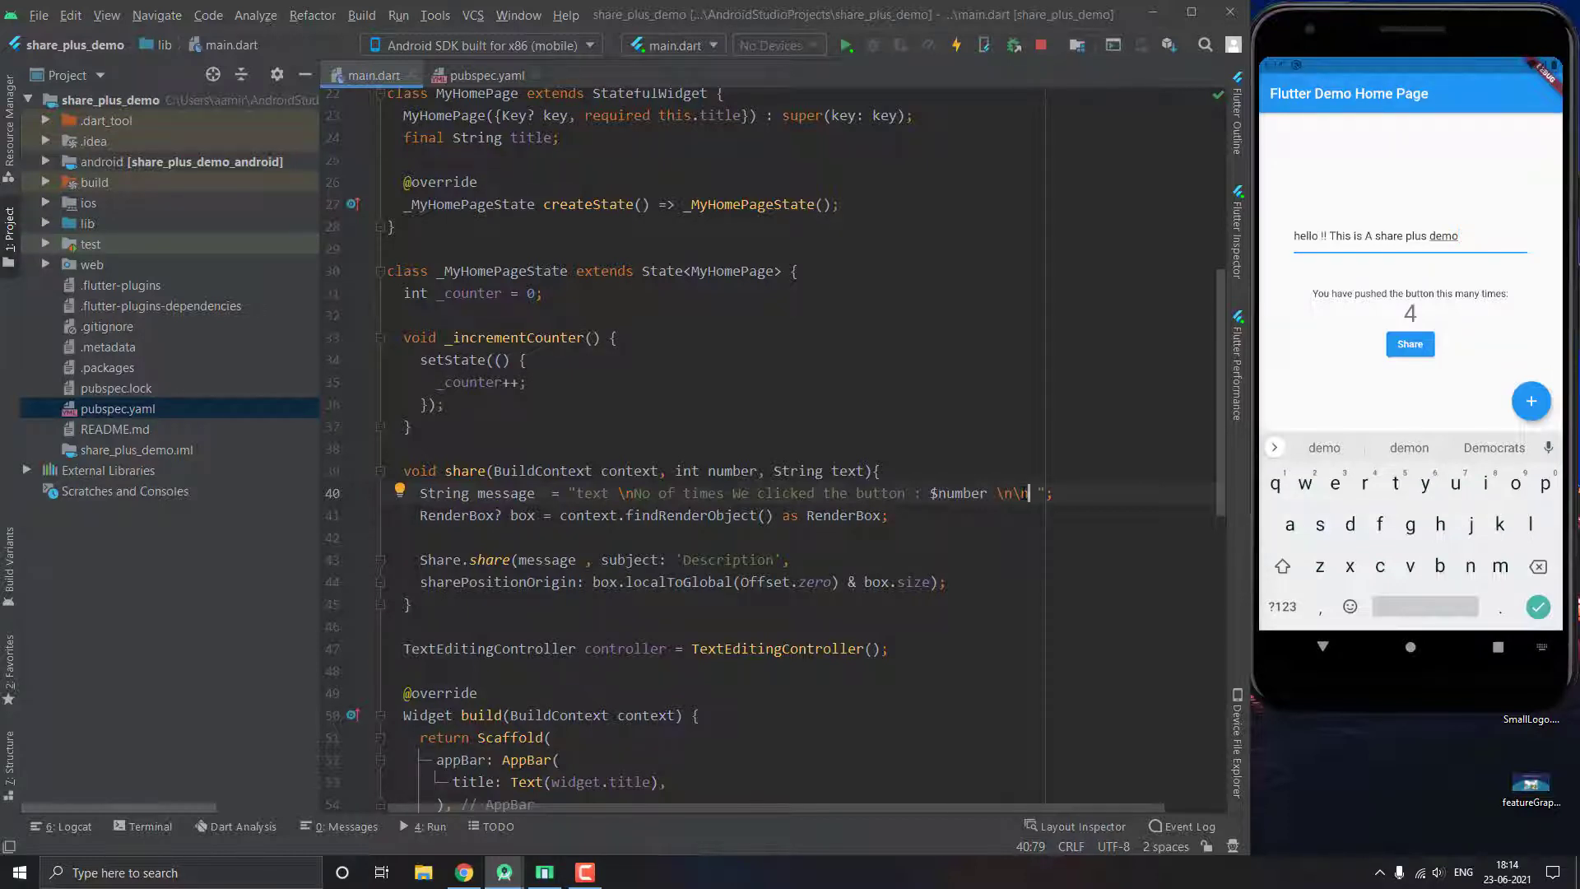
pyautogui.write('Shared')
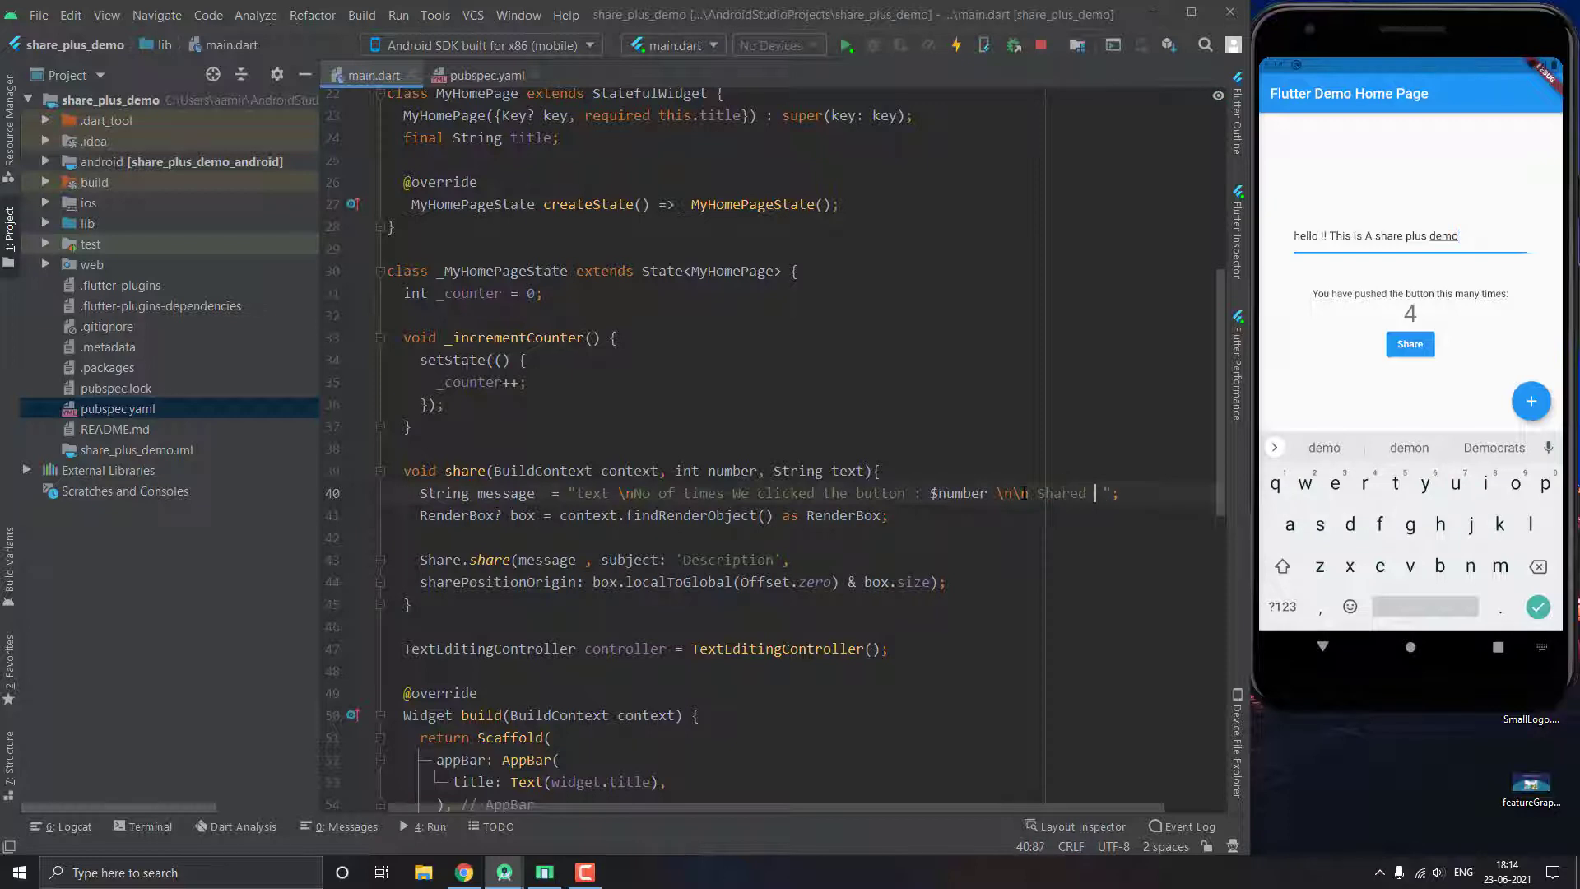
pyautogui.write('from')
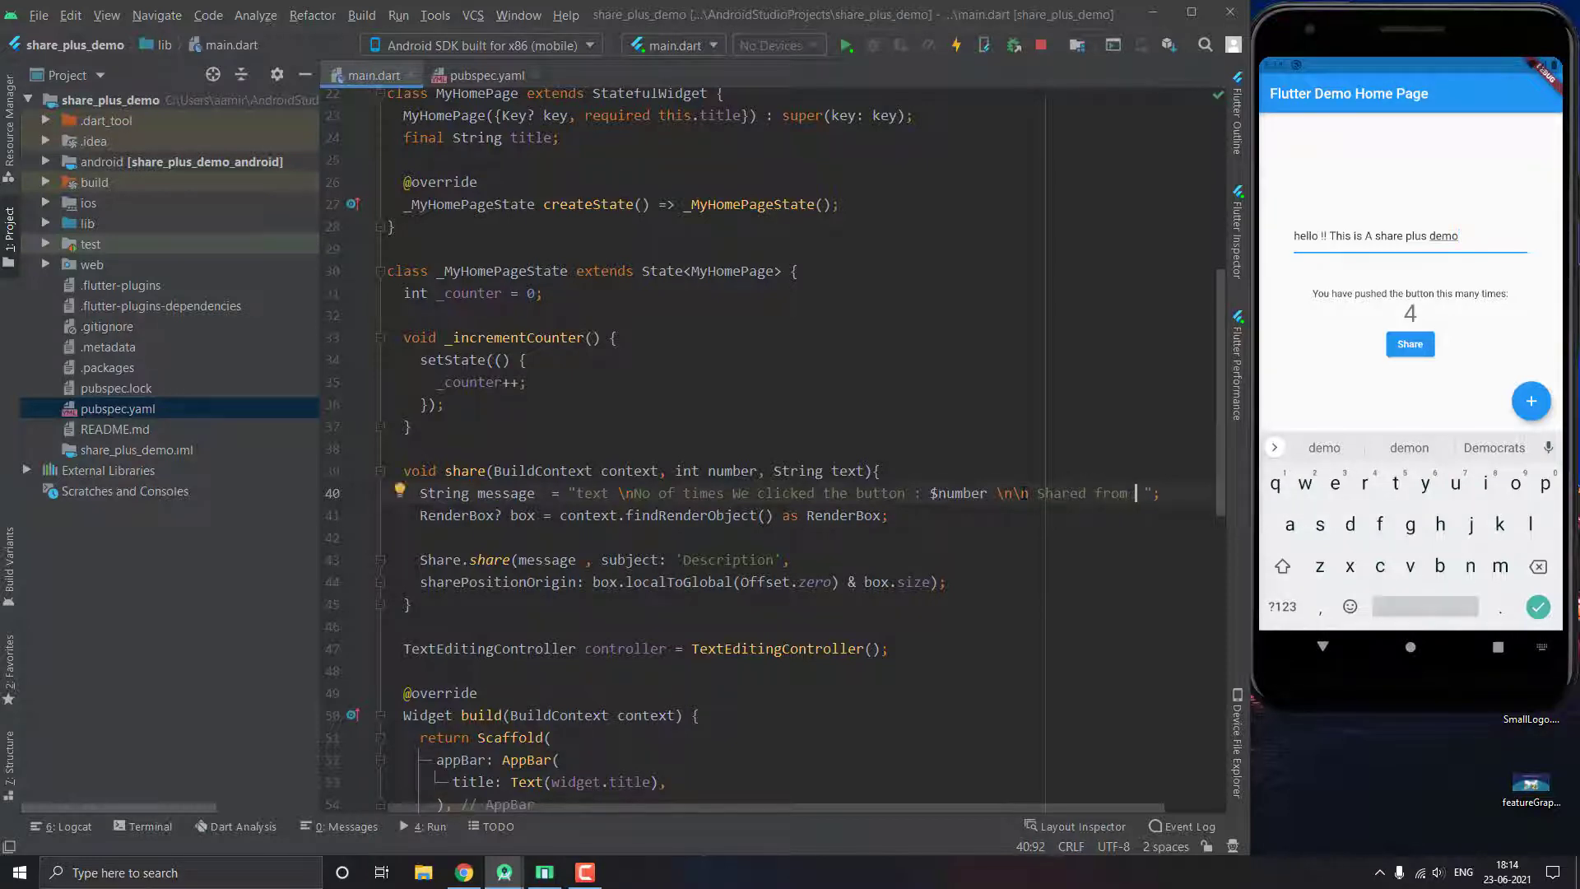
pyautogui.write('Flut')
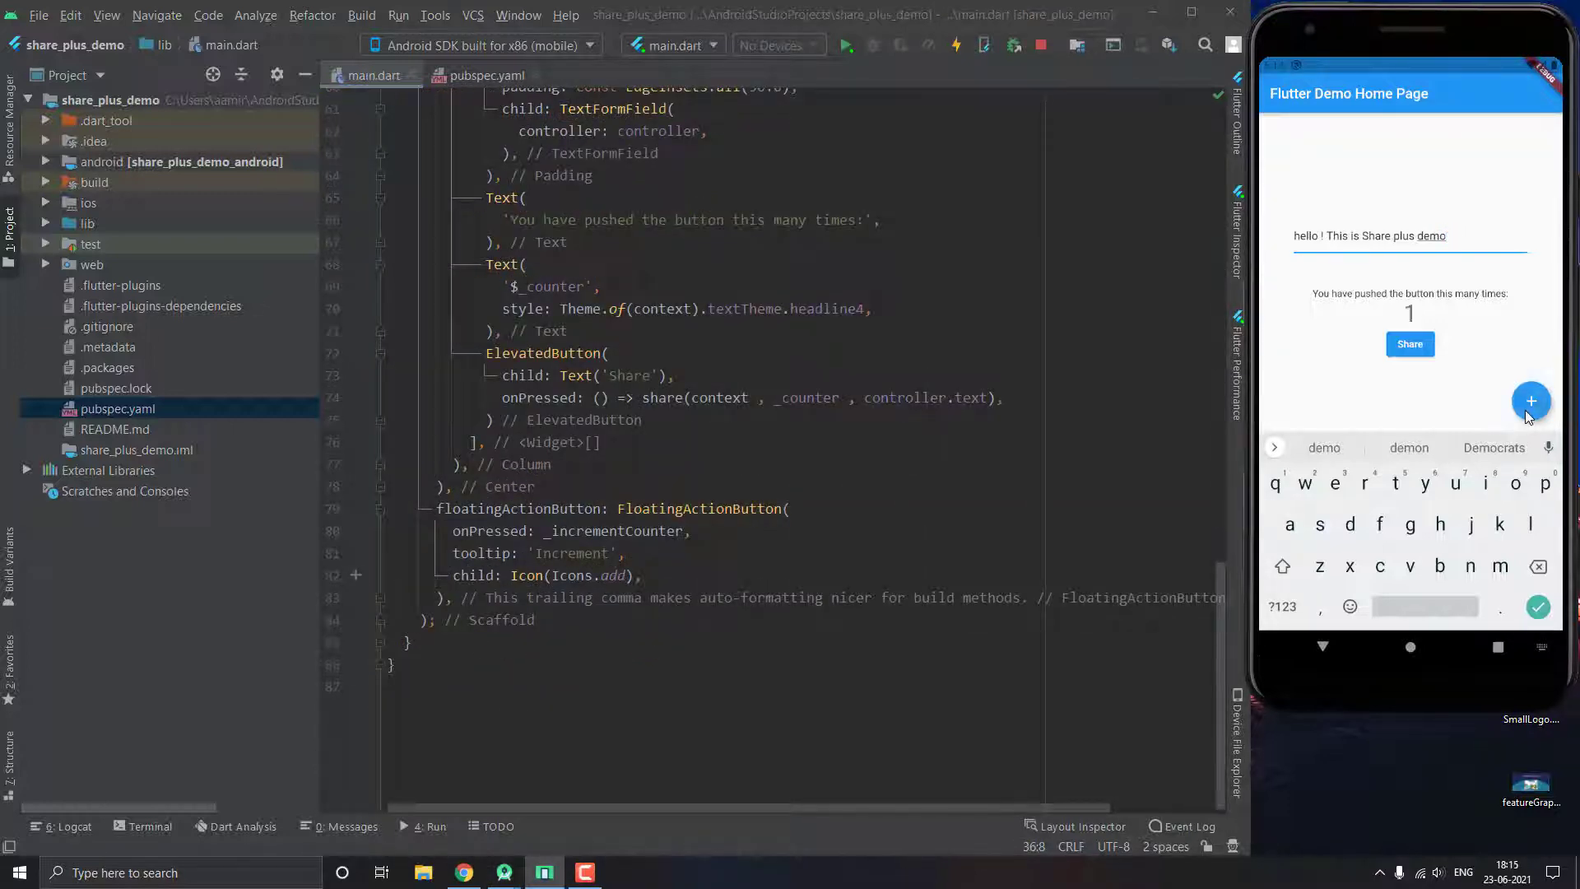
# - Raise the counter to 11 and send the greeting, count and promo line to an existing Messages conversation
pyautogui.click(1532, 401)
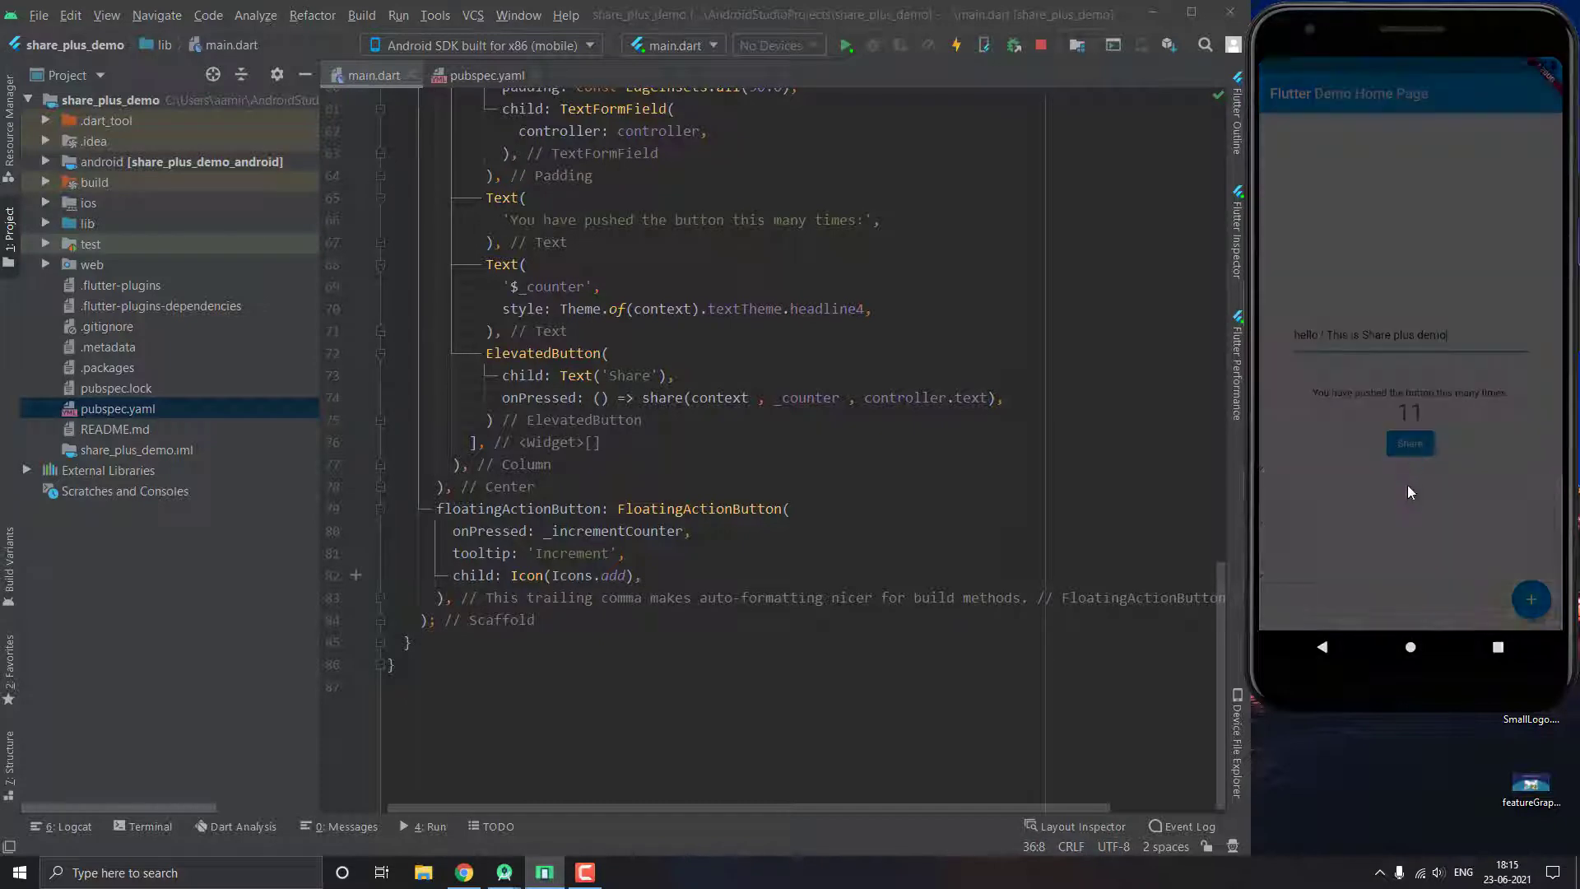
pyautogui.click(1410, 444)
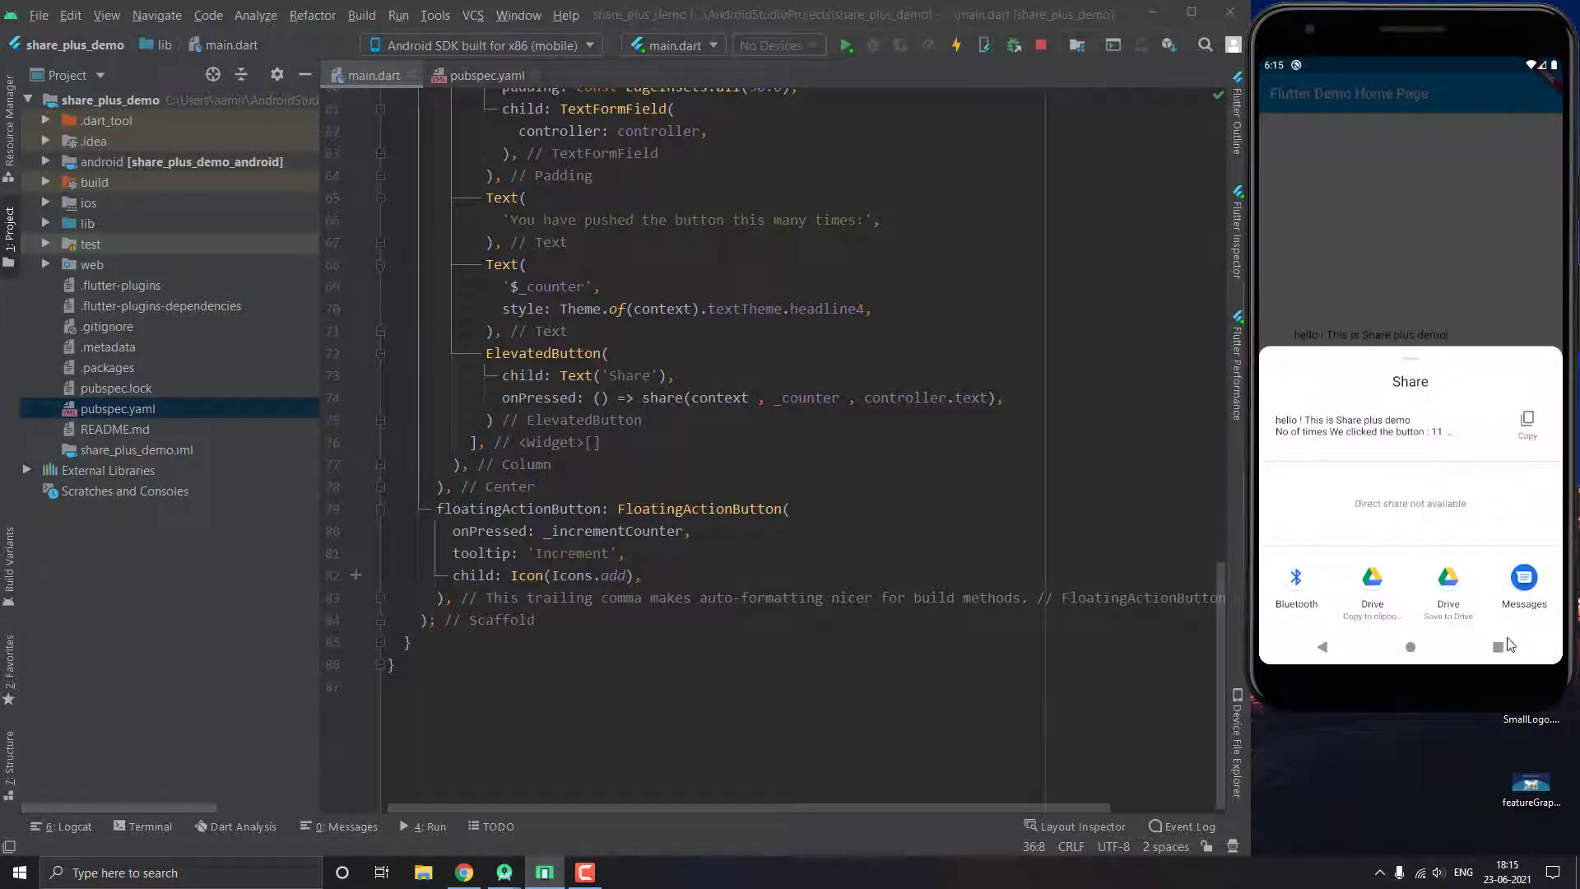
pyautogui.click(1524, 578)
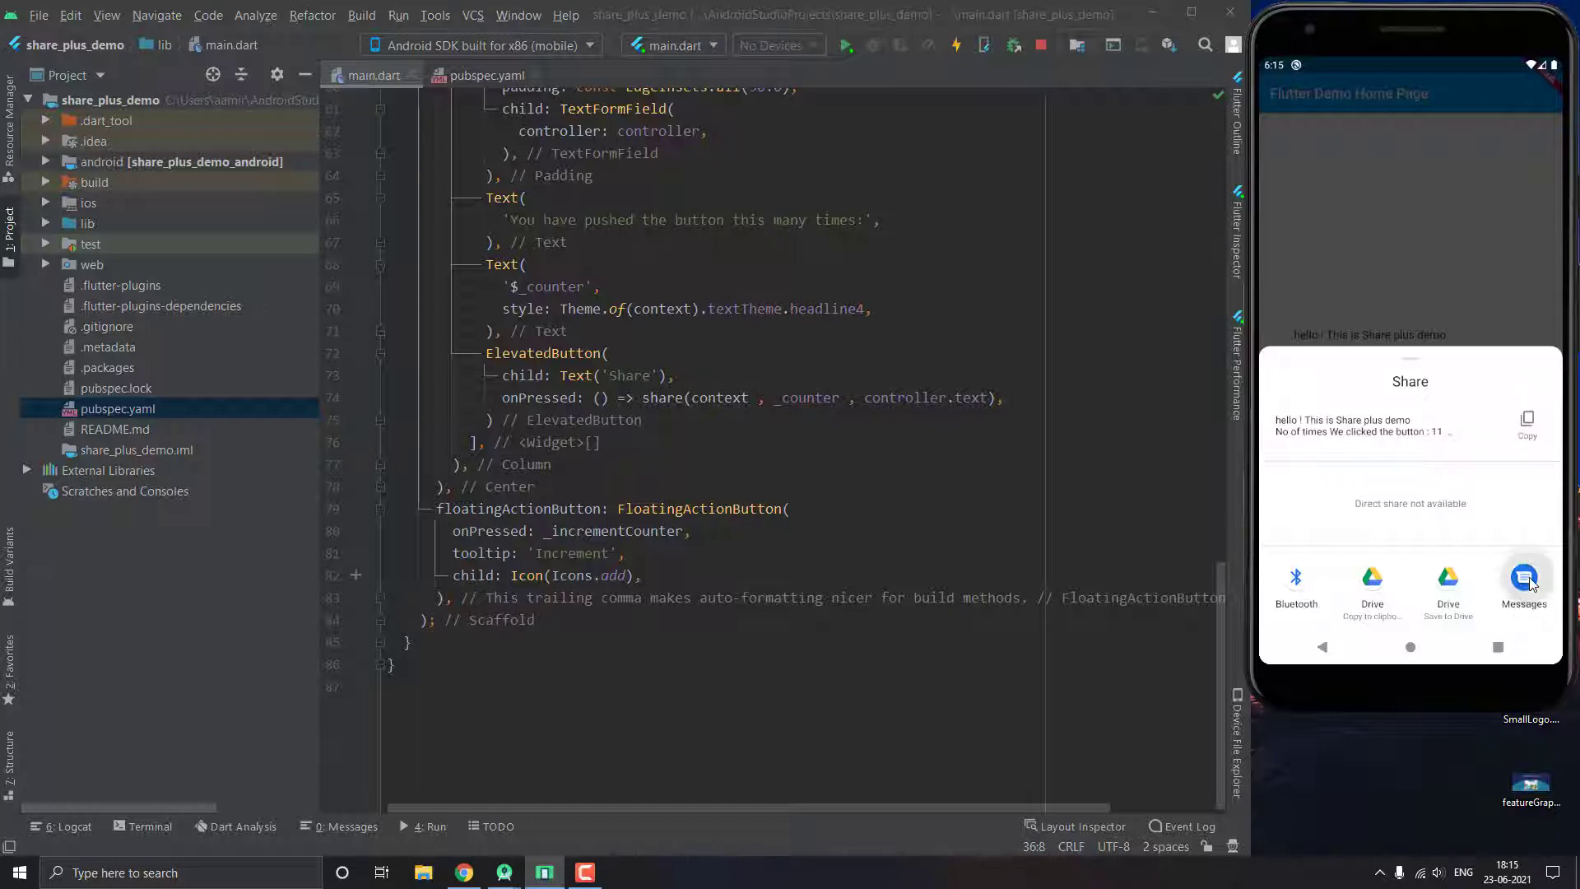
pyautogui.click(1524, 577)
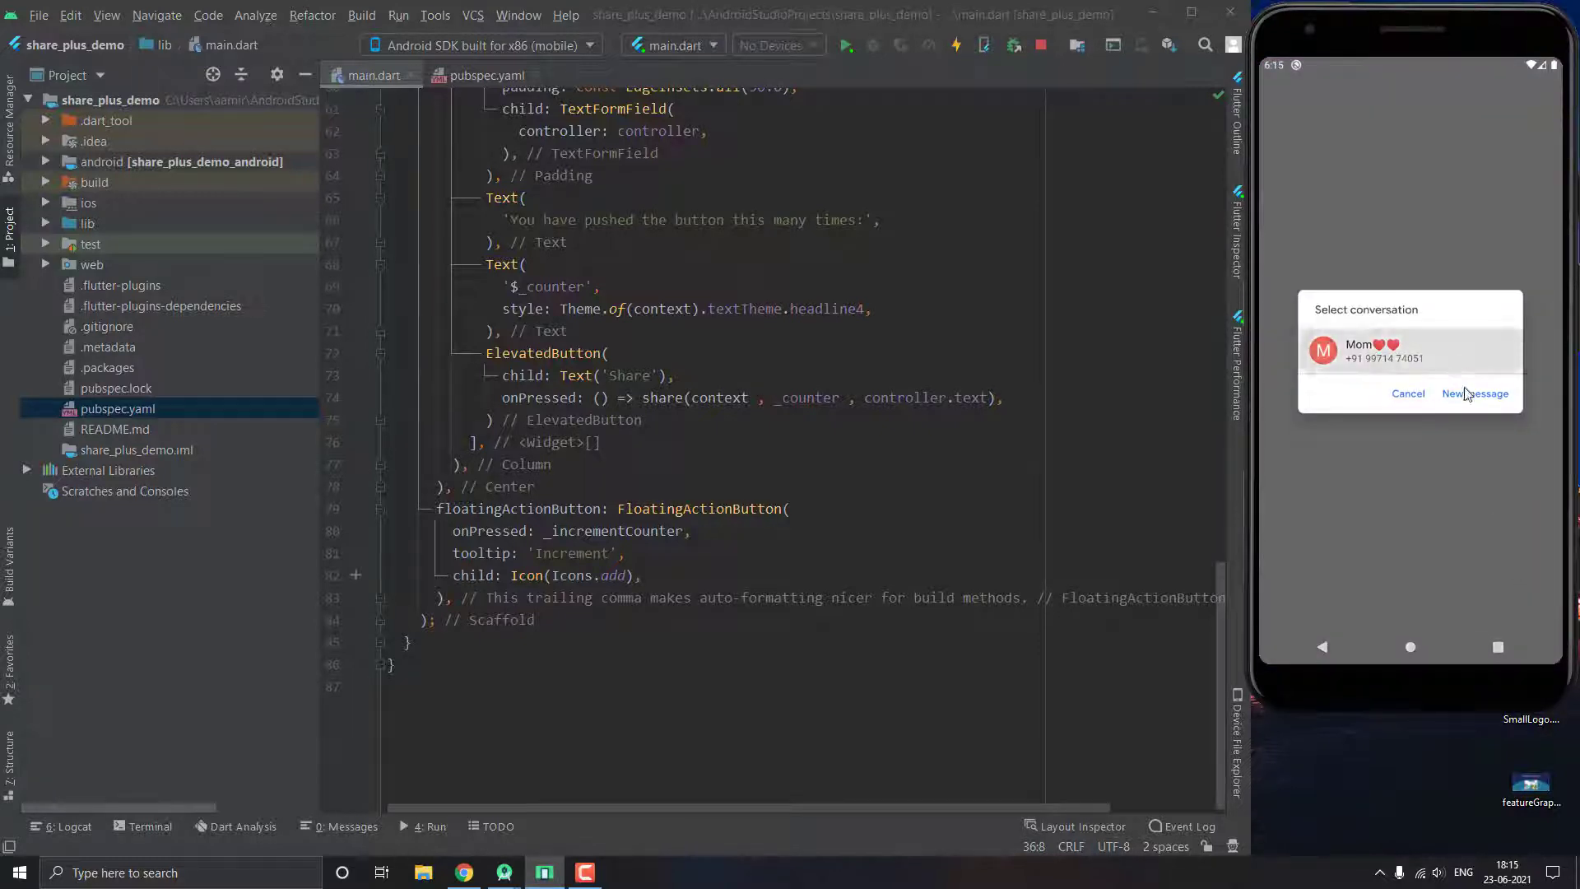
pyautogui.click(1383, 350)
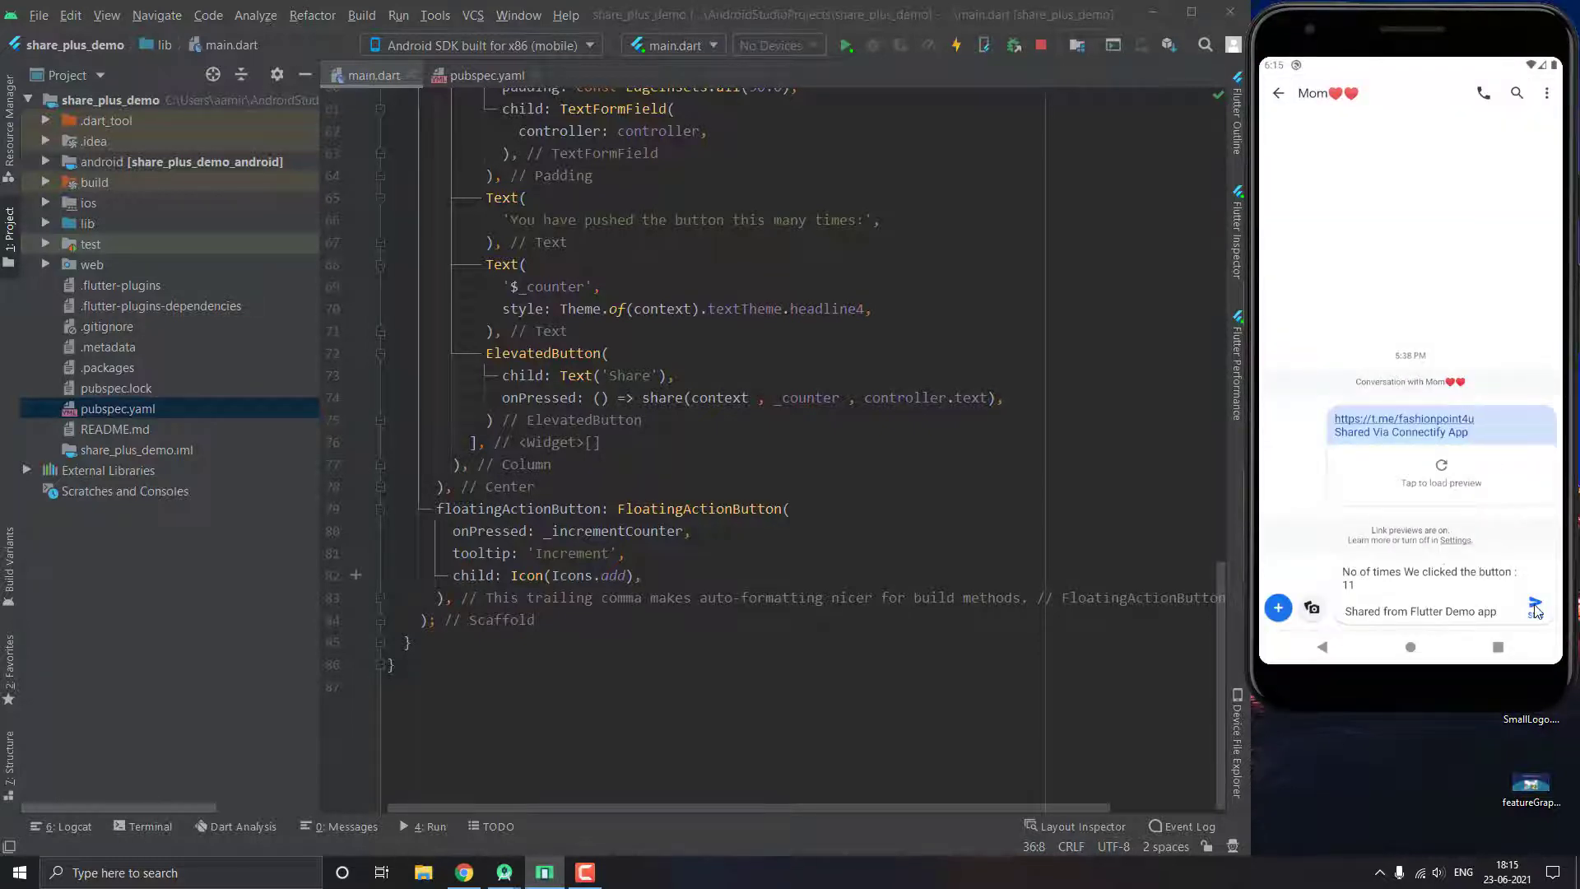
pyautogui.click(1534, 606)
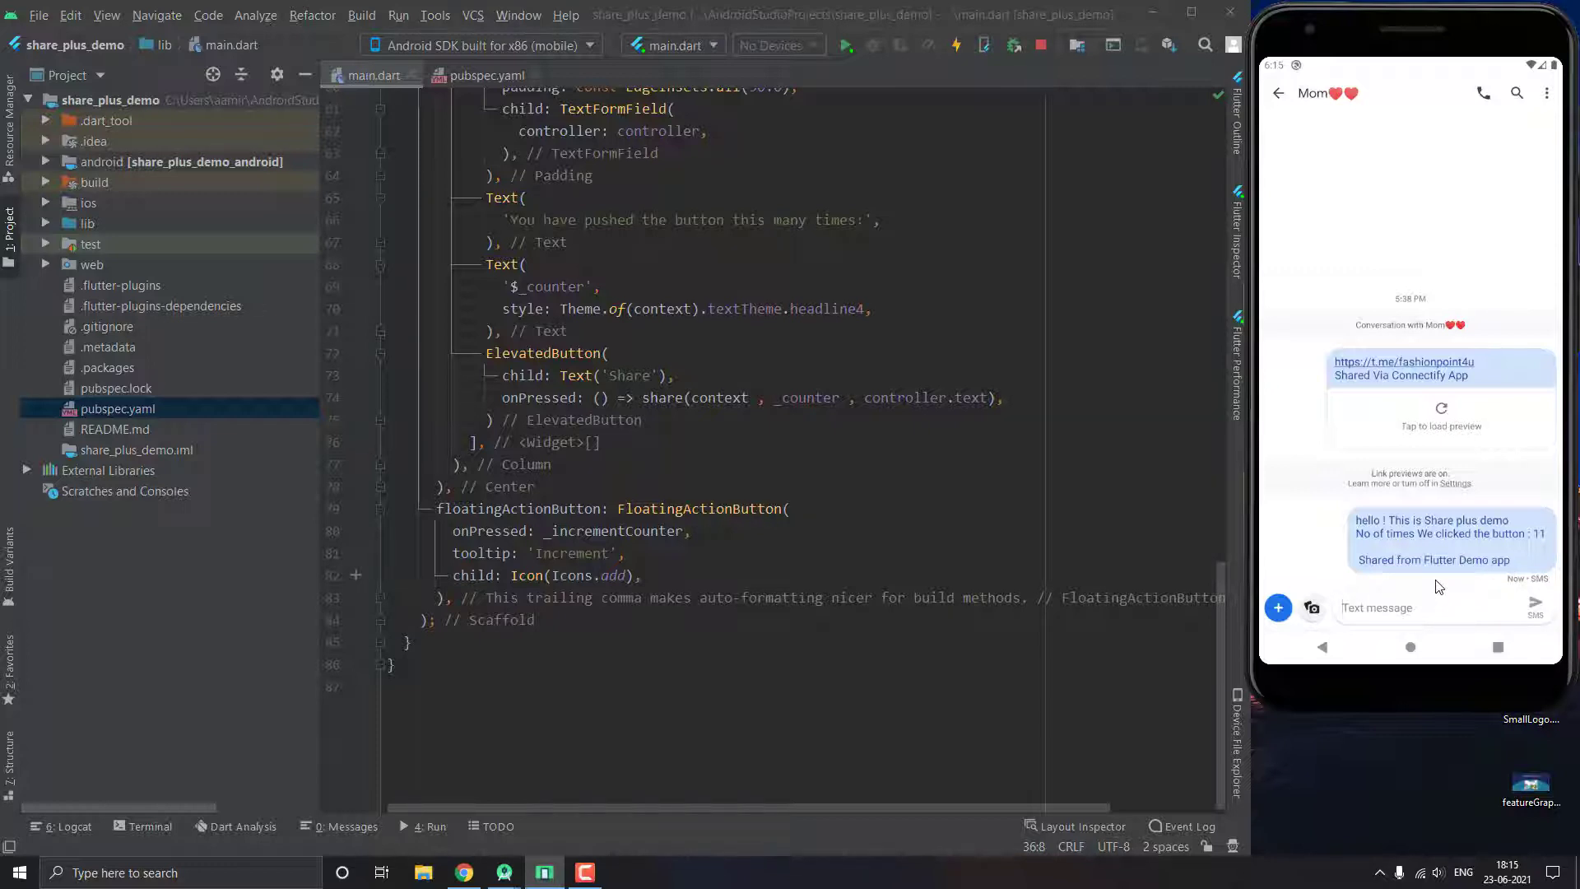
pyautogui.moveTo(1503, 567)
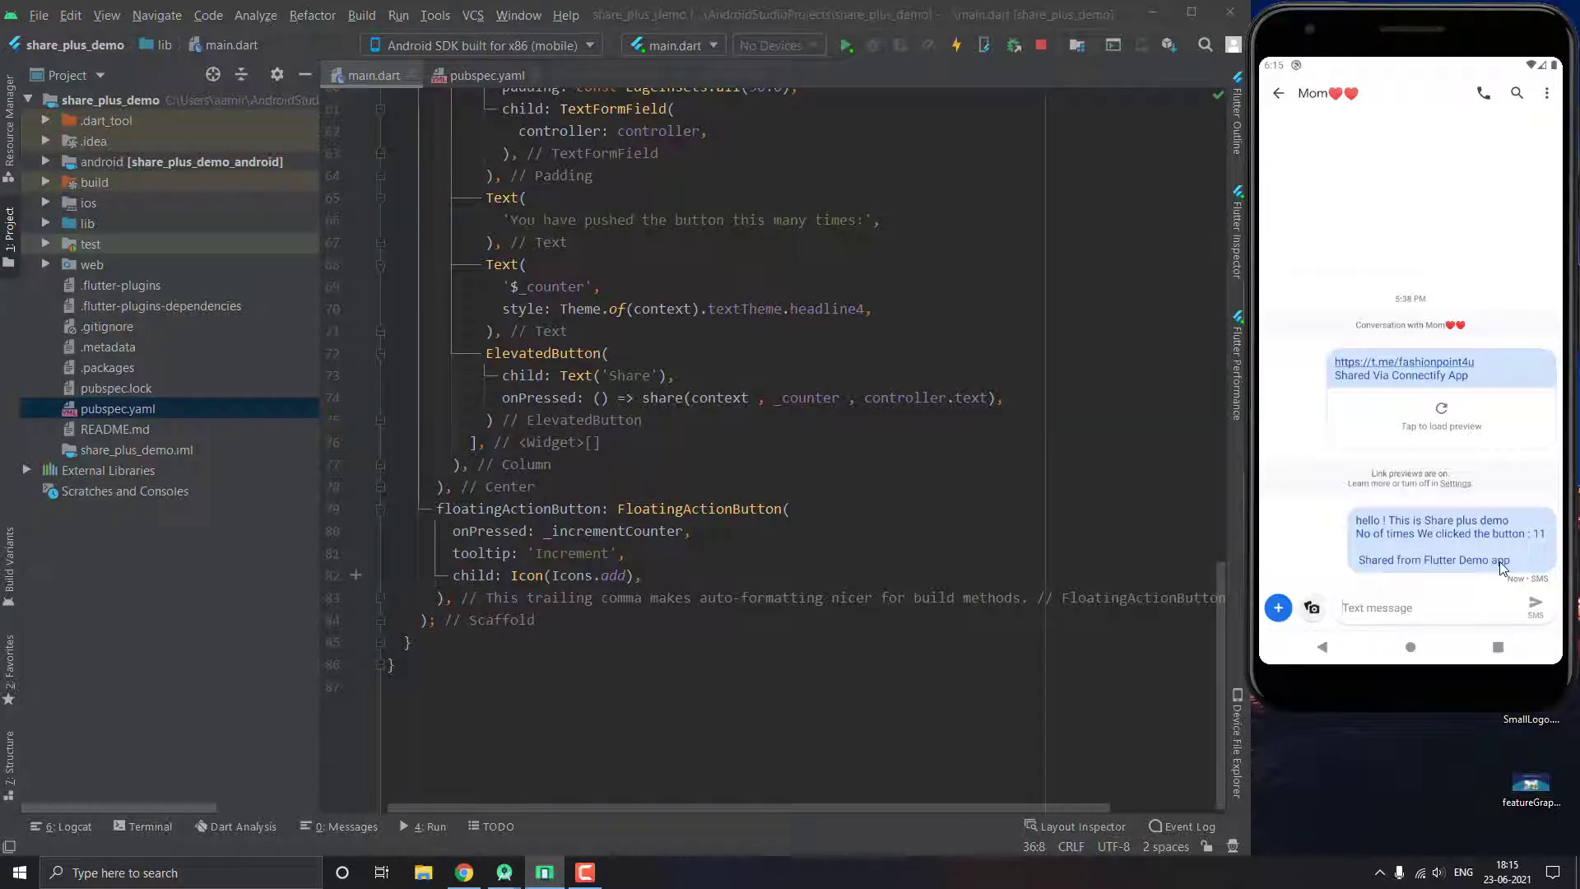